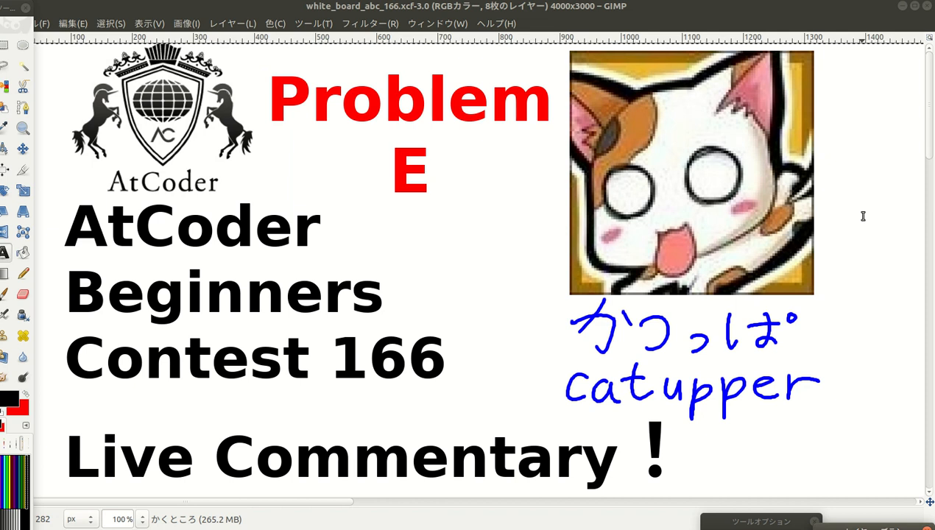
mouse_move(84, 307)
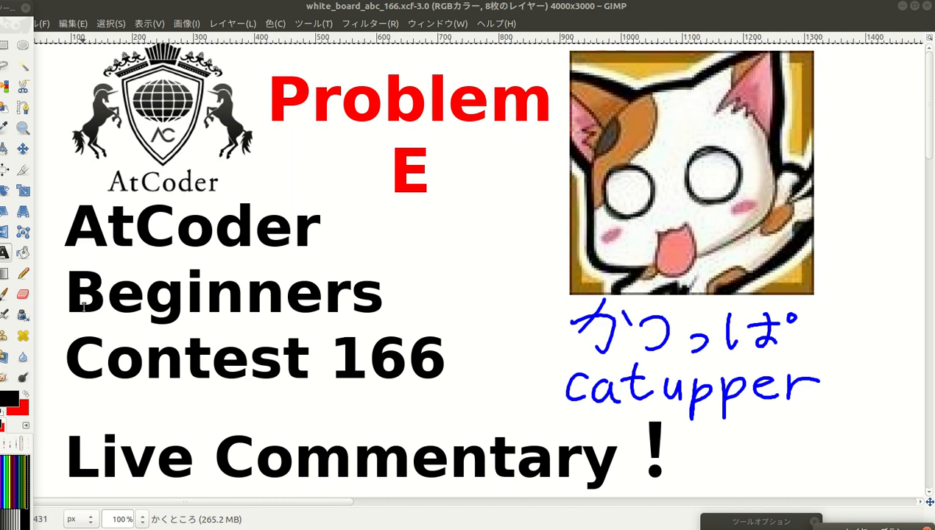
mouse_move(401, 214)
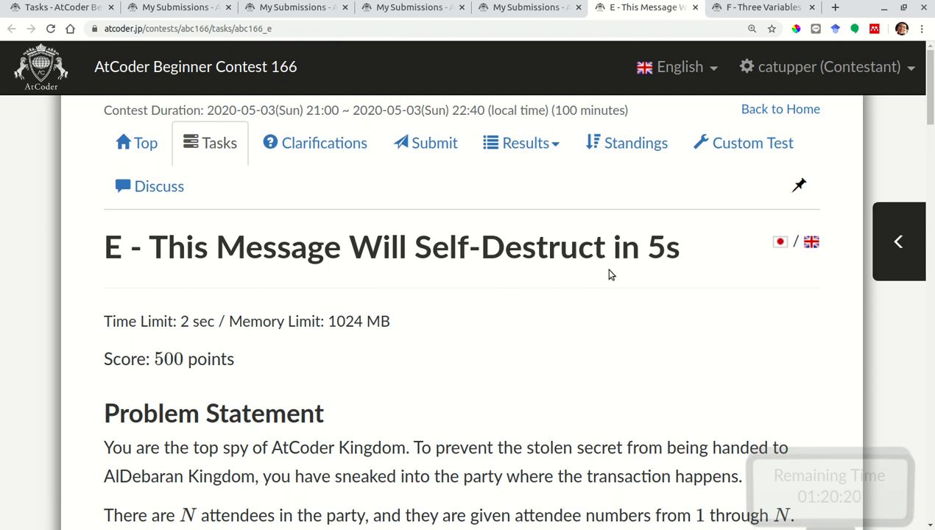
mouse_move(577, 298)
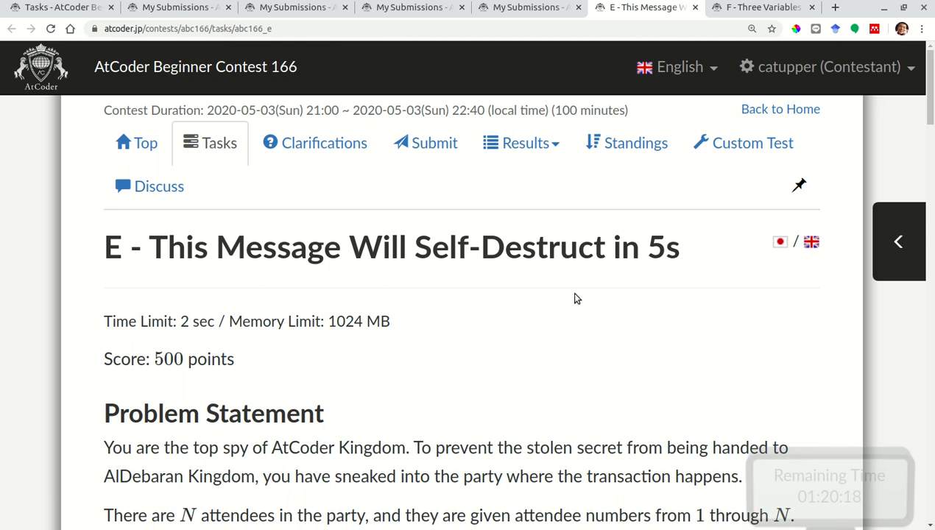
Scroll through problem E's statement, constraints and input/output formats.
scroll(down, 3)
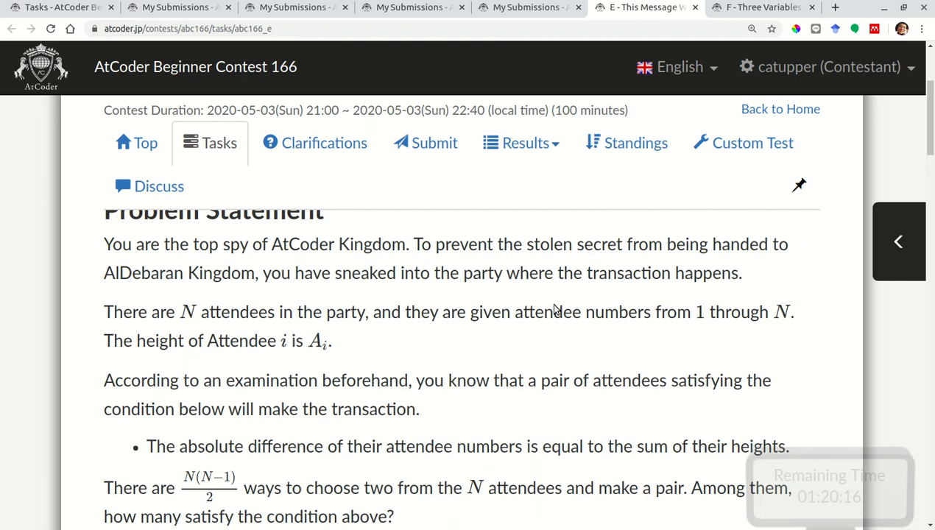
scroll(up, 3)
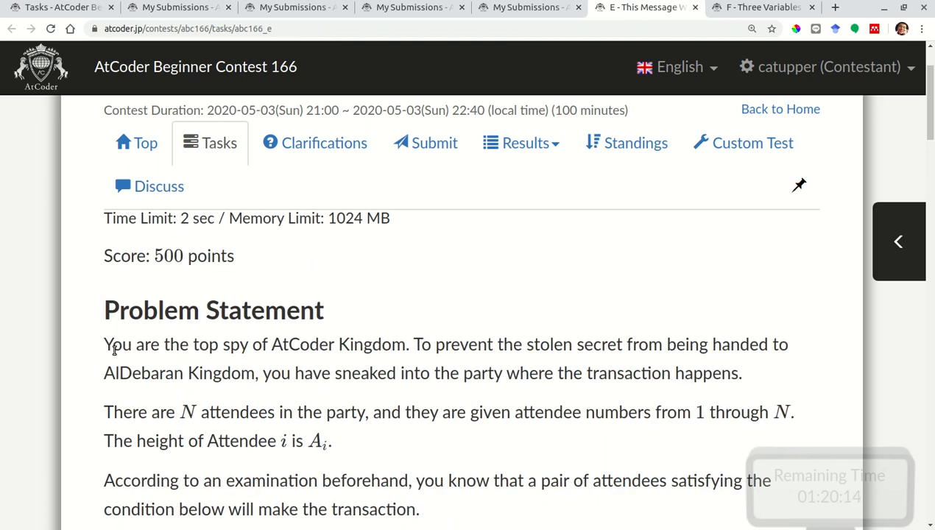
scroll(down, 3)
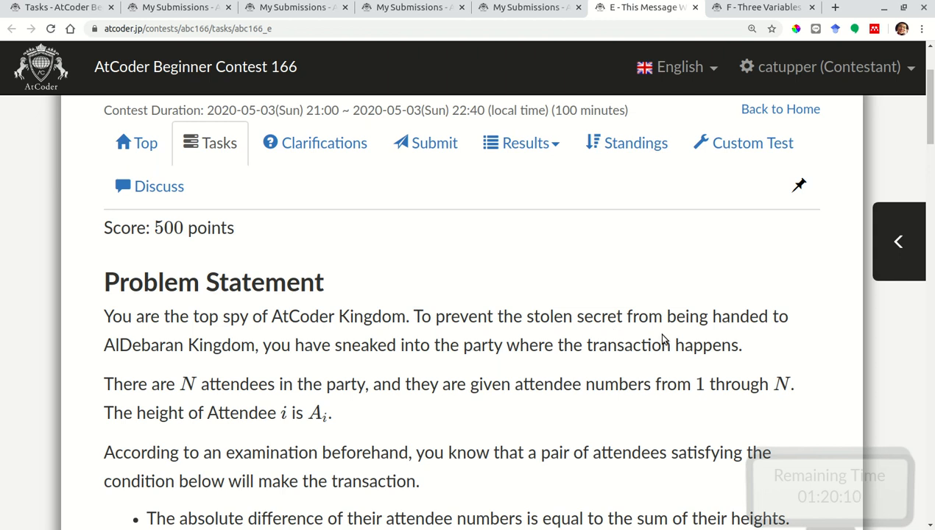
mouse_move(259, 325)
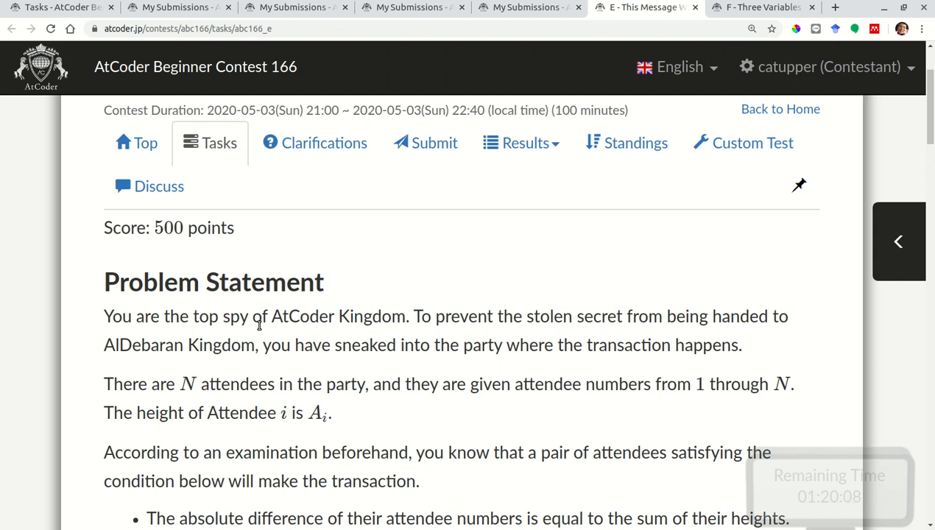
mouse_move(115, 348)
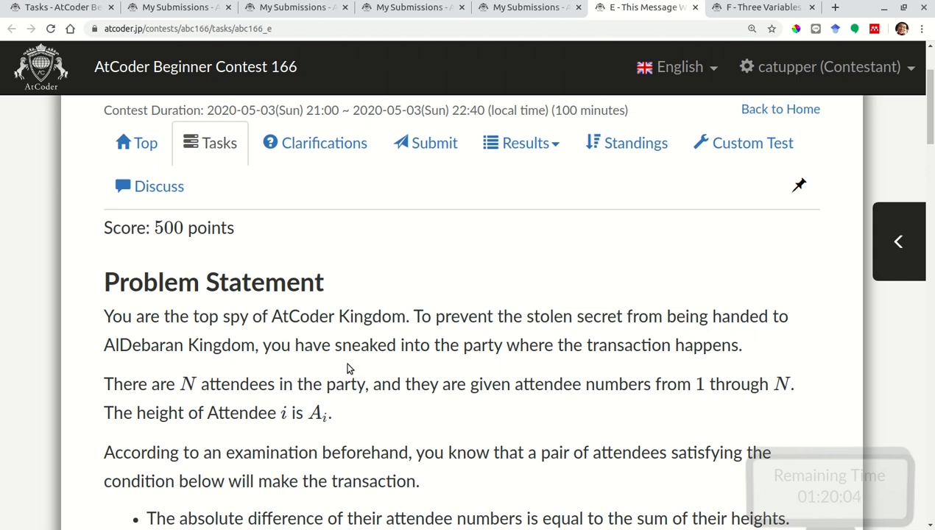
mouse_move(485, 363)
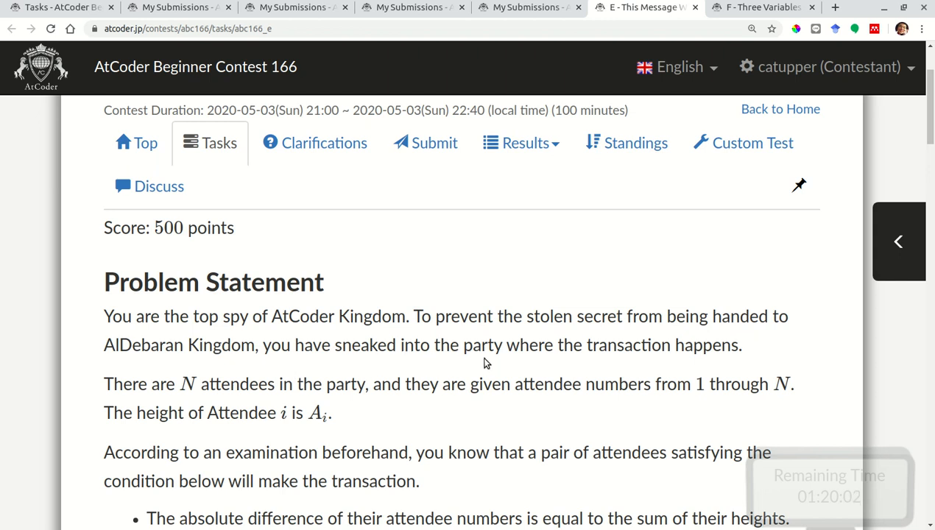
scroll(down, 3)
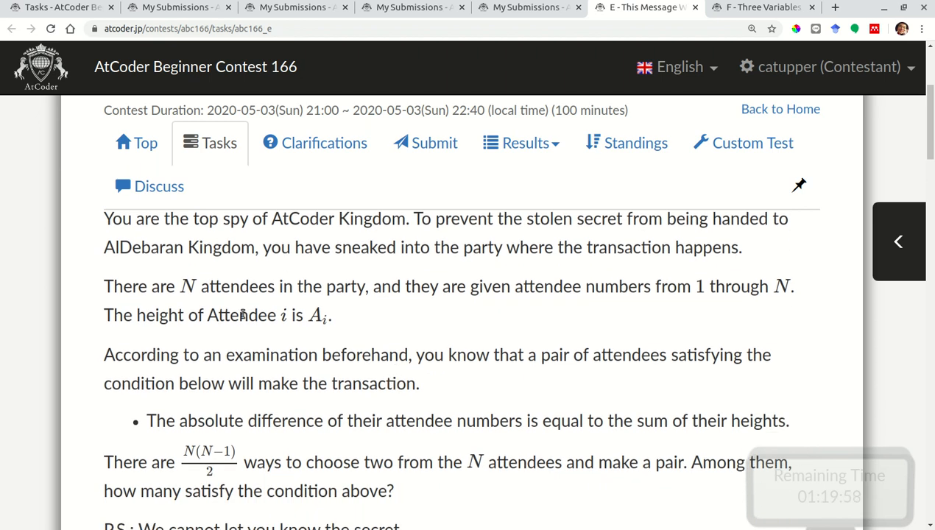
mouse_move(352, 295)
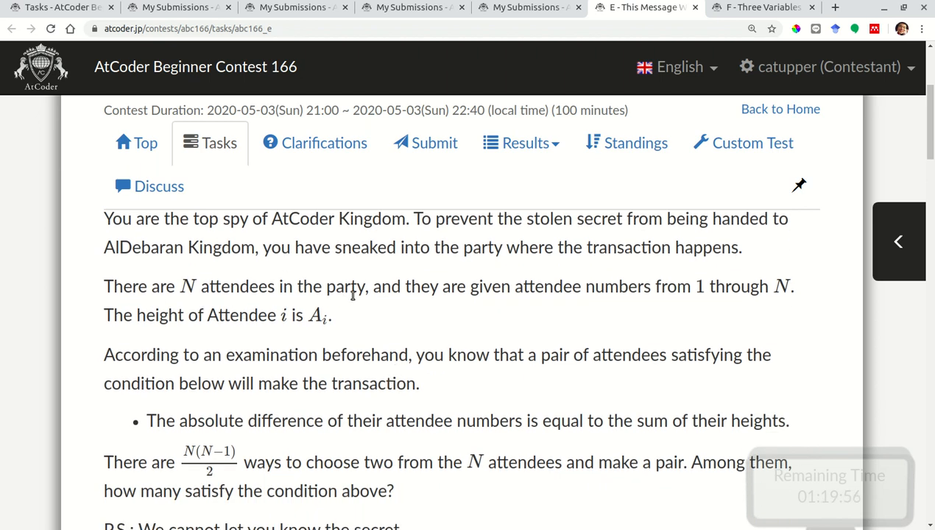
mouse_move(553, 303)
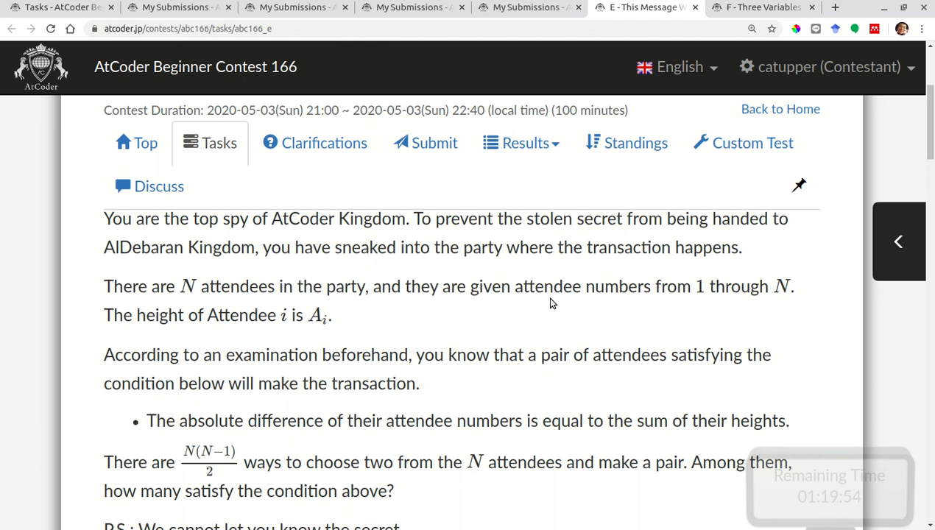
mouse_move(467, 304)
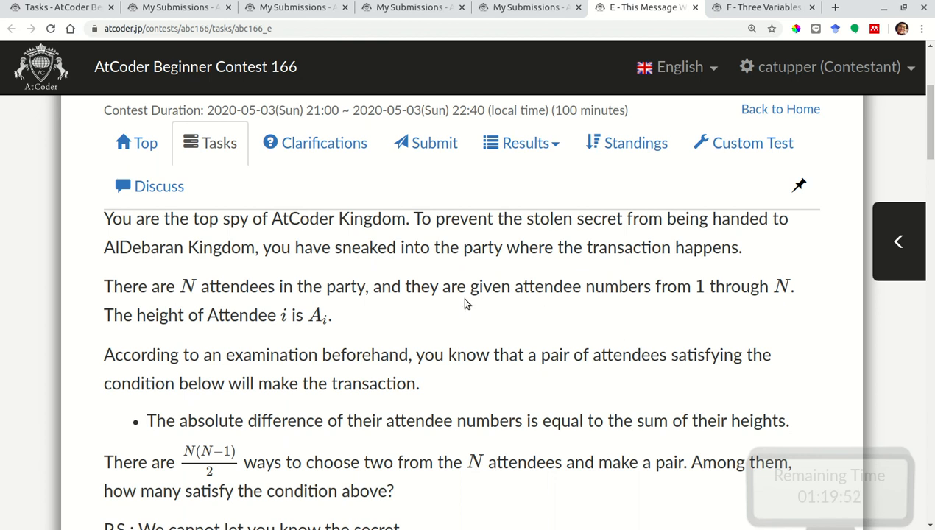
scroll(down, 3)
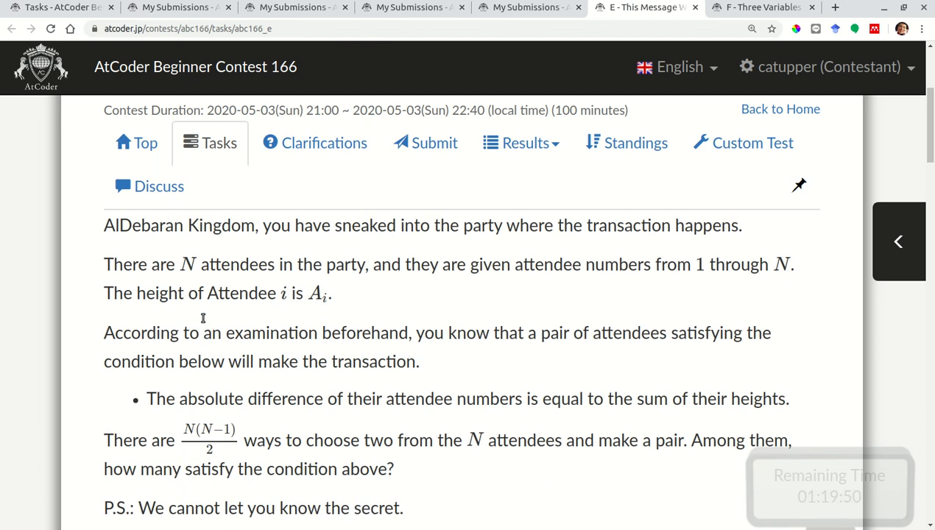
scroll(down, 3)
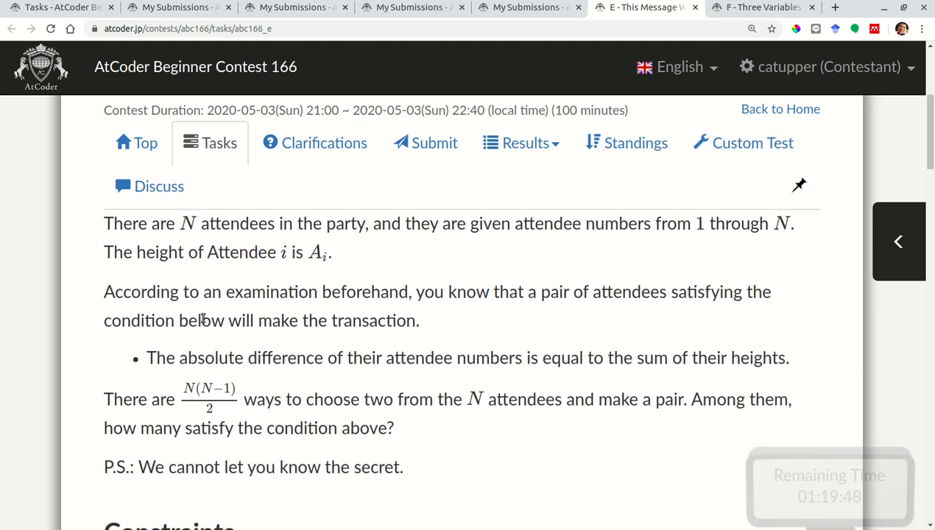
mouse_move(469, 295)
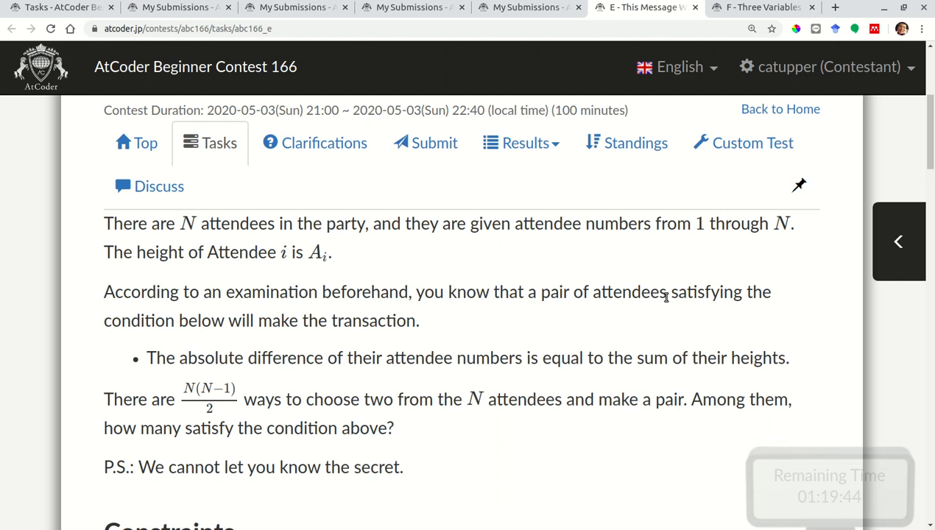
mouse_move(322, 309)
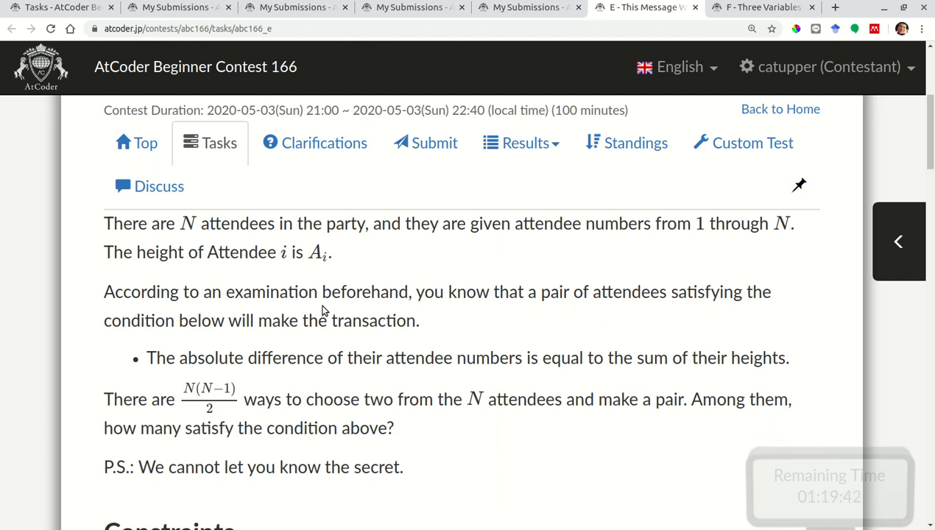
mouse_move(396, 340)
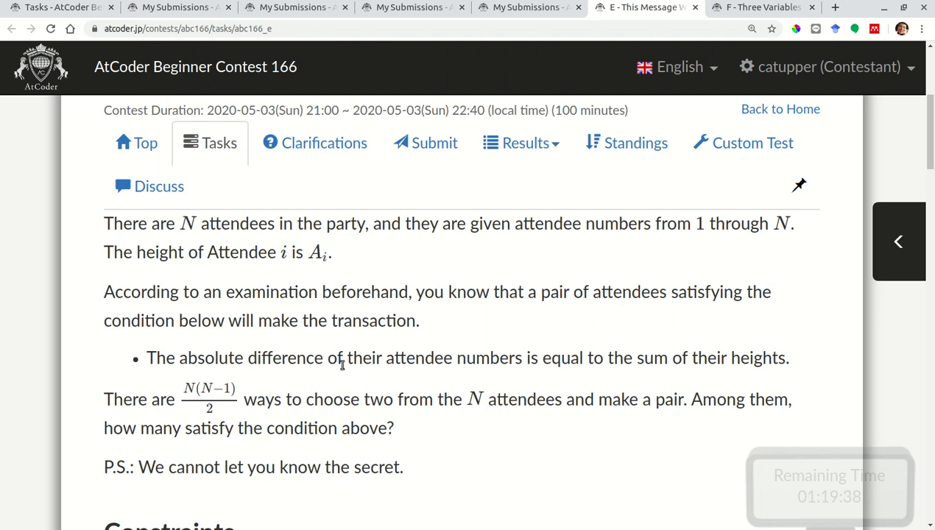
scroll(down, 3)
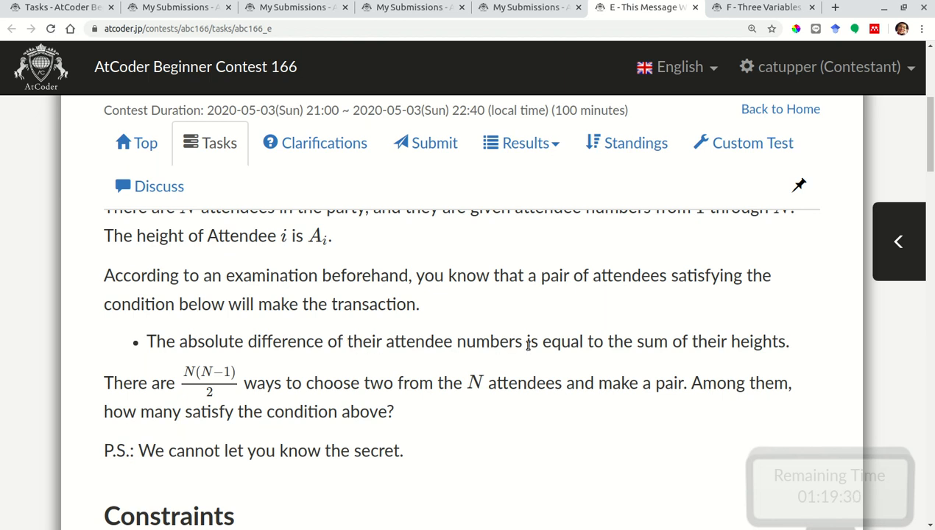
mouse_move(535, 348)
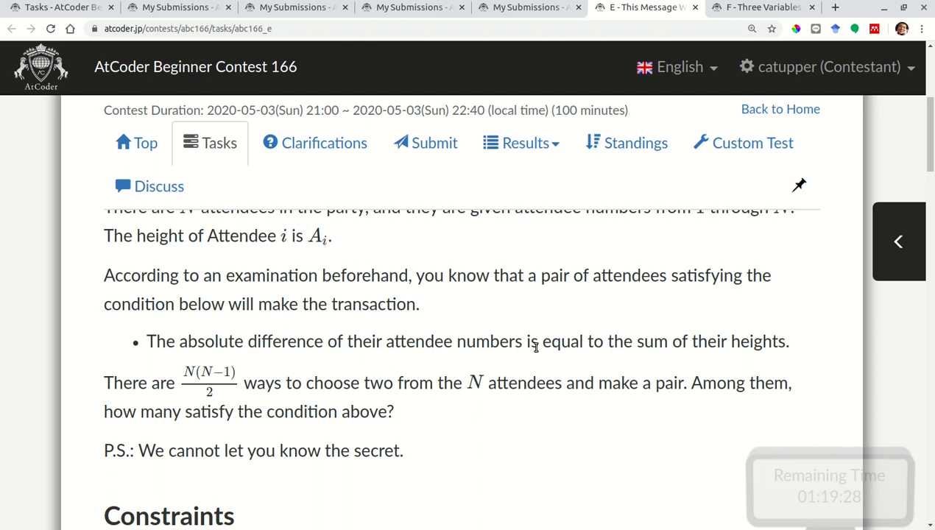
mouse_move(613, 337)
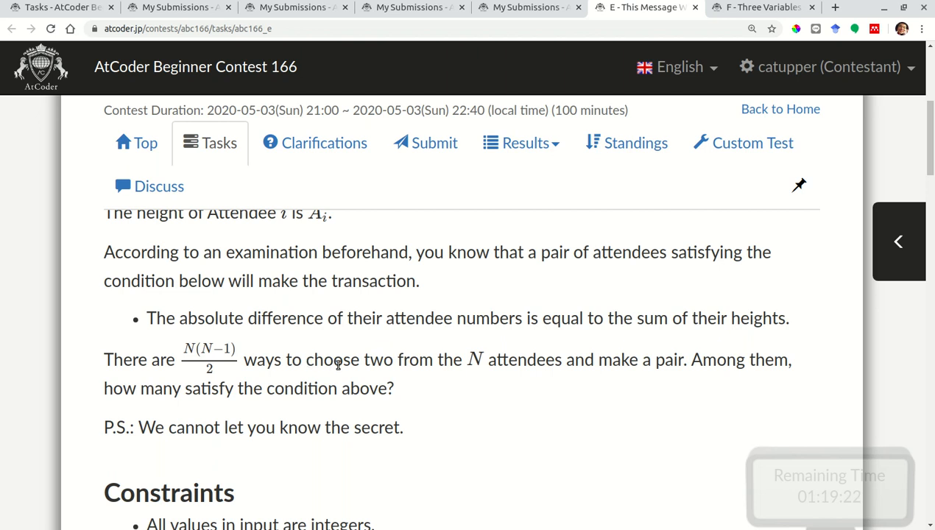
mouse_move(443, 373)
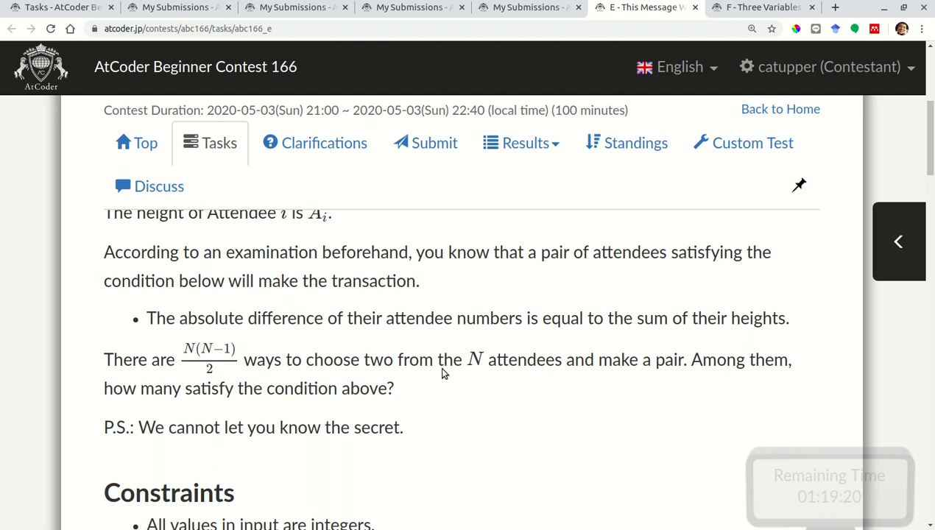
mouse_move(380, 351)
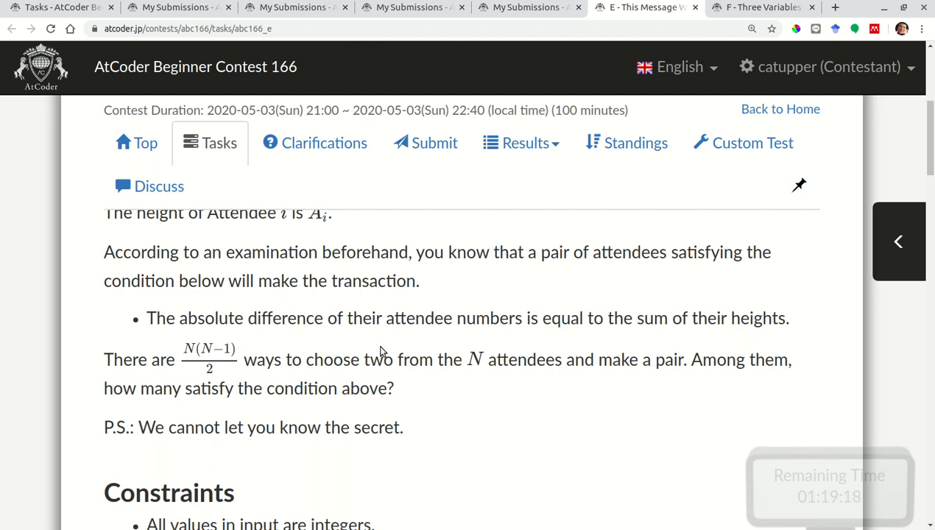
mouse_move(307, 418)
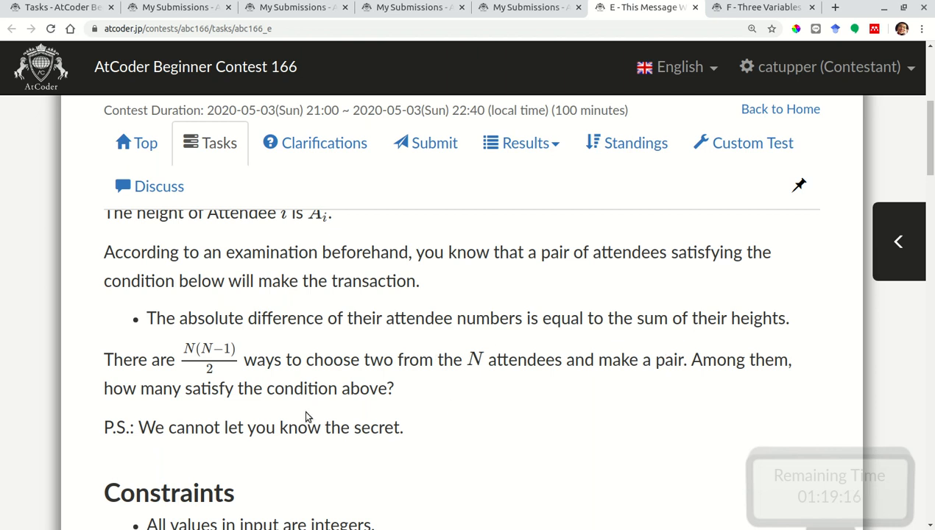
scroll(down, 3)
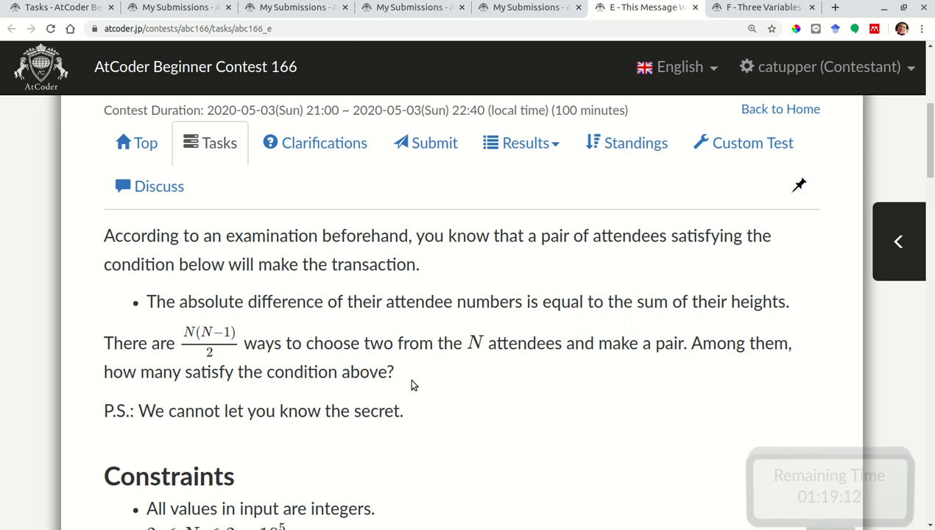
scroll(down, 3)
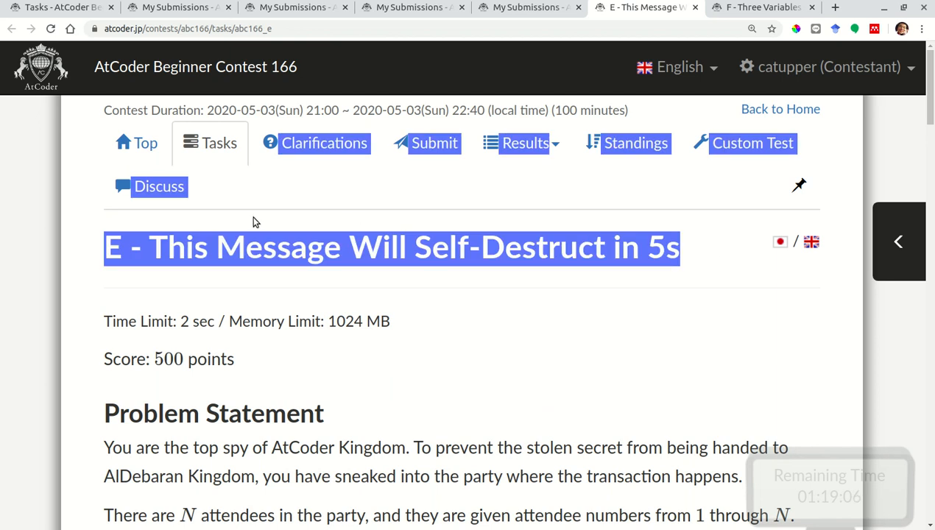
scroll(down, 3)
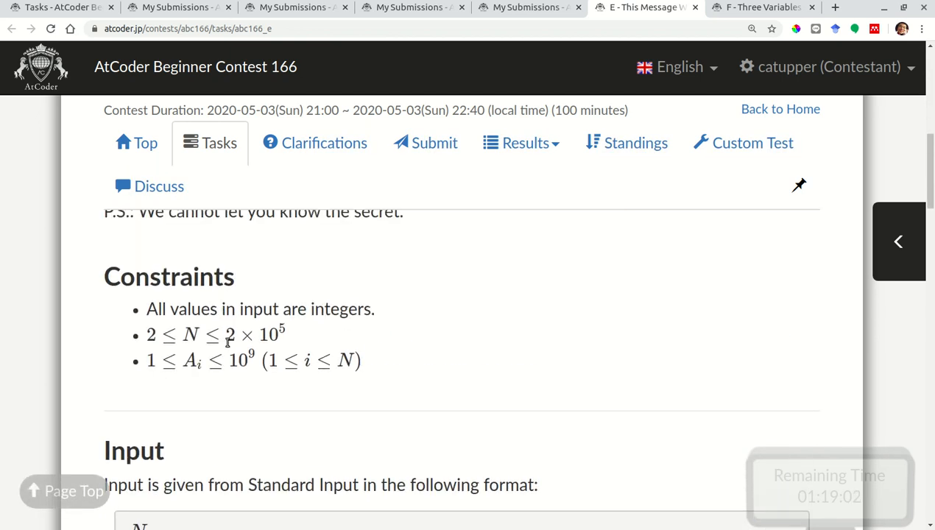
Highlight the upper limit on N, then scroll to Sample 1 with output 3.
drag(204, 334, 283, 335)
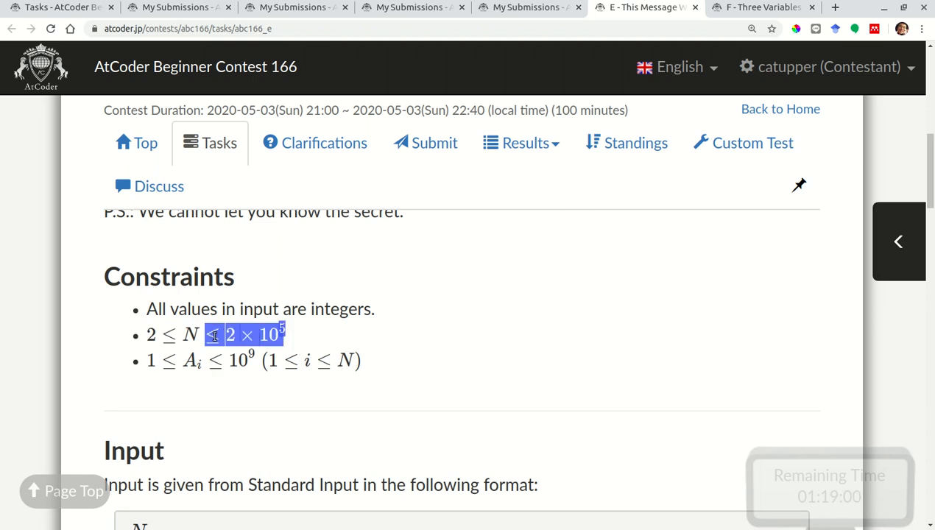
scroll(down, 3)
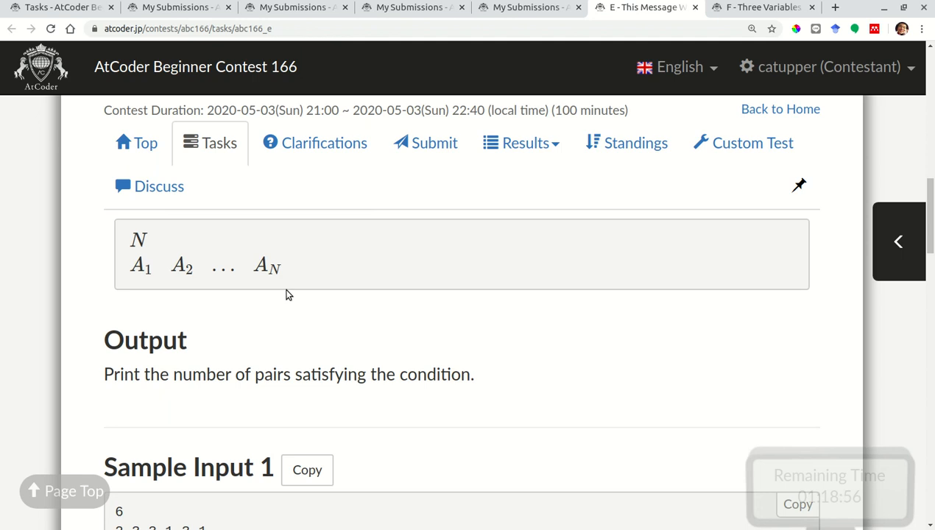
scroll(down, 3)
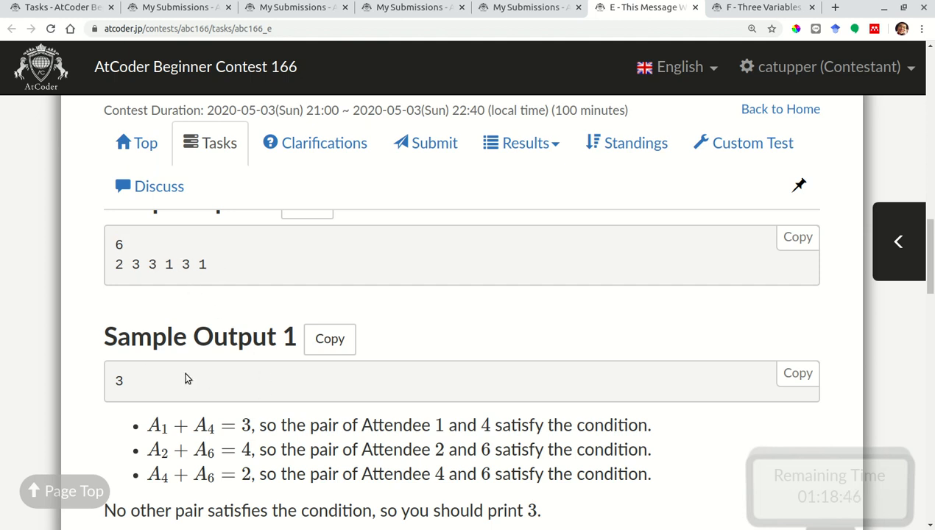
drag(146, 425, 330, 449)
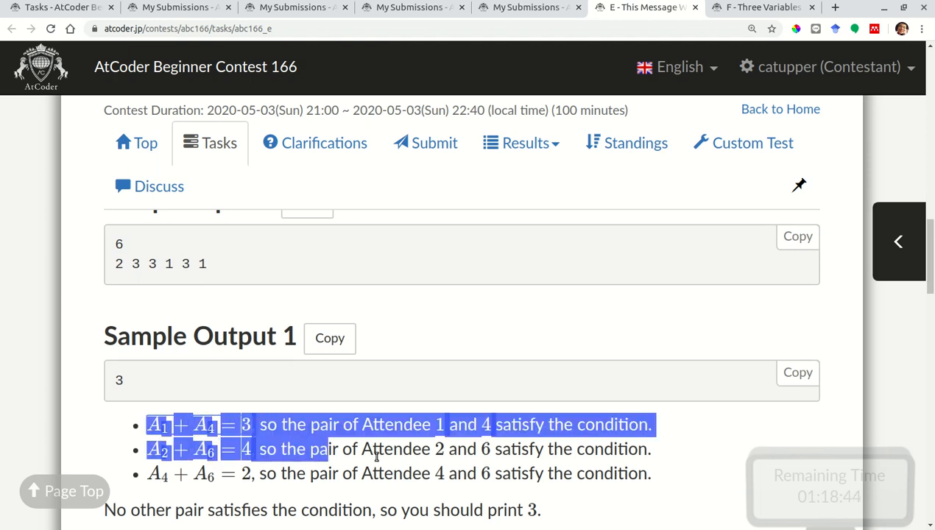
click(662, 484)
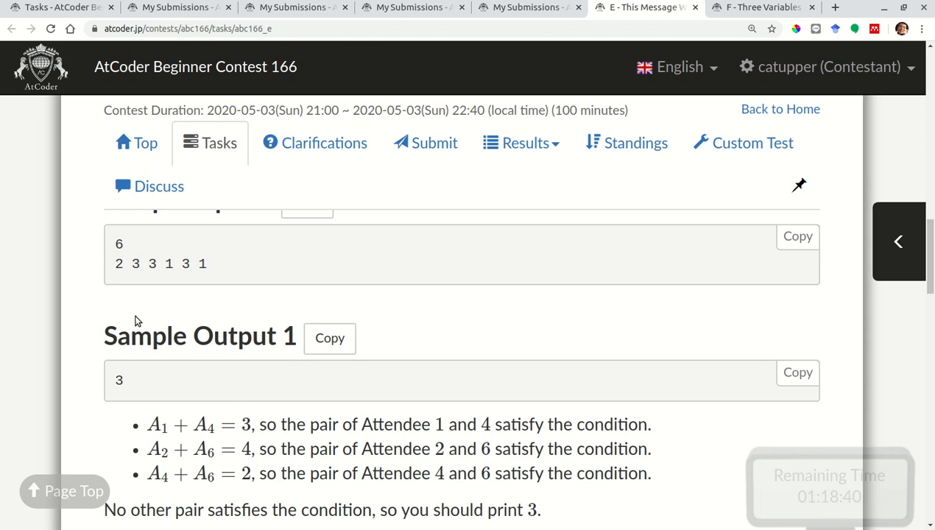
double_click(169, 263)
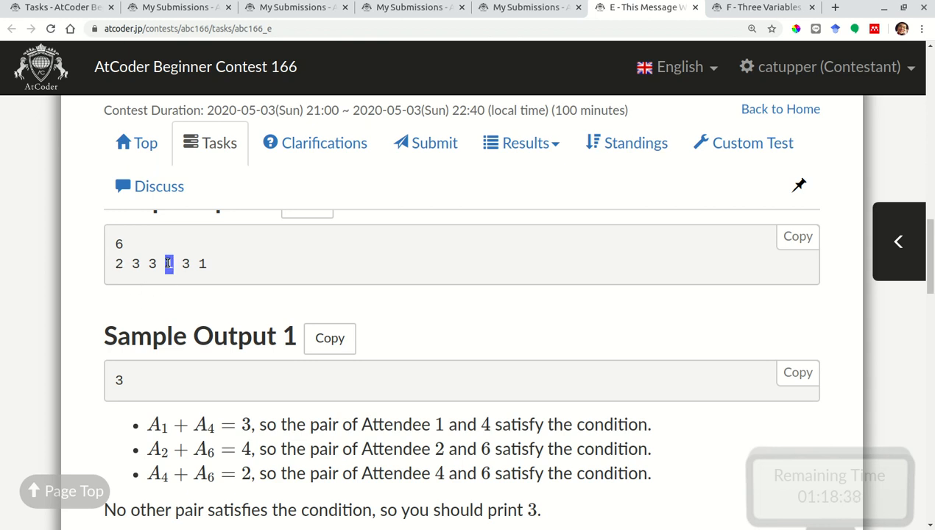
mouse_move(213, 442)
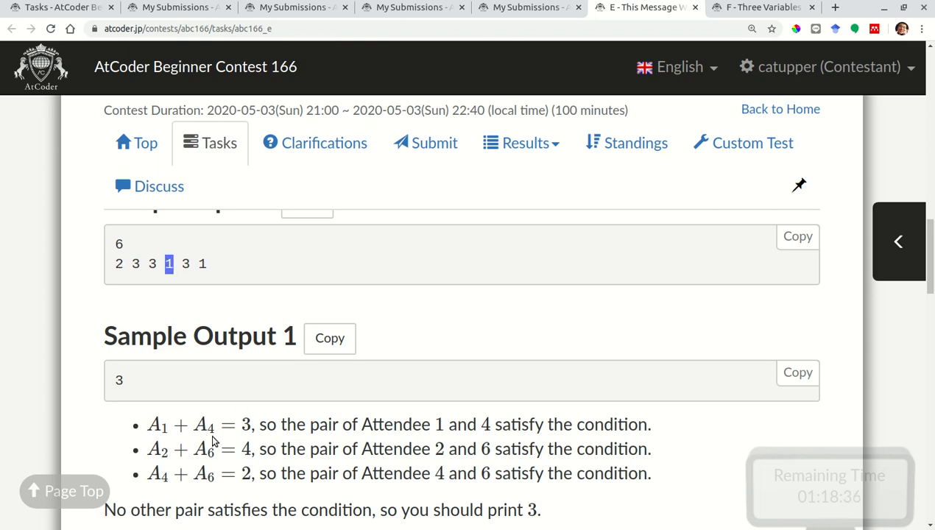
mouse_move(243, 439)
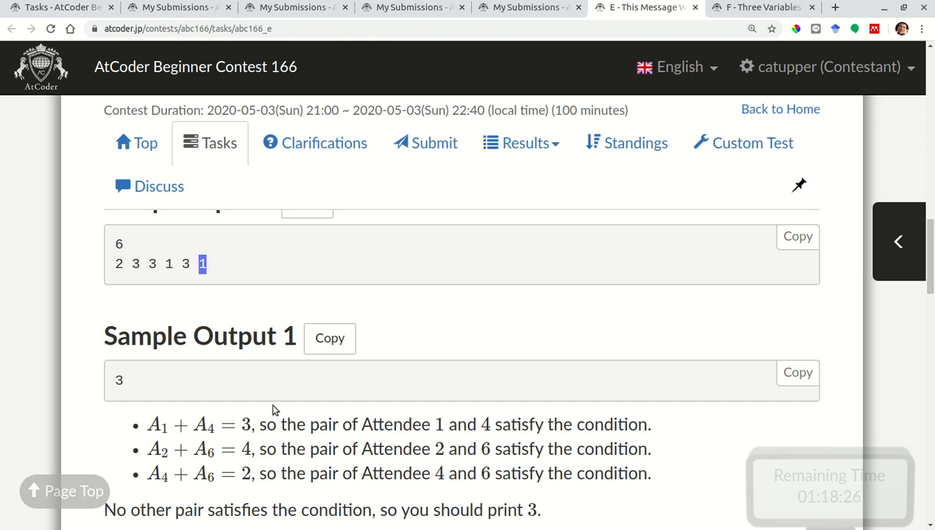
scroll(down, 3)
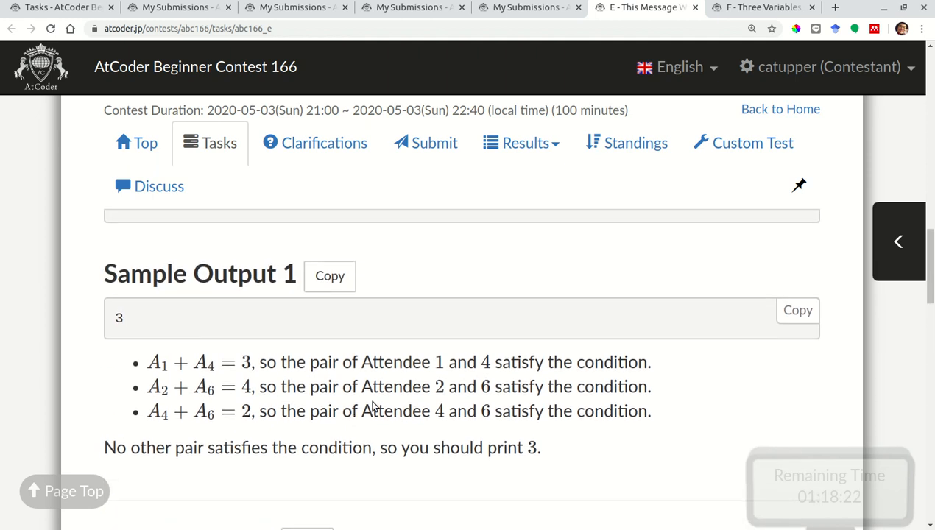
Reread problem E's pair condition, Constraints and Input sections on AtCoder.
scroll(down, 3)
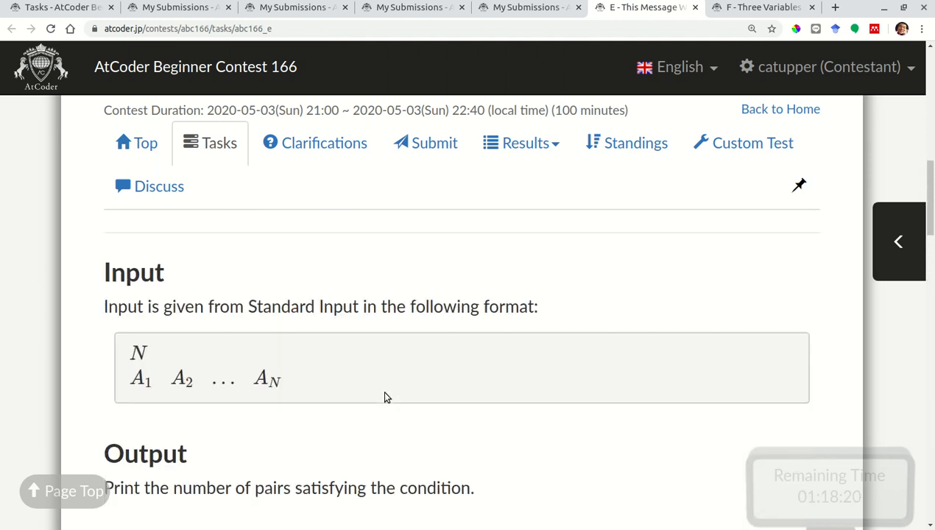
scroll(down, 3)
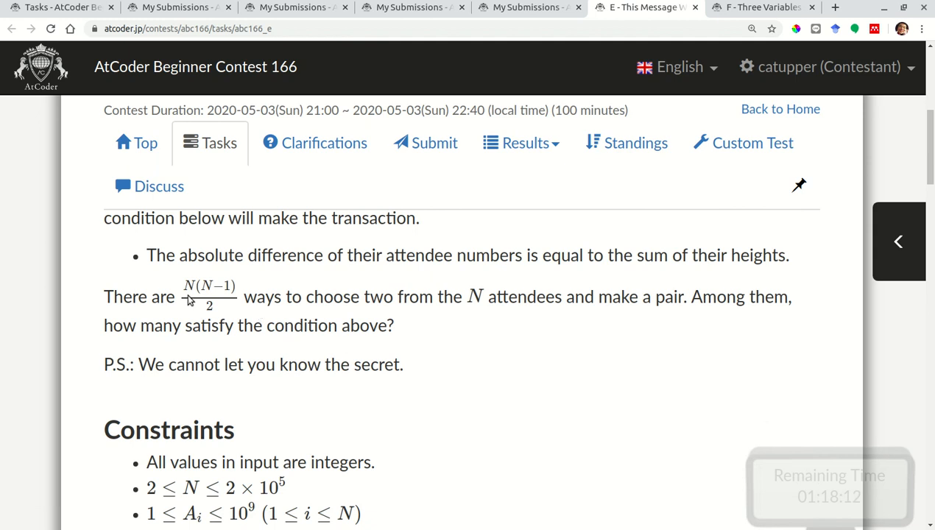
mouse_move(282, 366)
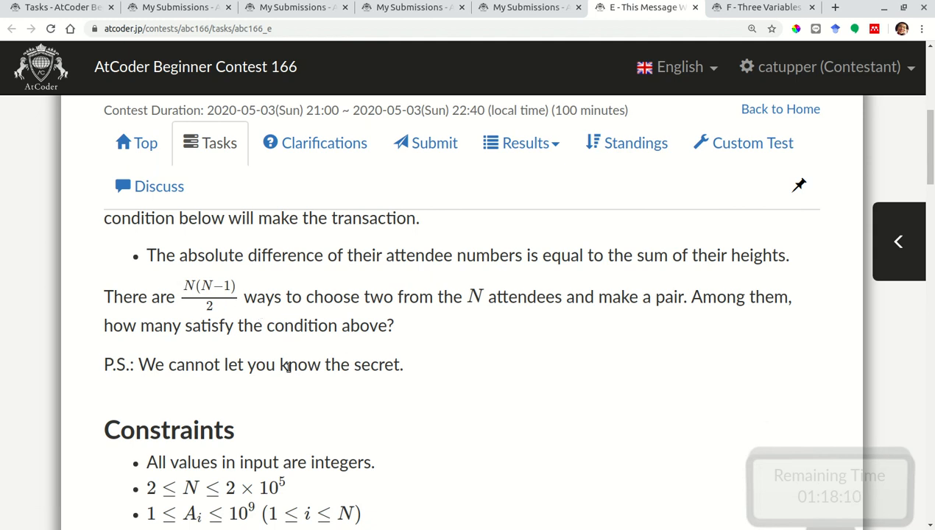
scroll(down, 3)
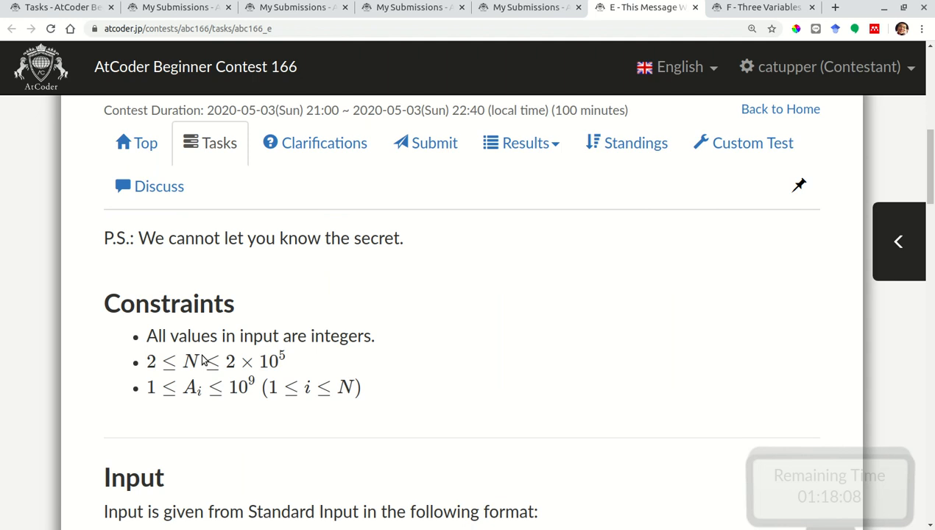
mouse_move(279, 370)
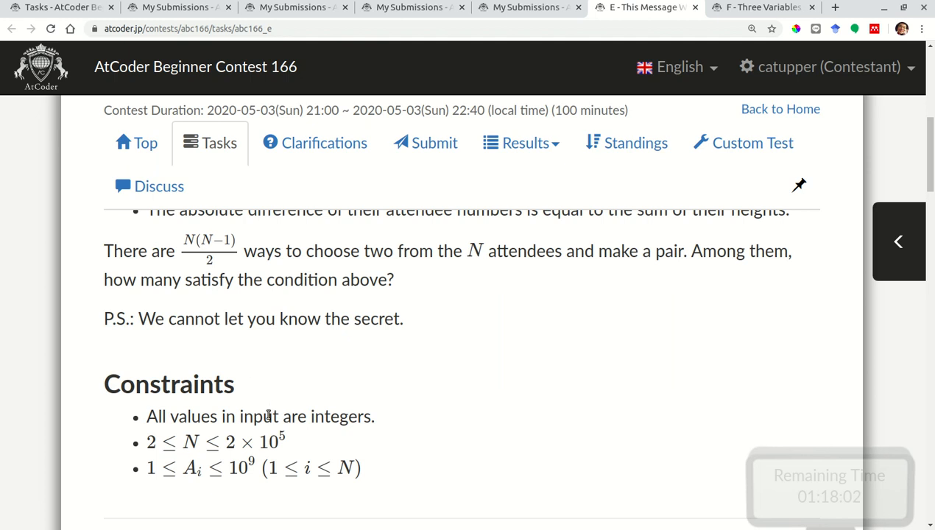
mouse_move(258, 342)
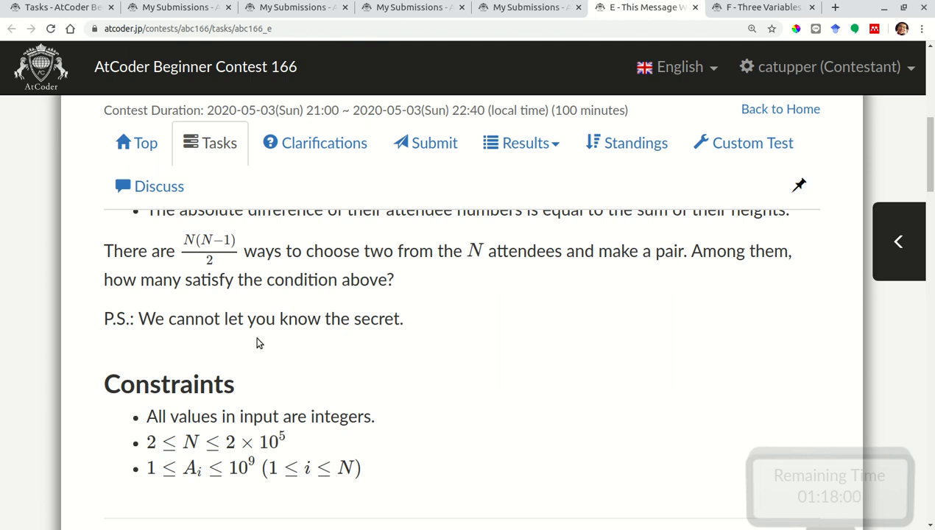
mouse_move(183, 250)
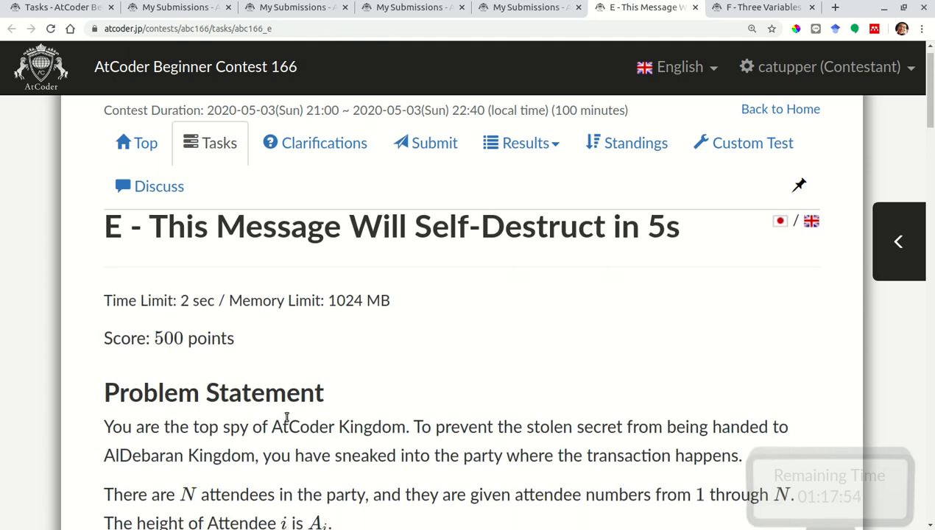
scroll(down, 3)
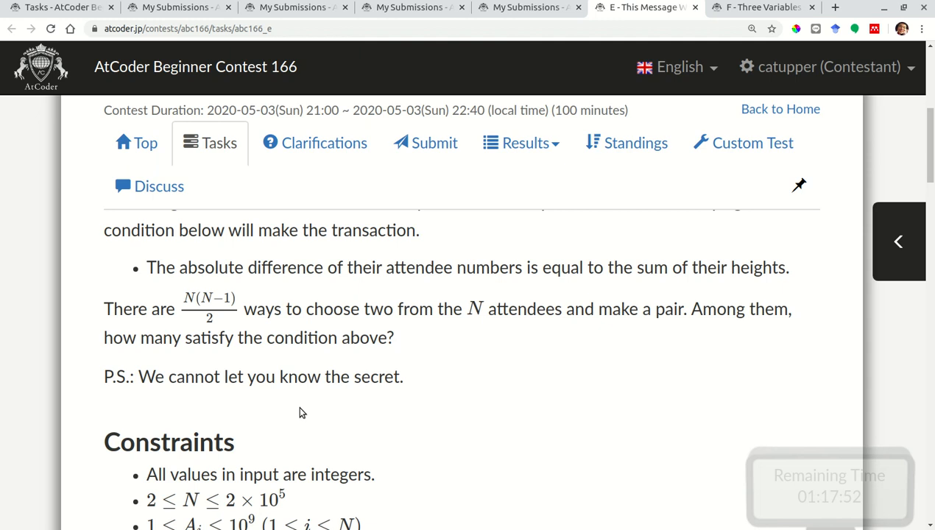
scroll(down, 3)
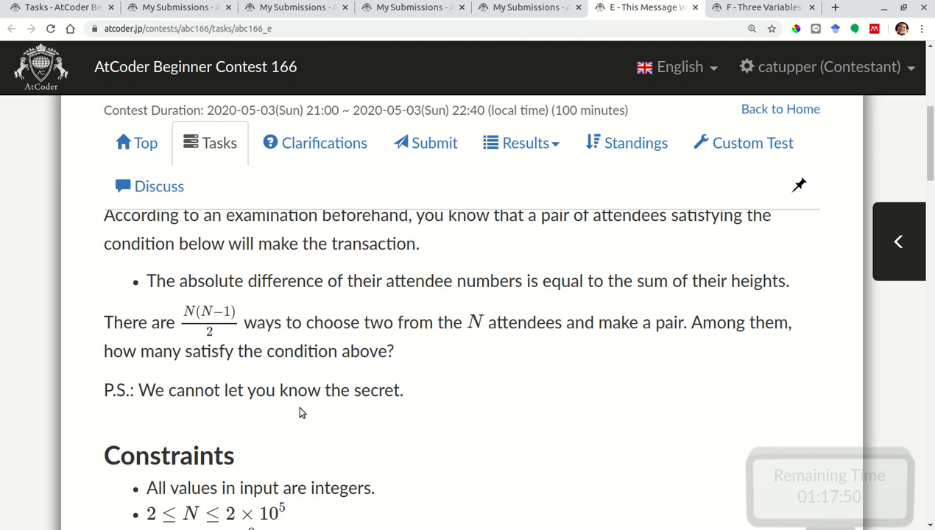
mouse_move(368, 479)
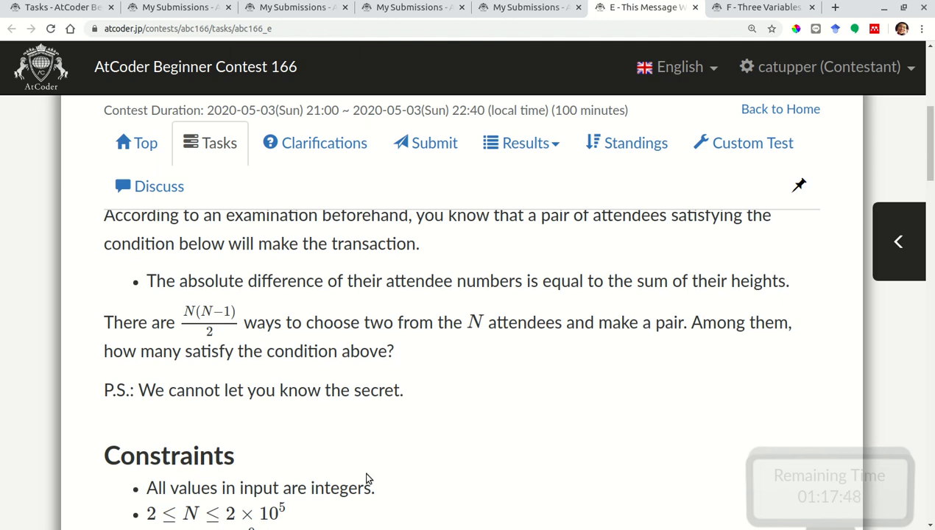
scroll(down, 3)
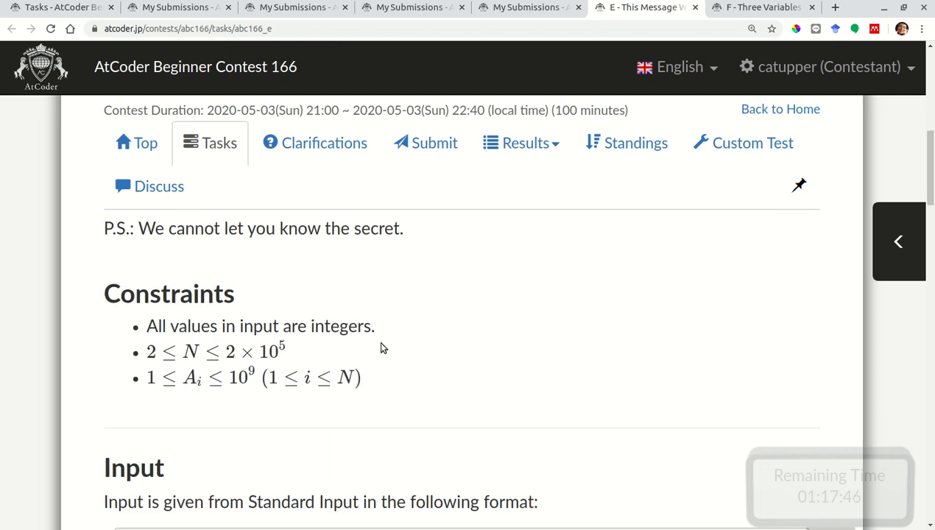
scroll(down, 3)
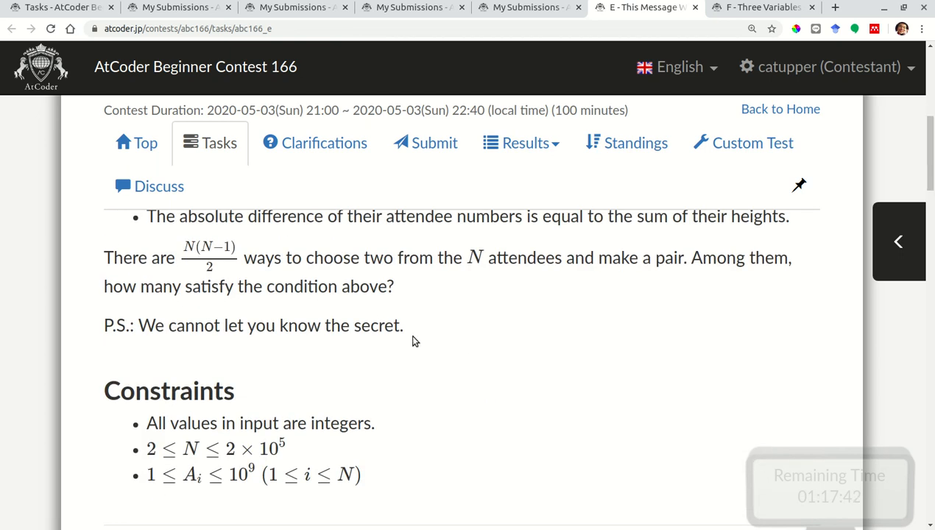
scroll(down, 3)
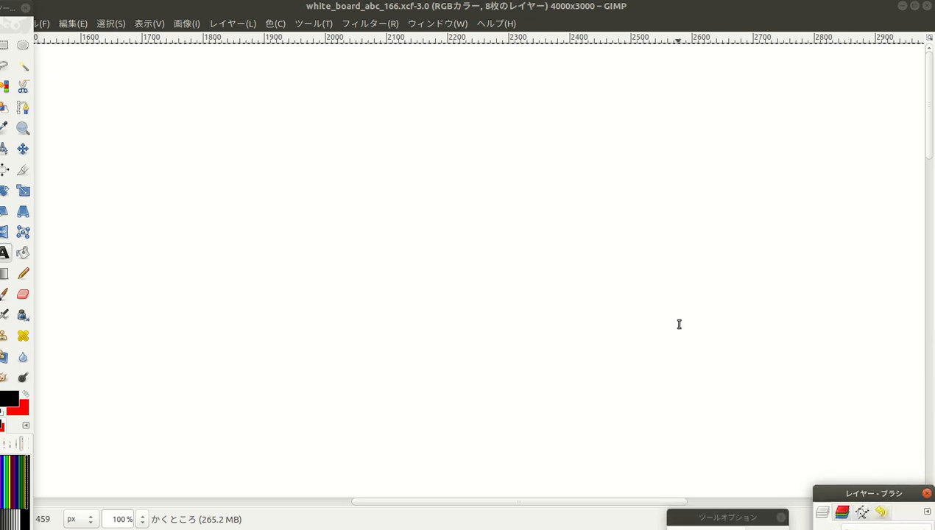
Undo a stray brush stroke and begin handwriting A_i + A_j = |i − j|.
drag(346, 181, 375, 236)
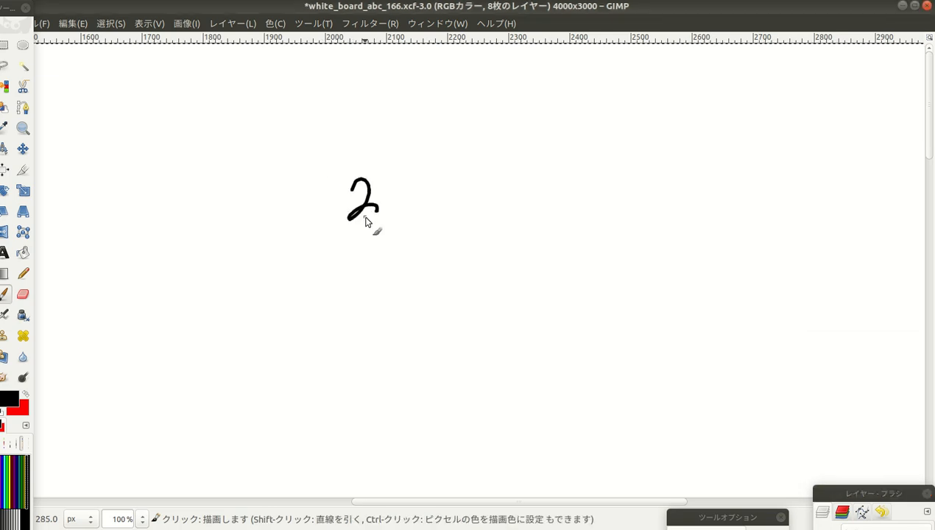
key(ctrl+z)
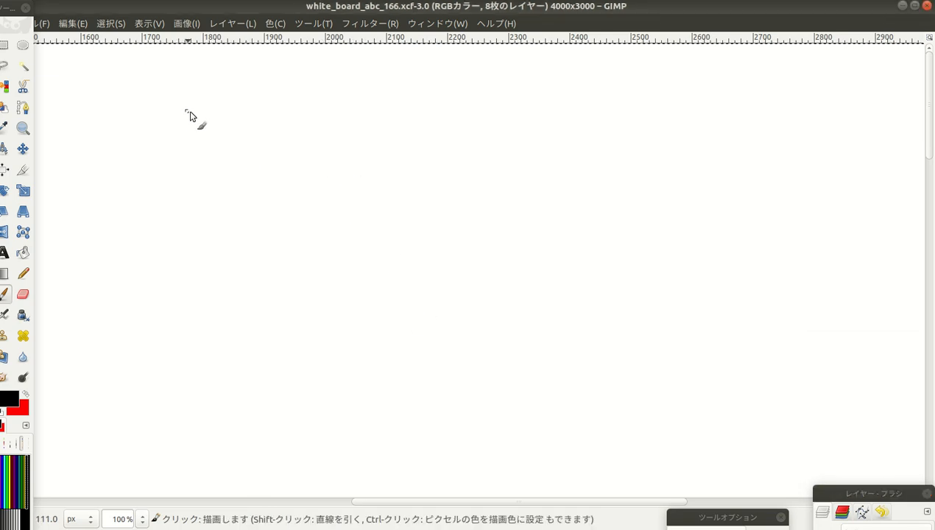
drag(221, 95, 235, 158)
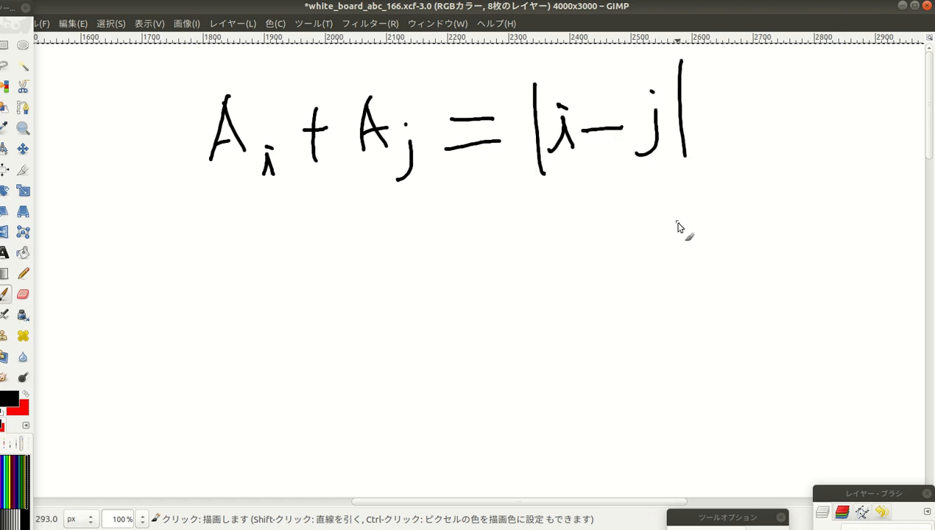
mouse_move(608, 185)
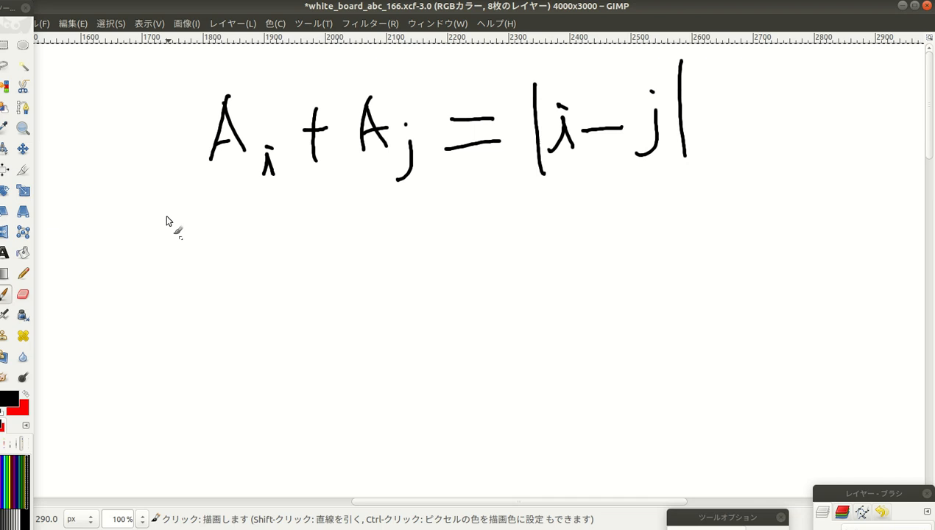
Mark the condition as a pair count, add the j − i case, and note the circled case equals zero.
drag(96, 103, 129, 151)
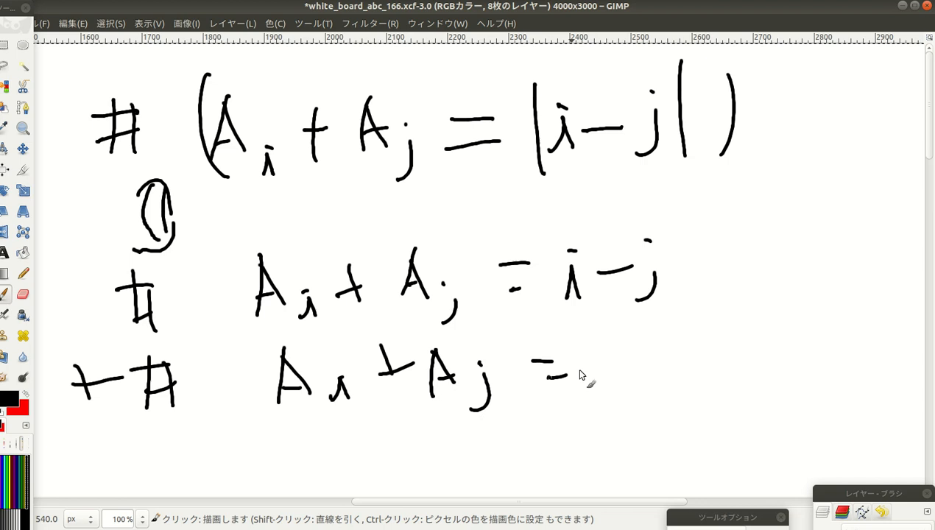
drag(582, 375, 689, 390)
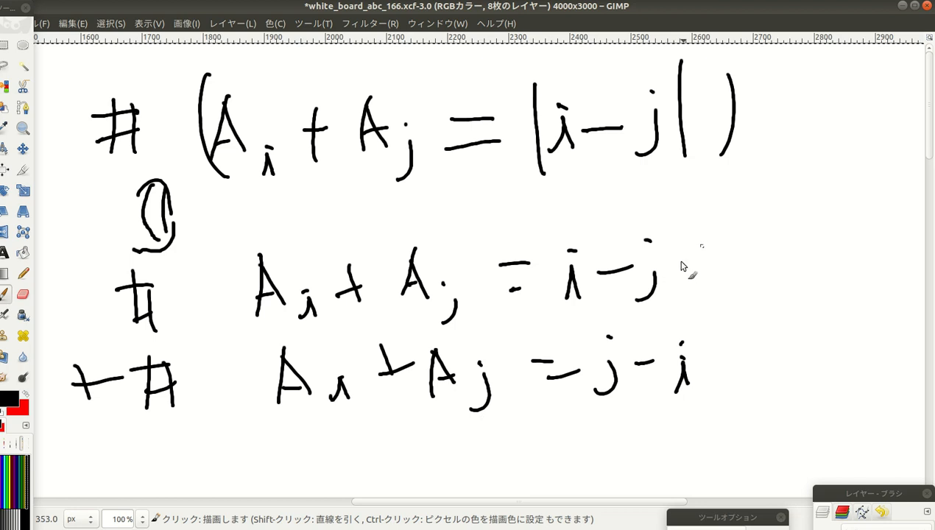
mouse_move(190, 347)
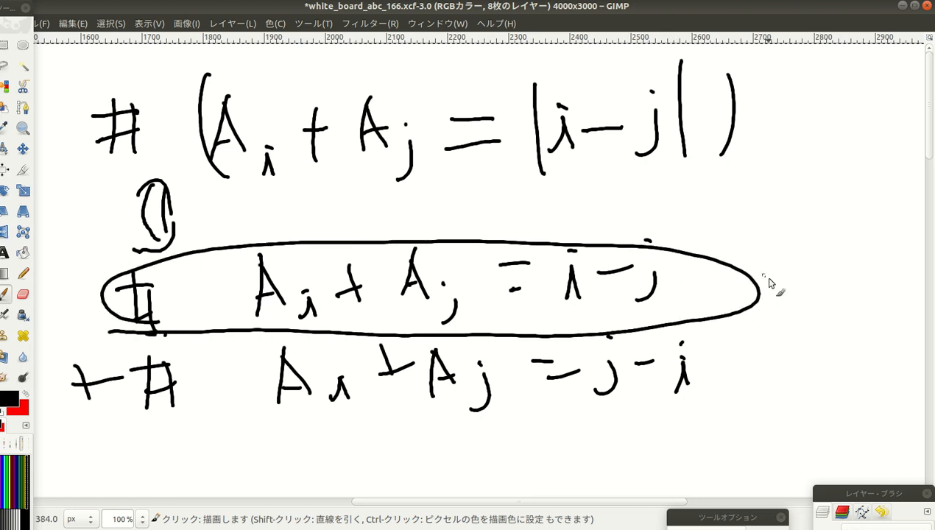
drag(758, 283, 813, 287)
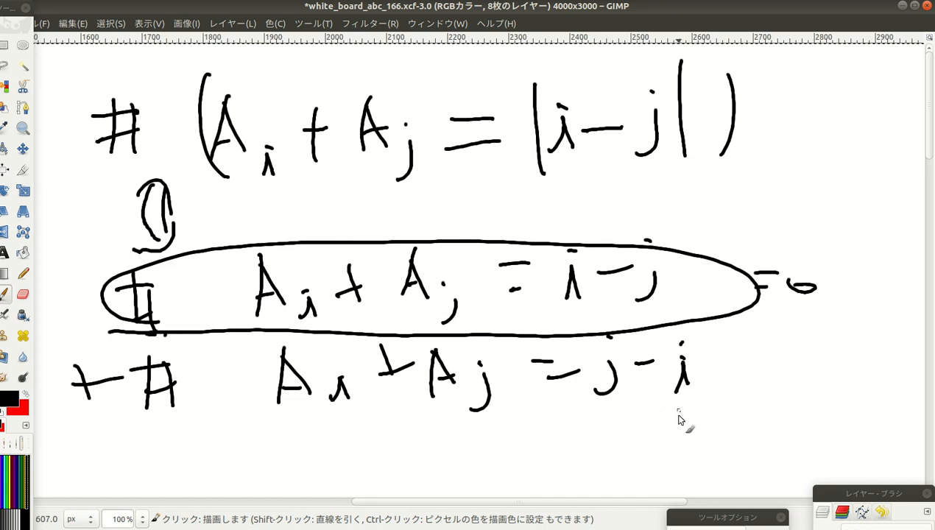
scroll(down, 3)
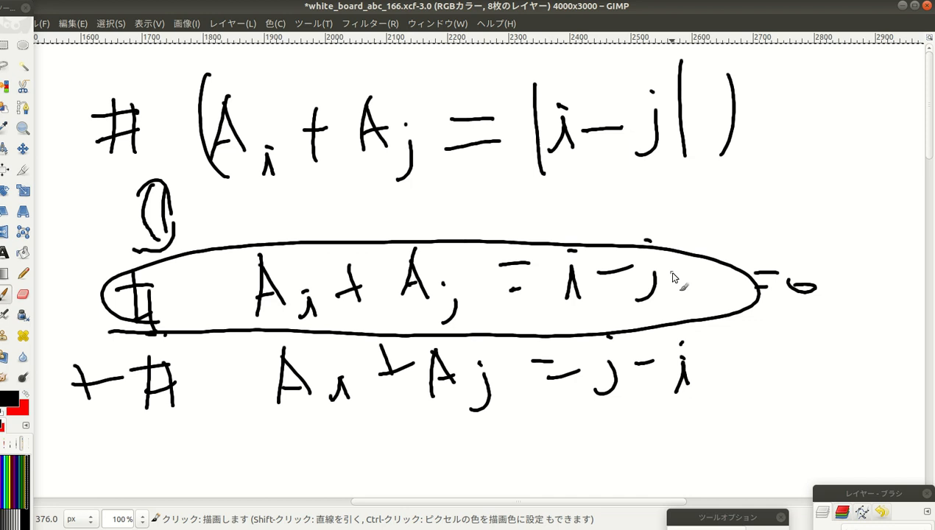
mouse_move(705, 182)
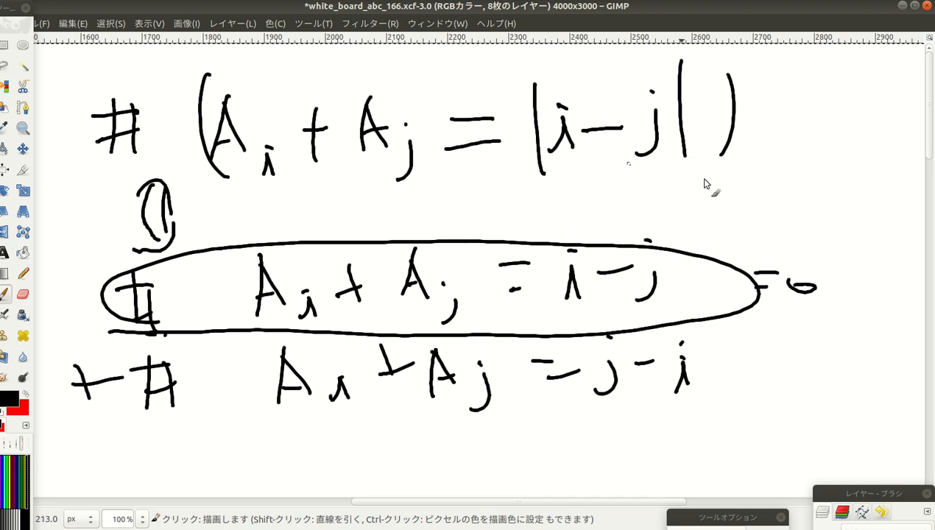
mouse_move(265, 318)
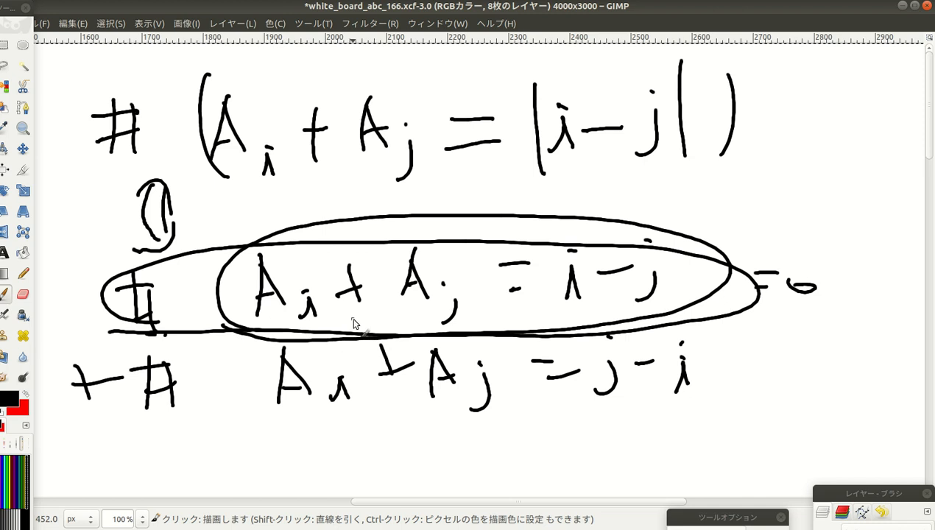
Scroll the whiteboard down to make room for the rearranged j − i equations.
scroll(down, 3)
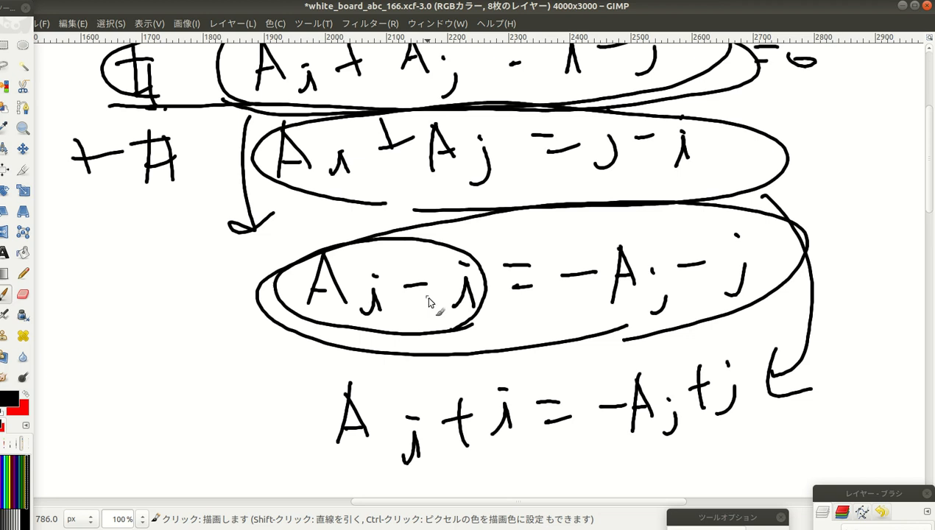
mouse_move(381, 332)
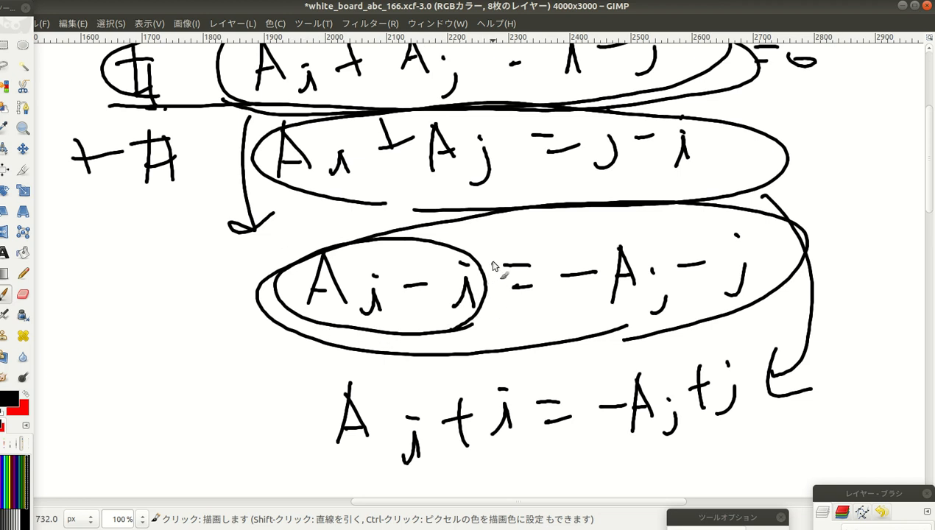
mouse_move(506, 321)
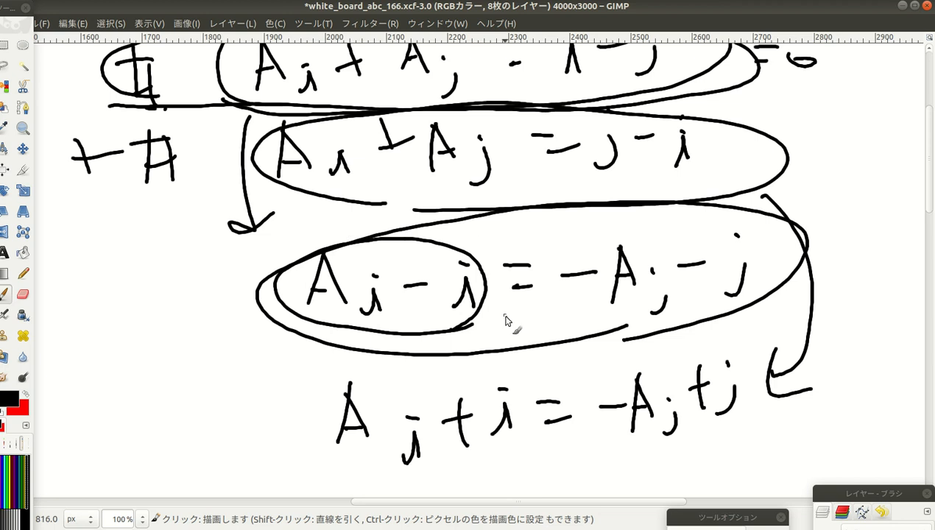
mouse_move(642, 345)
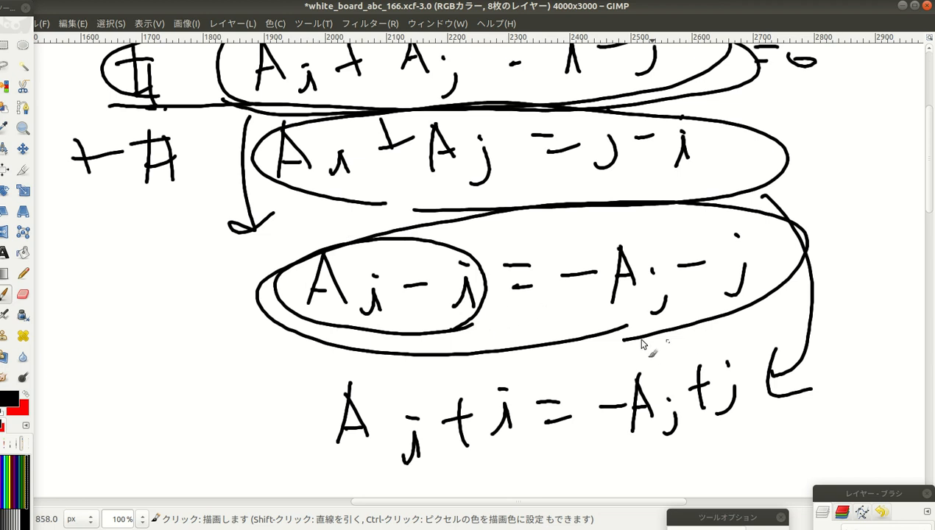
mouse_move(486, 301)
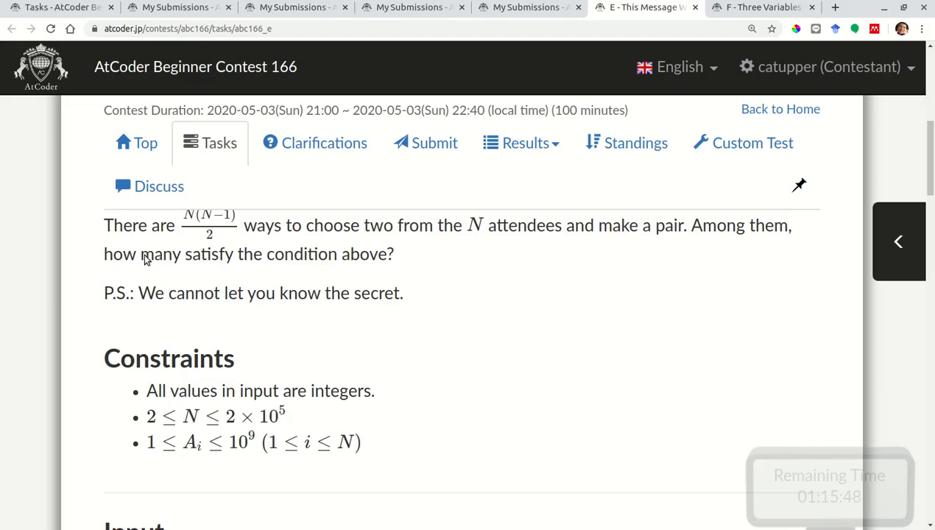
mouse_move(492, 337)
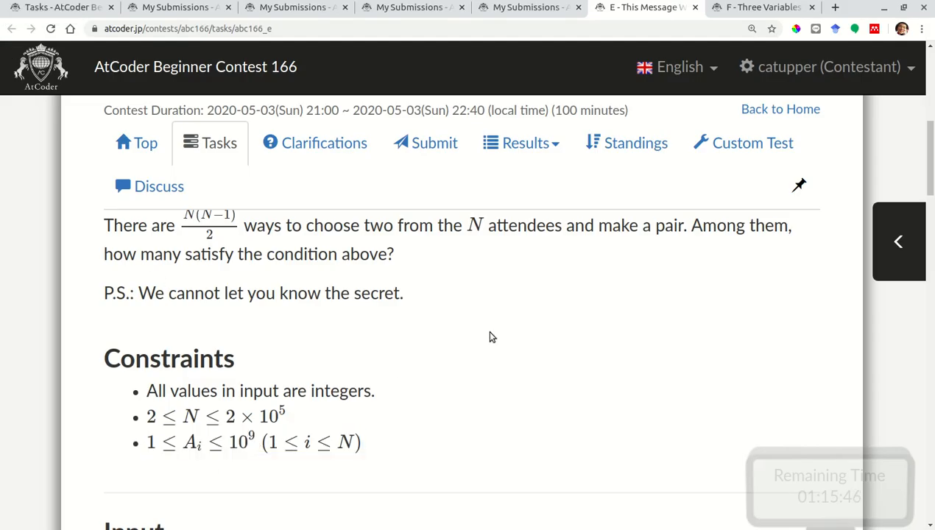
mouse_move(190, 342)
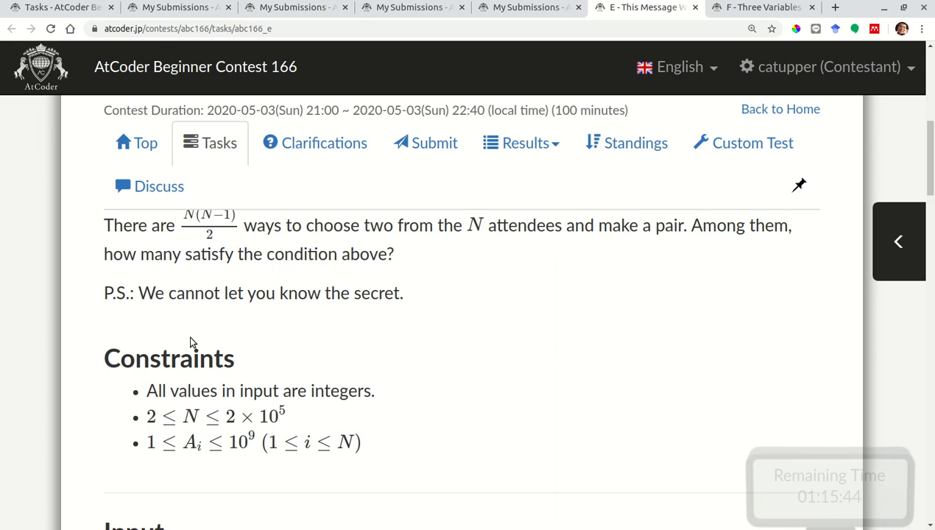
mouse_move(52, 153)
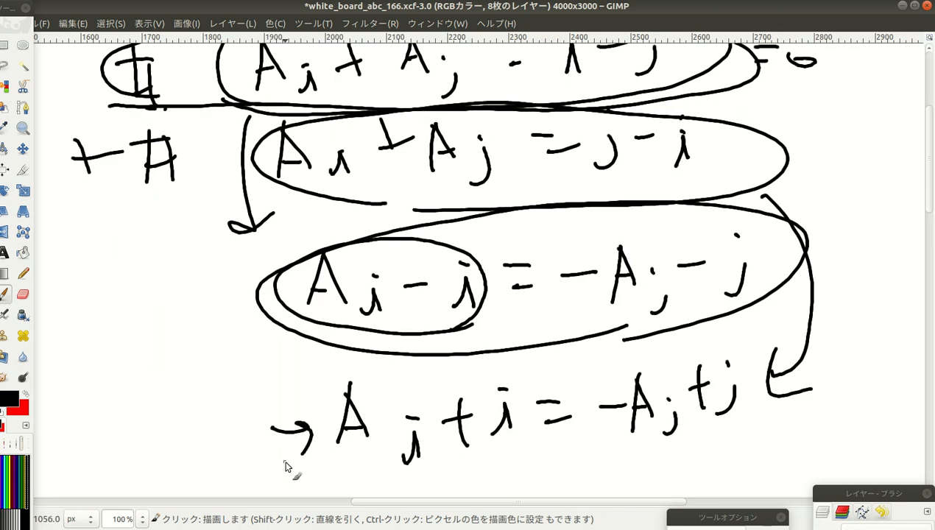
mouse_move(527, 445)
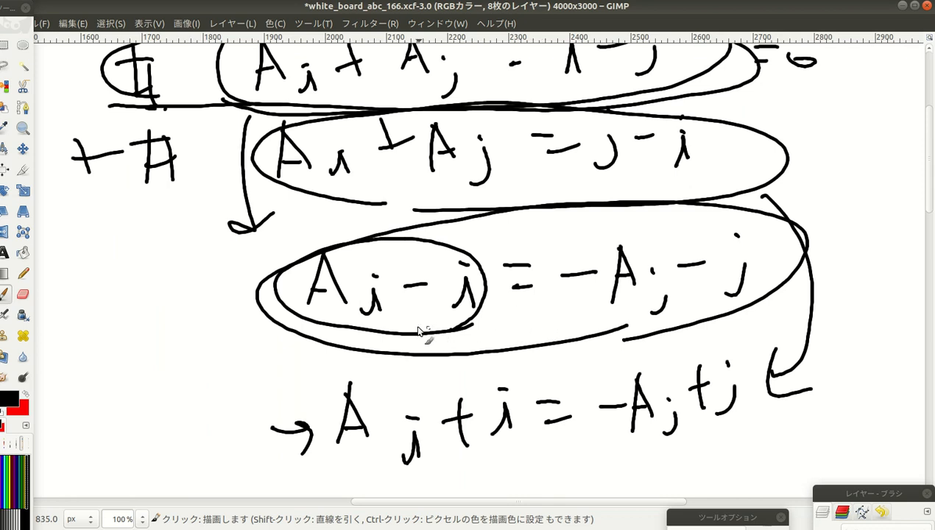
mouse_move(354, 310)
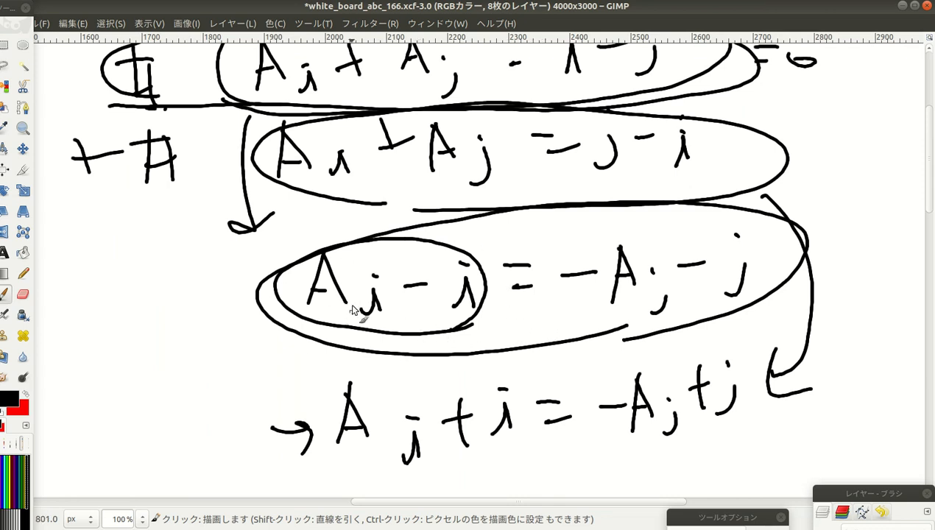
mouse_move(500, 346)
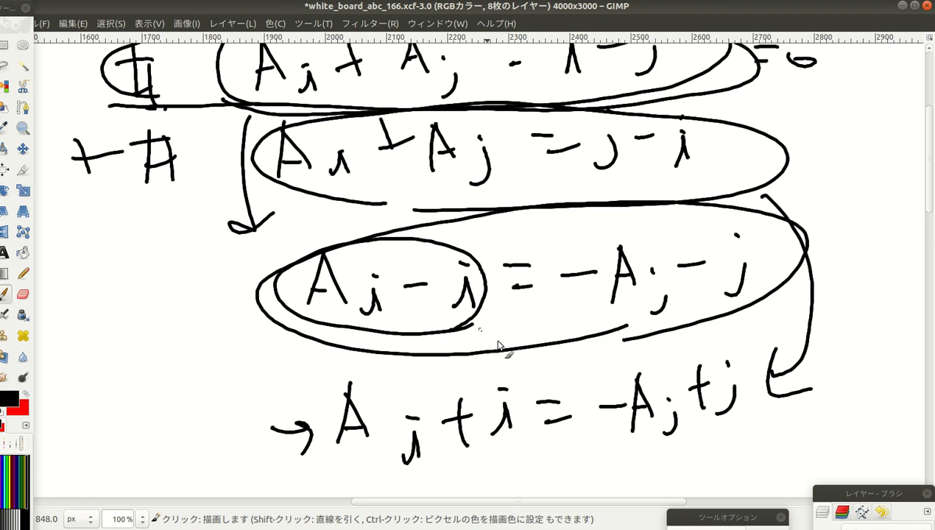
mouse_move(641, 350)
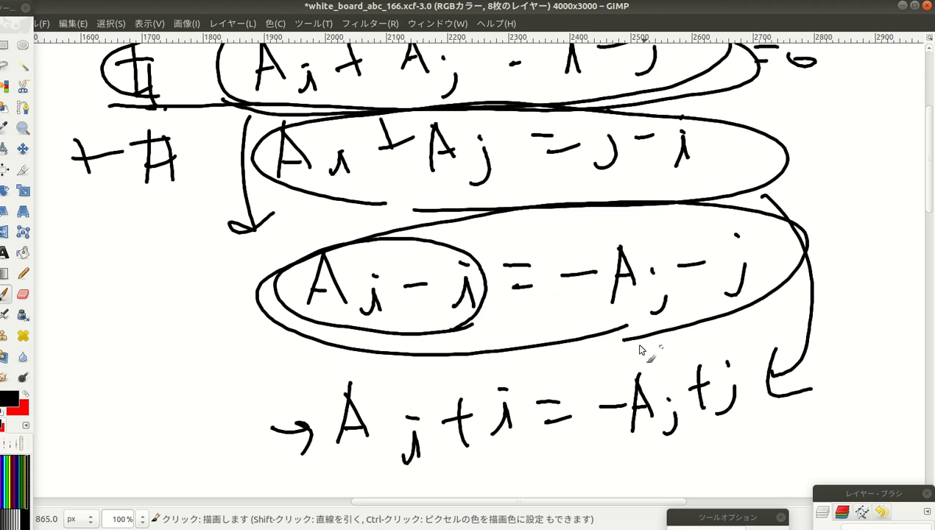
mouse_move(603, 313)
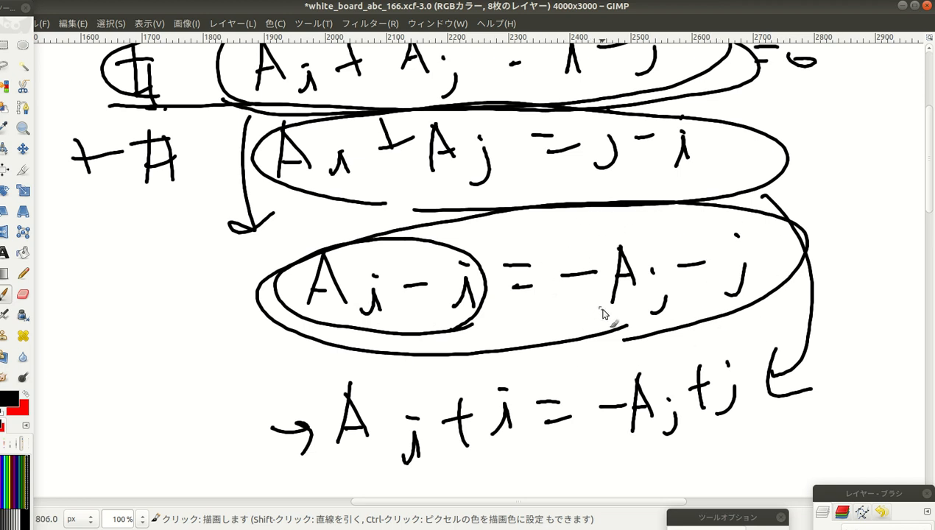
mouse_move(657, 302)
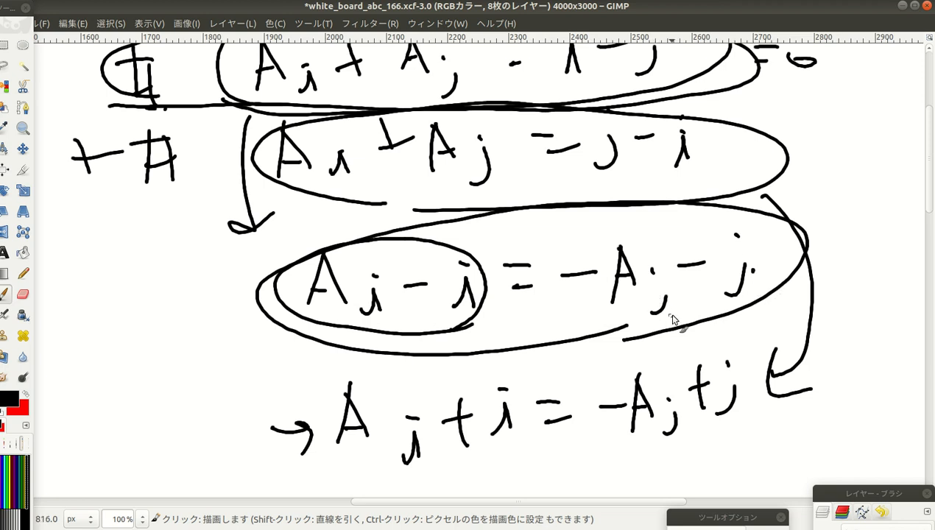
mouse_move(485, 459)
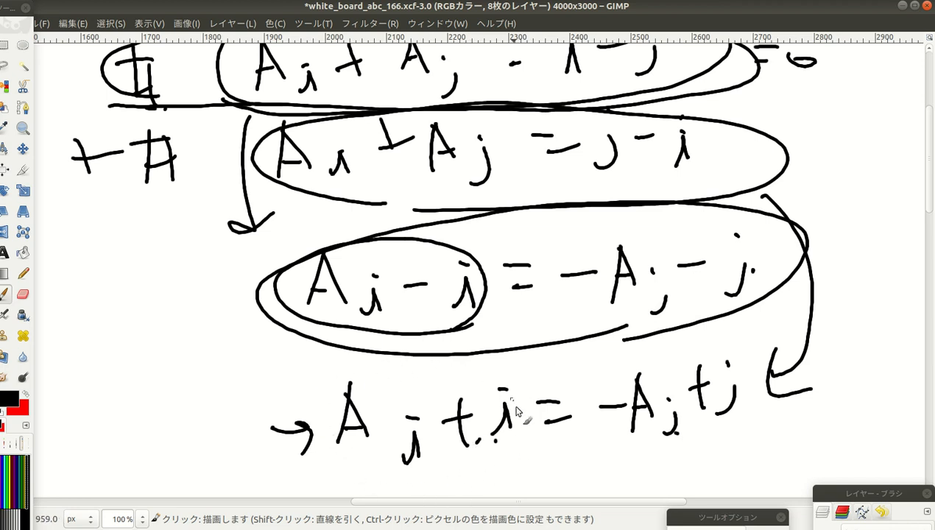
mouse_move(470, 475)
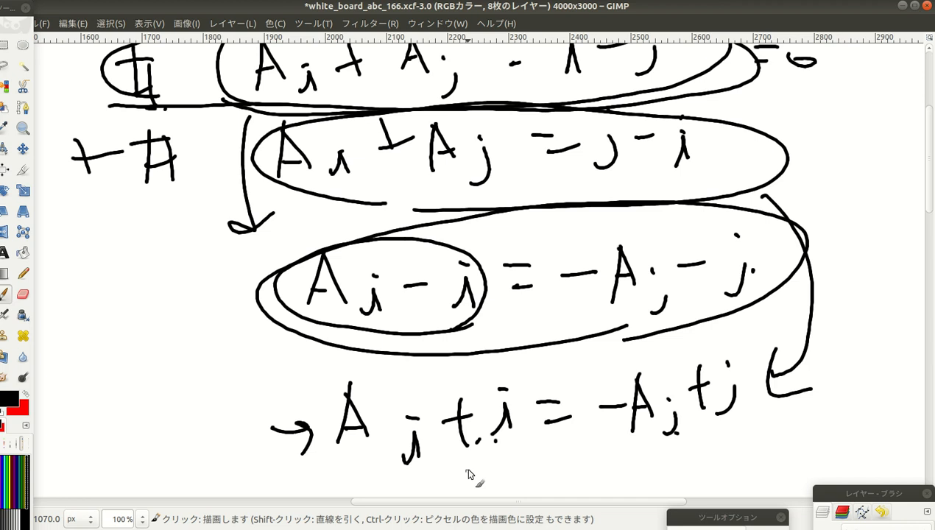
mouse_move(691, 414)
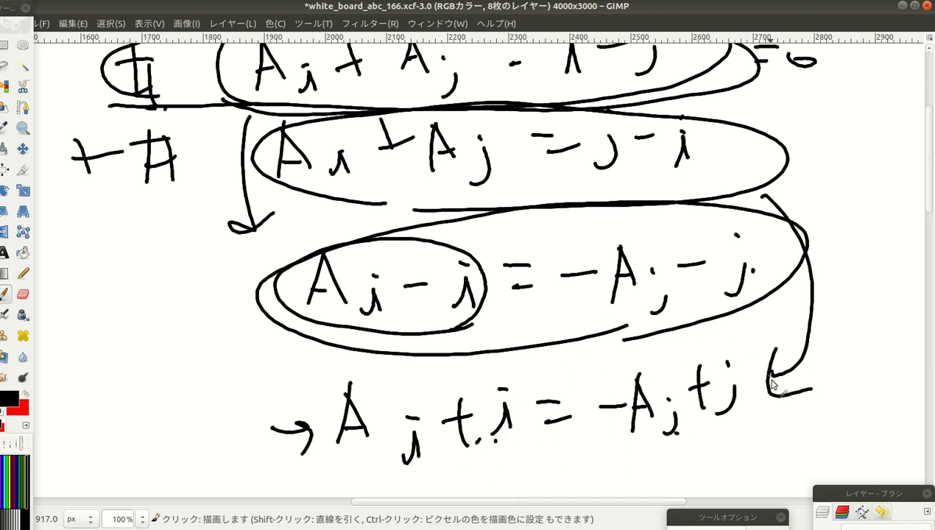
mouse_move(734, 430)
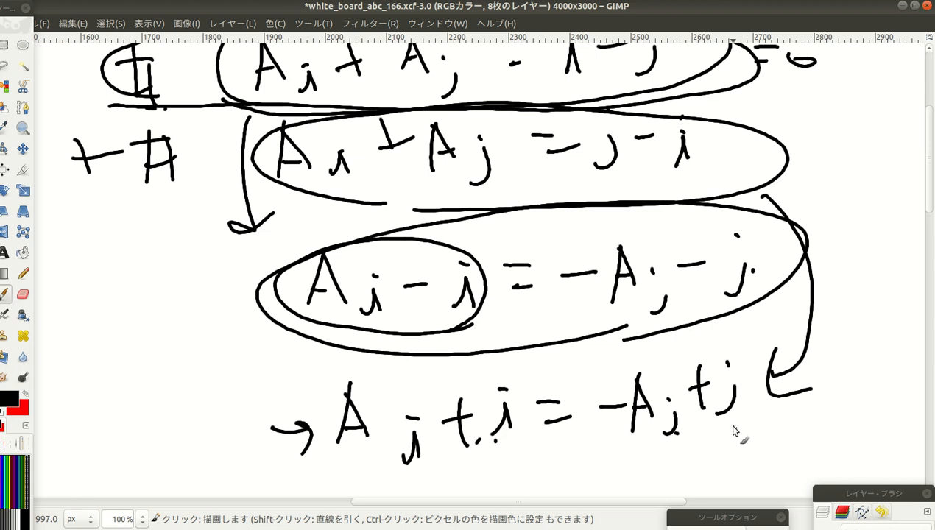
mouse_move(617, 403)
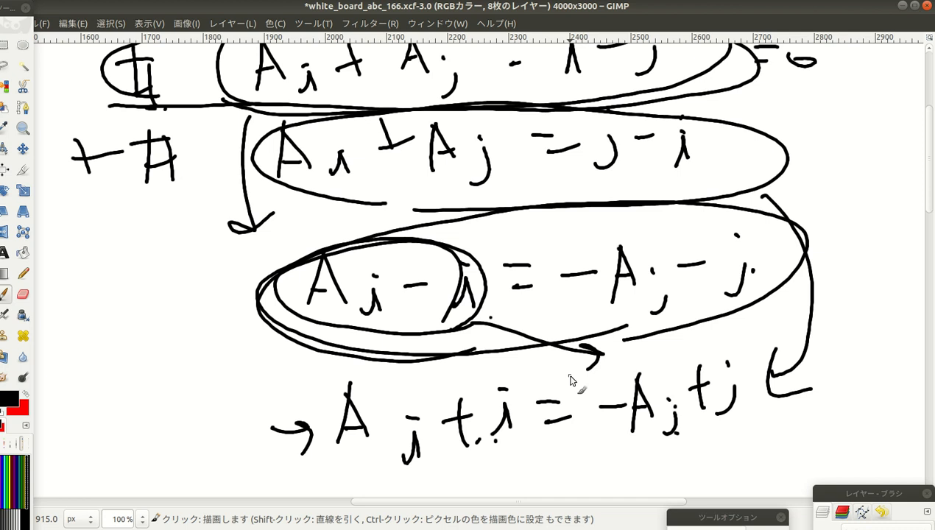
mouse_move(177, 283)
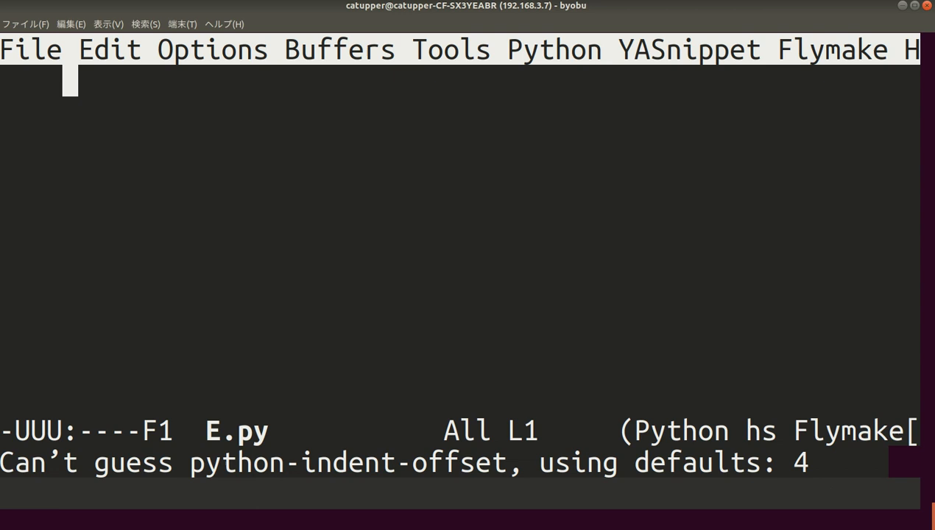
Declare cnt_ind_minus_height and the other three count dictionaries as empty {} in E.py.
text(cnt)
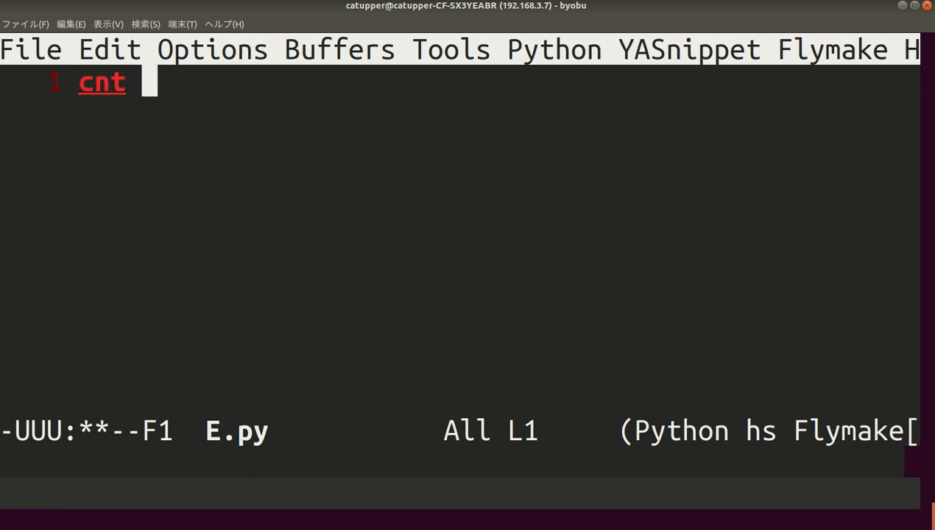
text(_ind_)
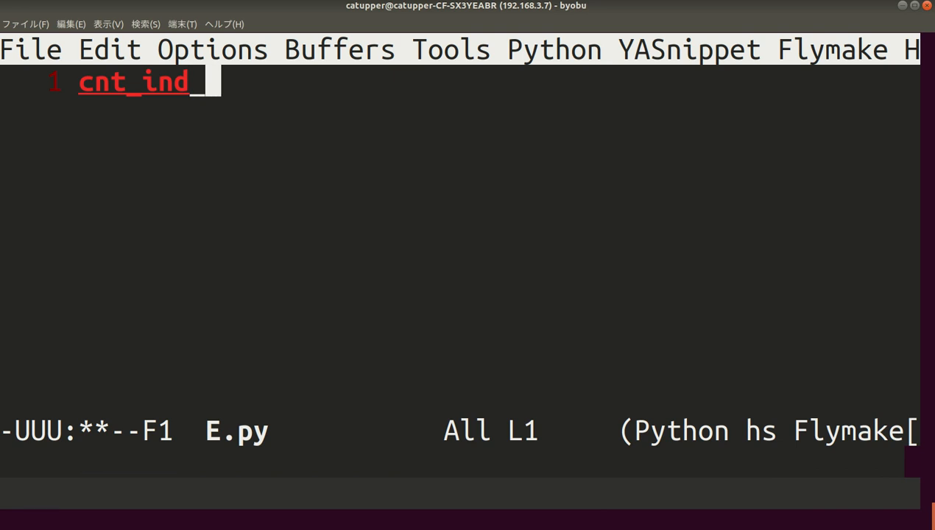
text(minus_h)
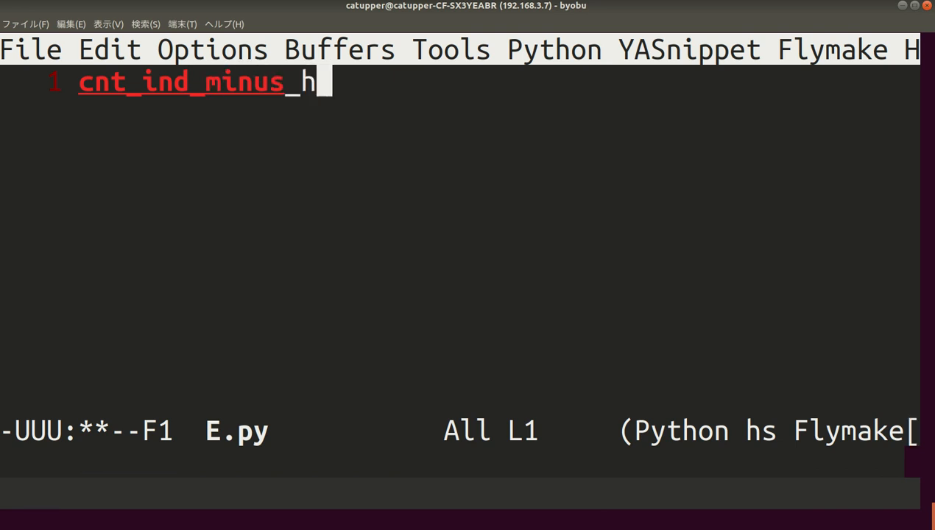
text(eight)
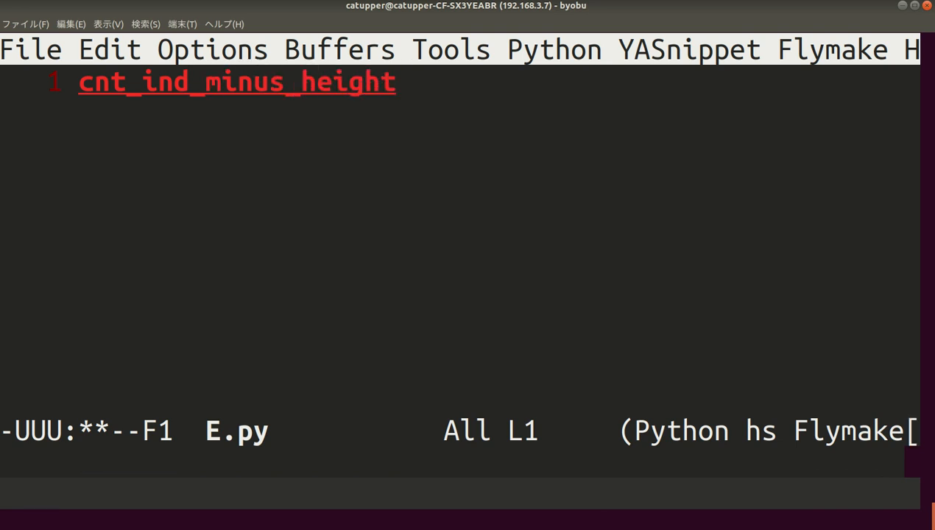
text(= {})
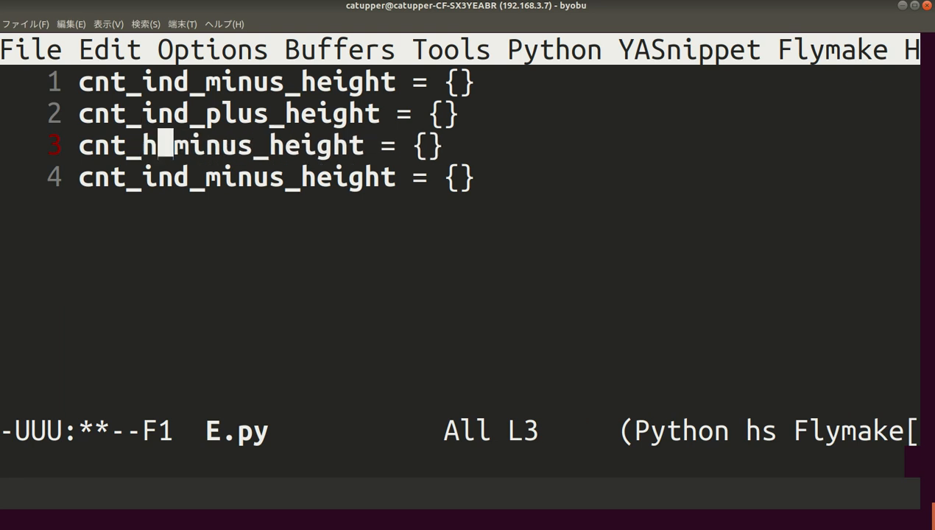
text(eight)
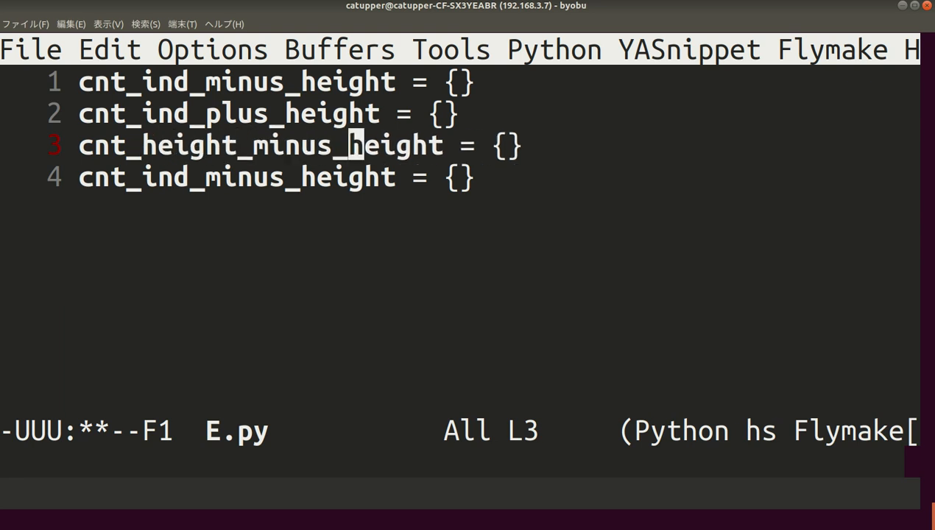
text(ind)
click(276, 178)
text(minus)
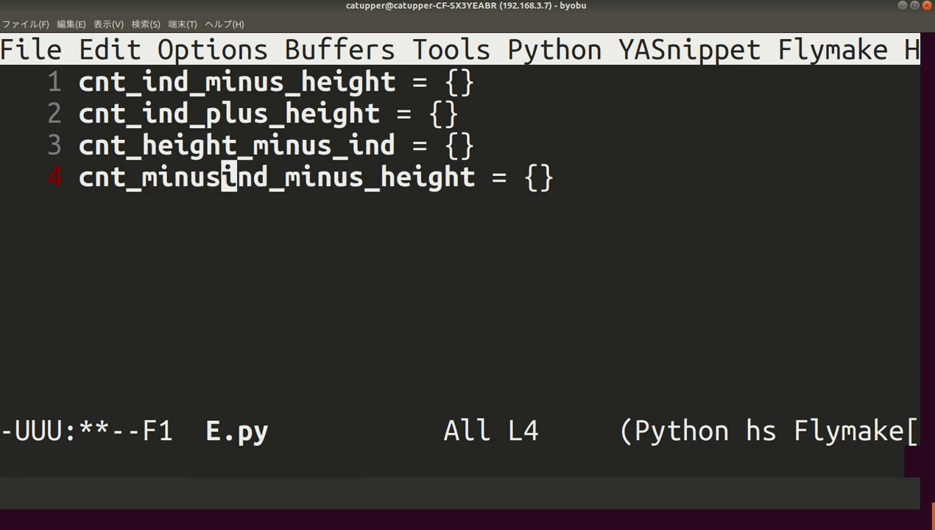
key(Return)
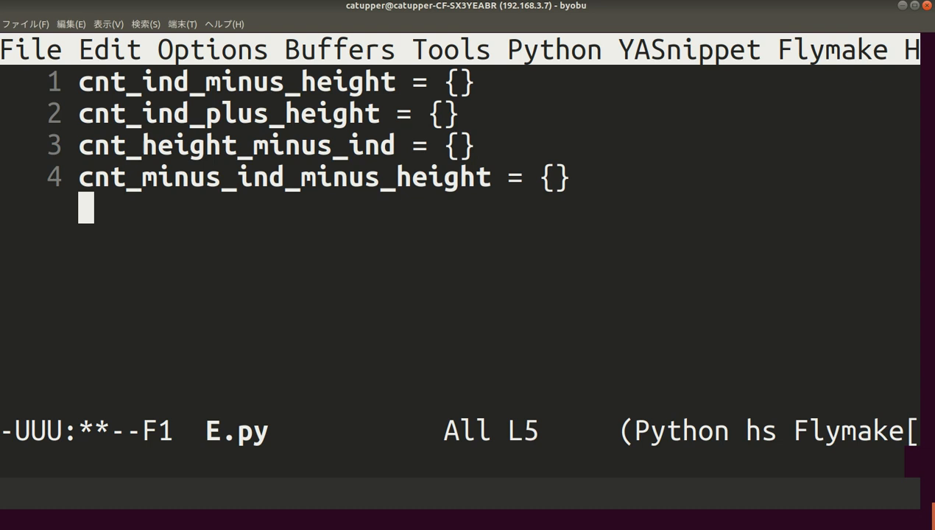
Add n = int(input()), hs = list(map(int, input().split())), and the range(n) loop header.
text(for i in range()
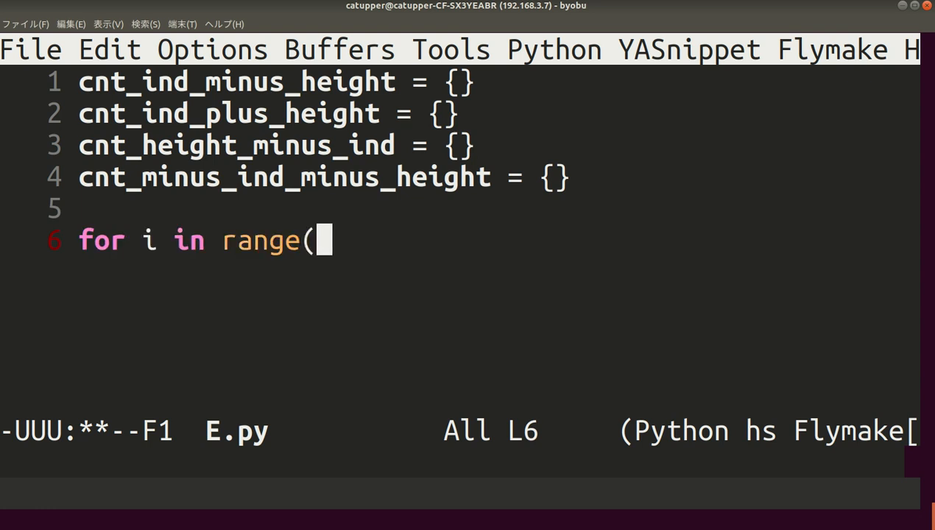
text(n))
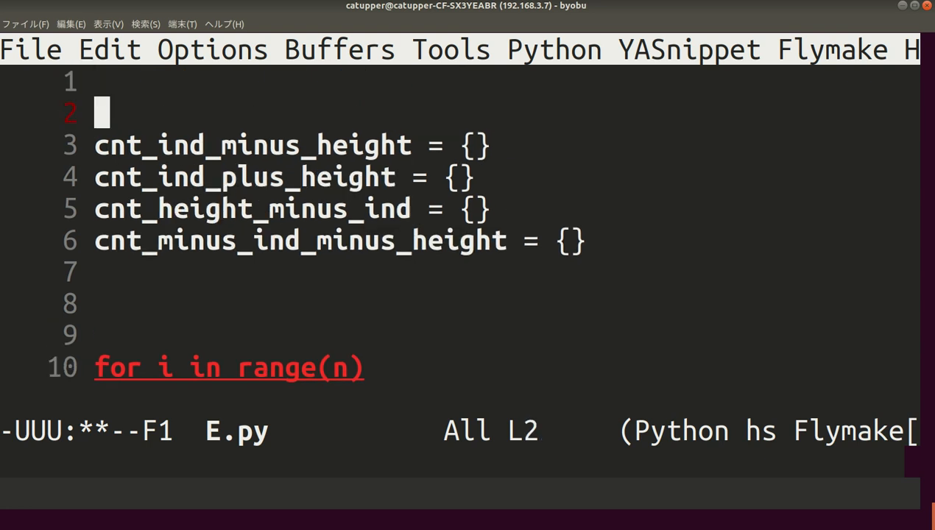
text(n = int(input()
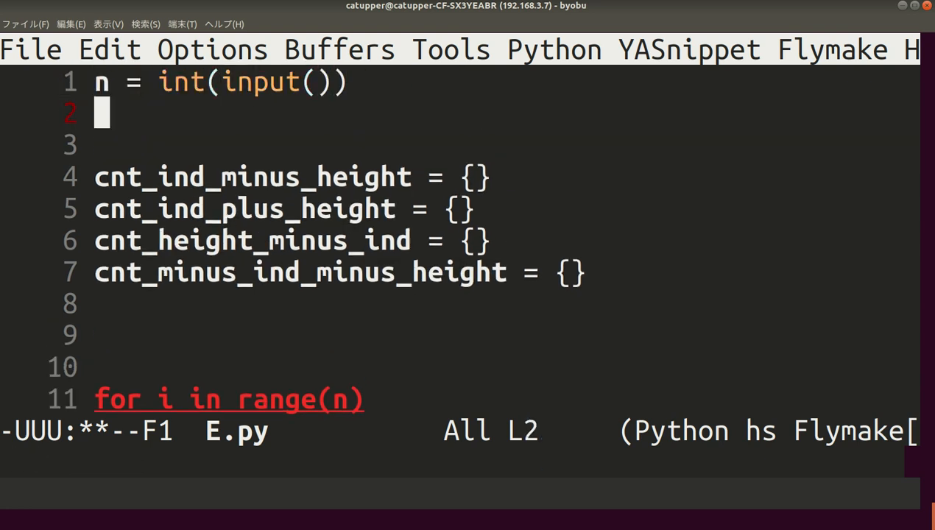
text(hs = map)
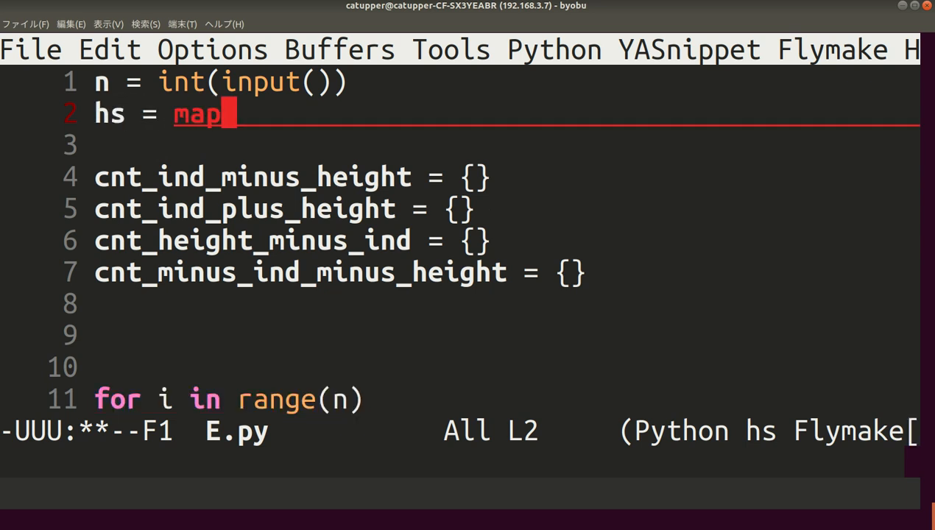
text(list)
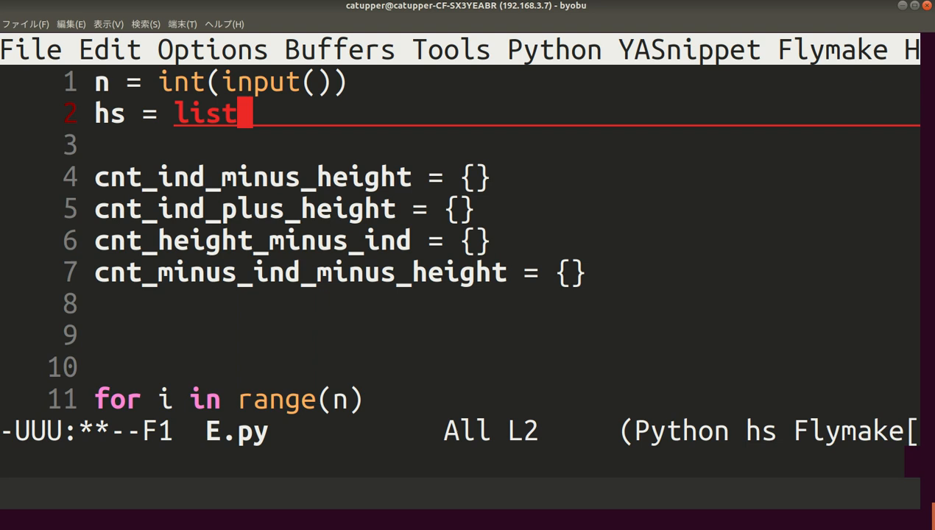
text((map(i)
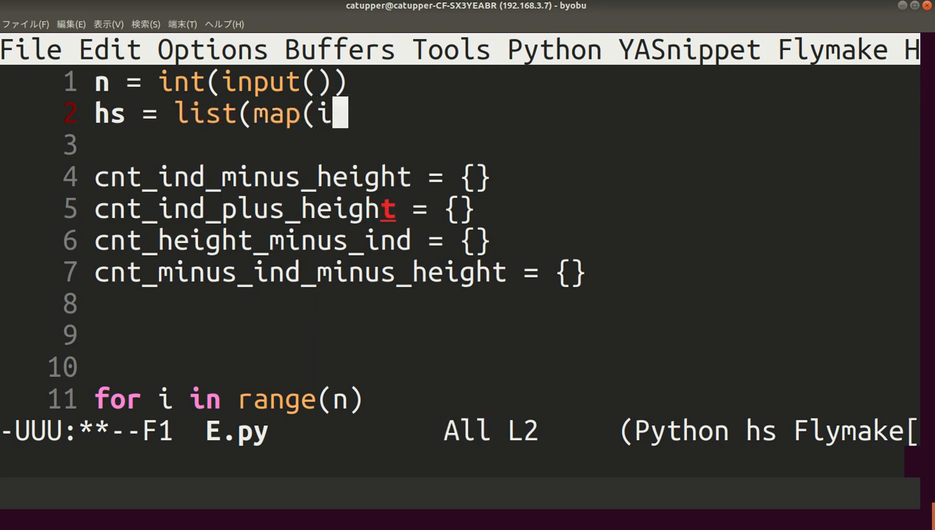
text(nt, input().pslit()
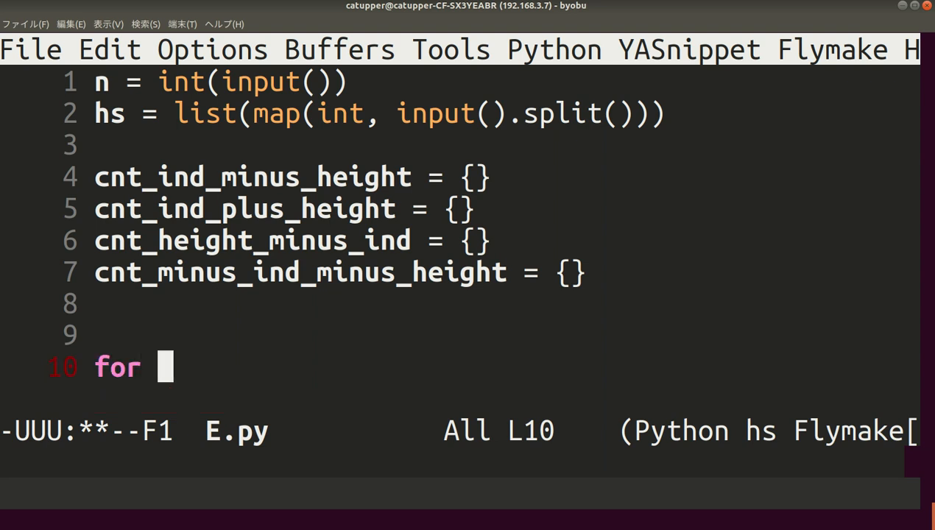
text(i ia)
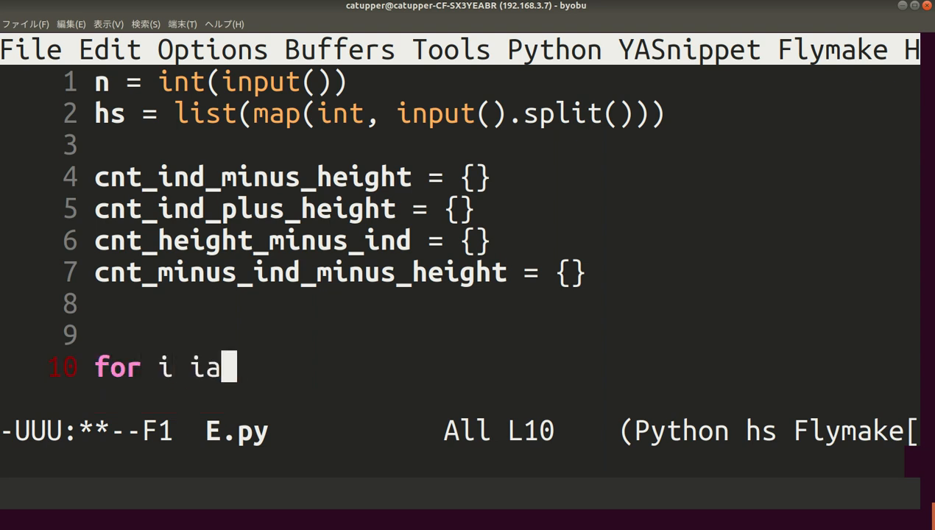
text(n range(n):)
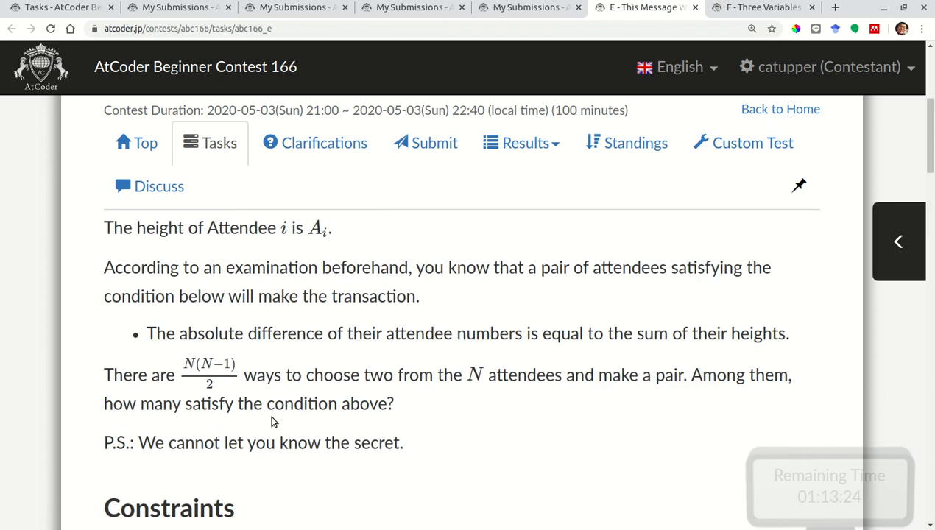
scroll(down, 3)
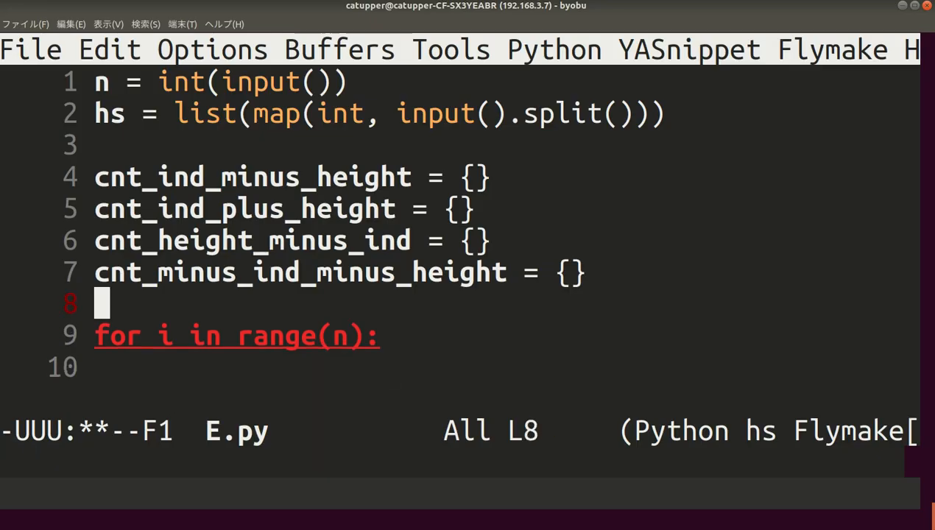
Set height = hs[ind] and count ind − height, initialising missing keys to 0 before += 1.
key(Return)
text(cnt_ind_minus_height)
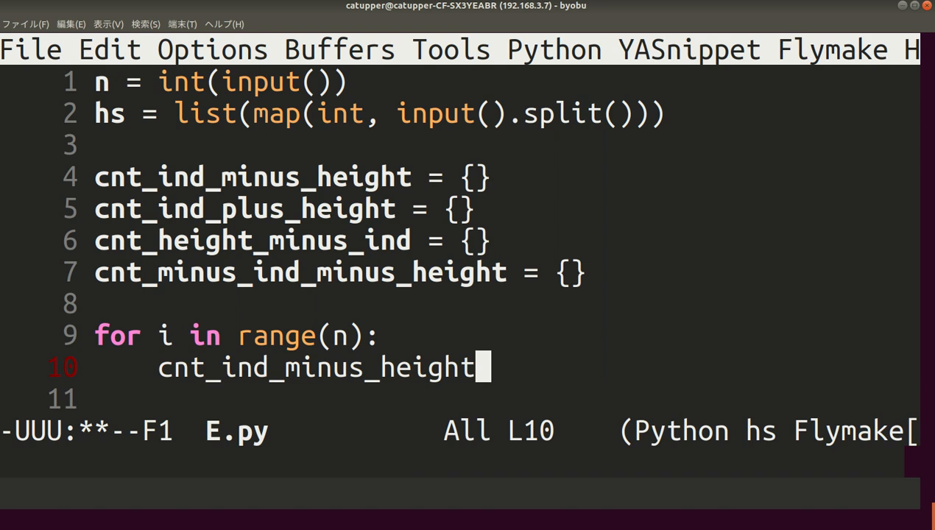
text(if i)
text(height = h)
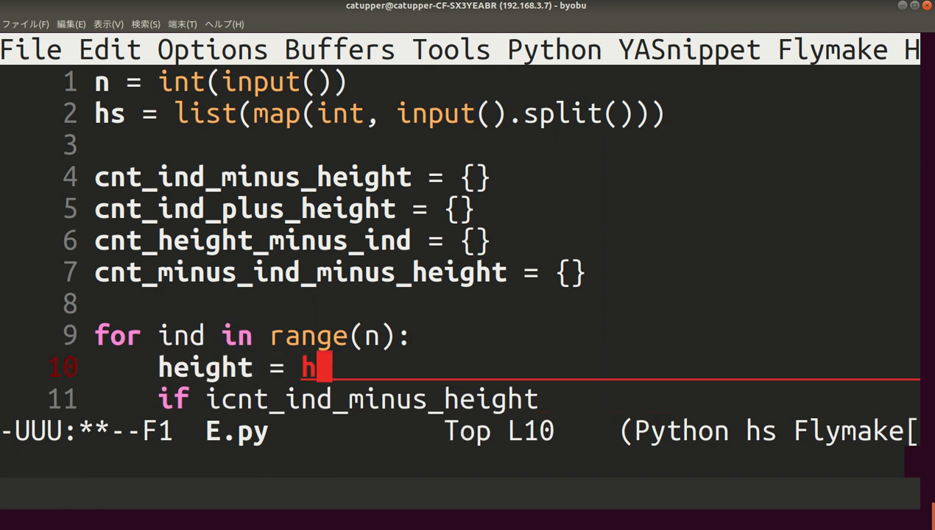
text(s[ind])
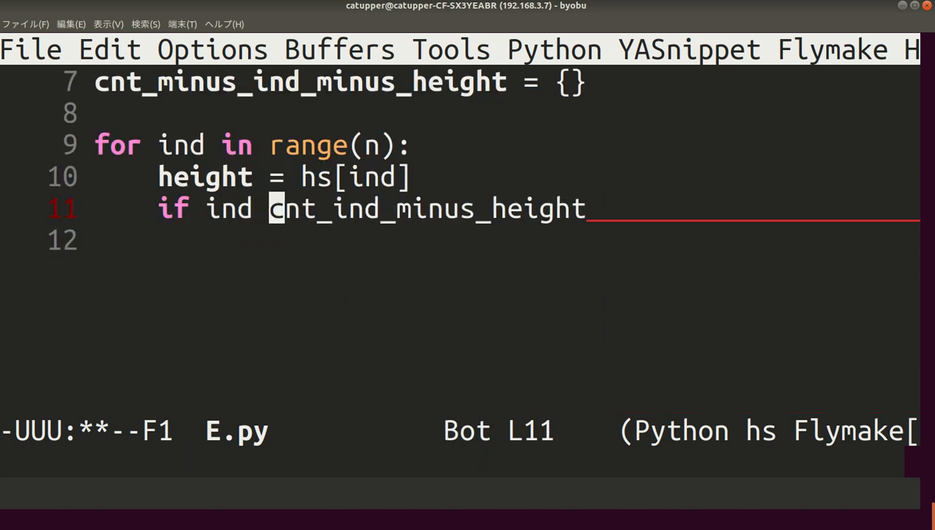
text(- height not in)
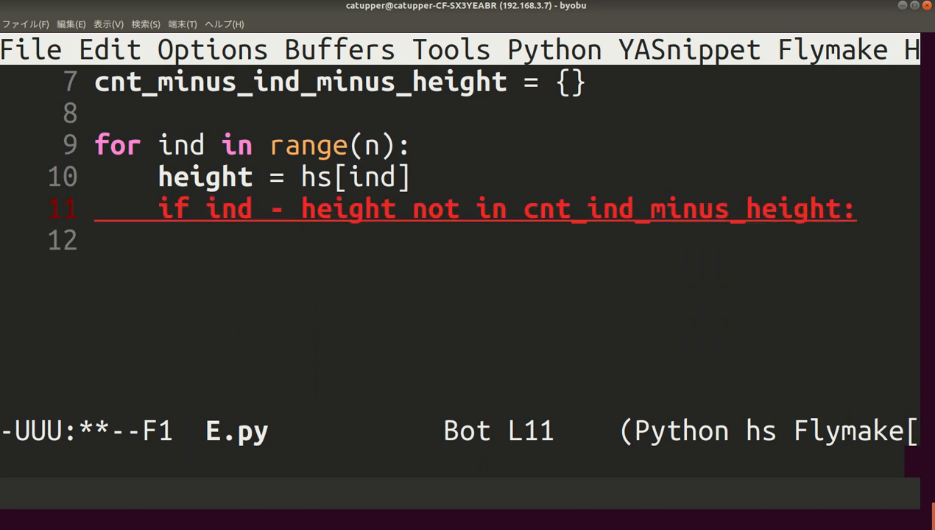
text(cnt_ind_minus_height)
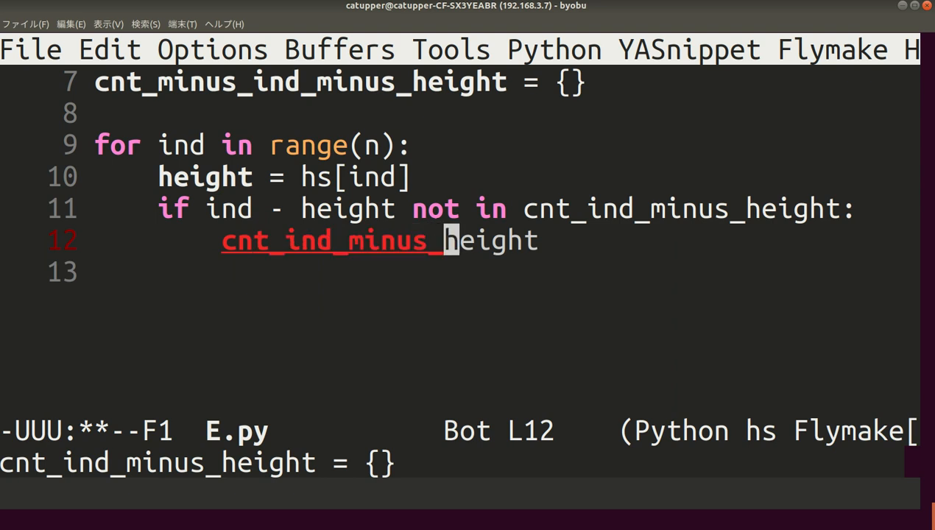
text([ind_h)
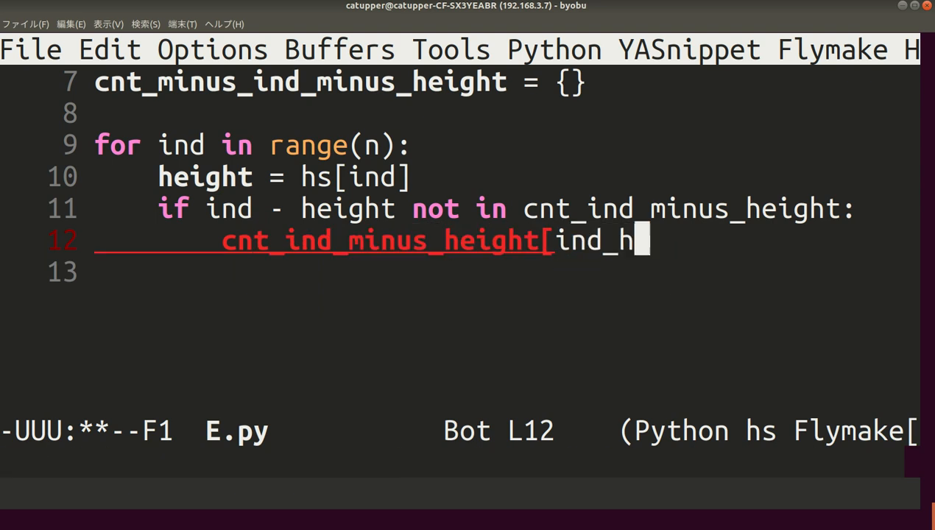
text(eight] = 0)
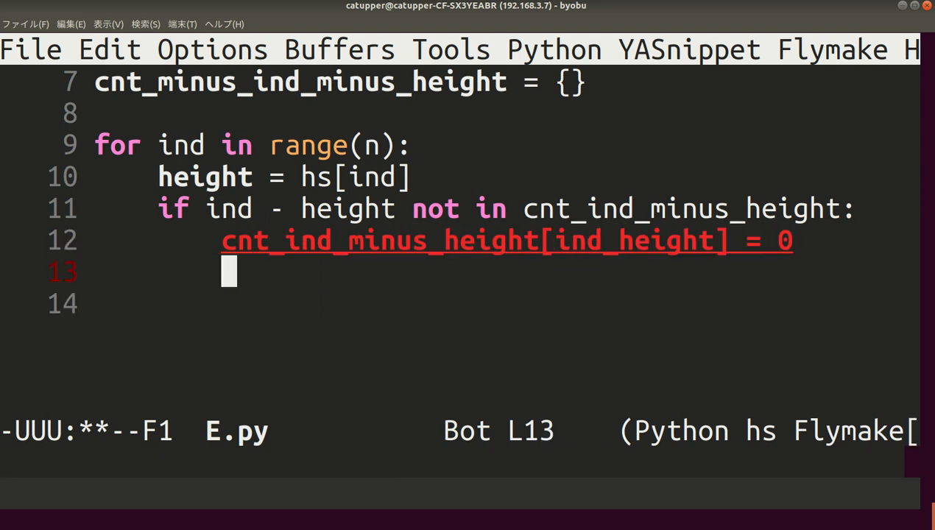
text(cnt_ind_)
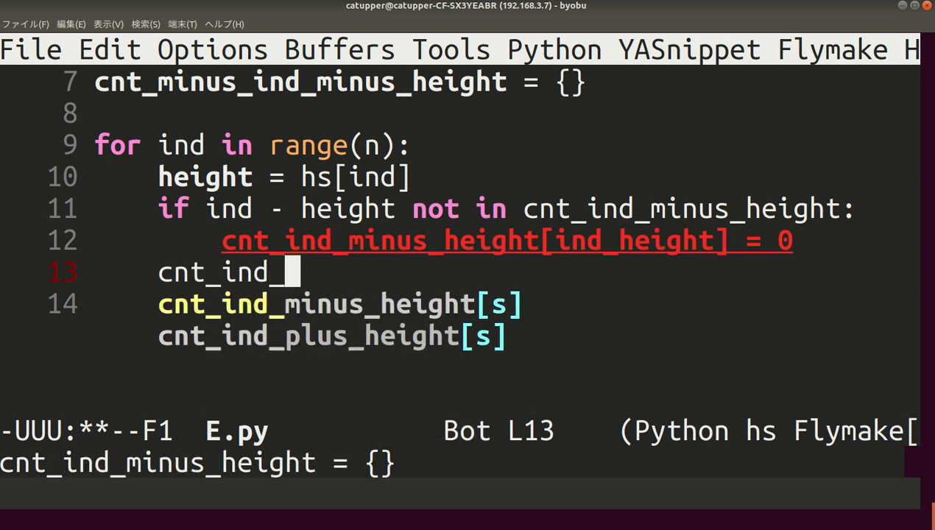
text(minus_height[ind)
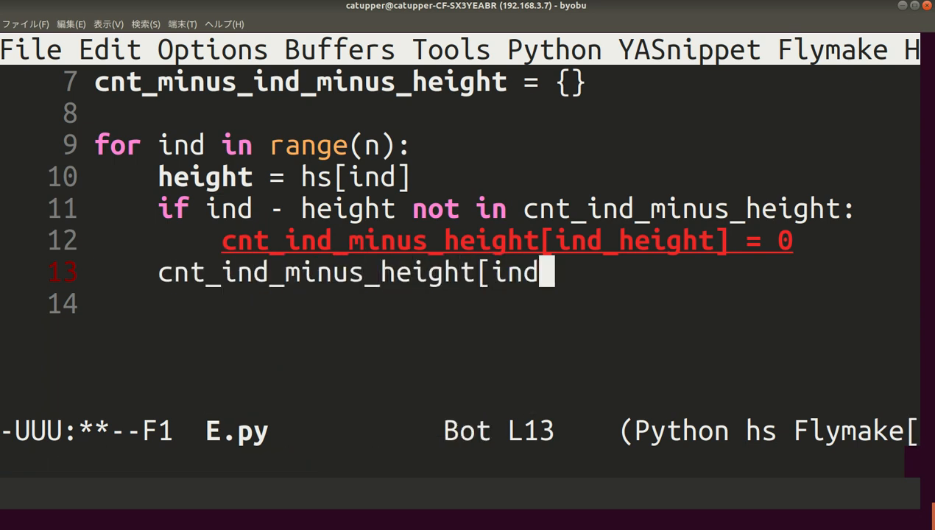
text(_hiehgt] +=)
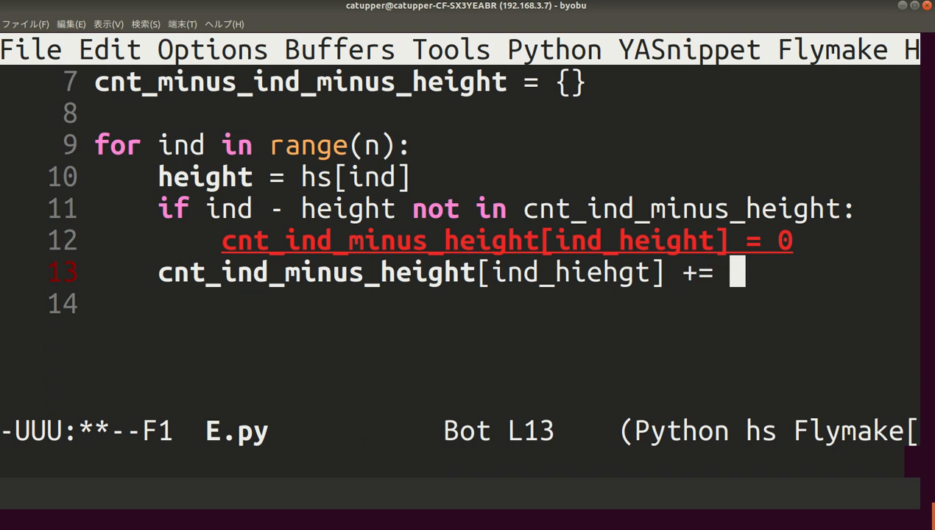
text(1)
text(cnt_height_minus_ind[height - ind] += 1)
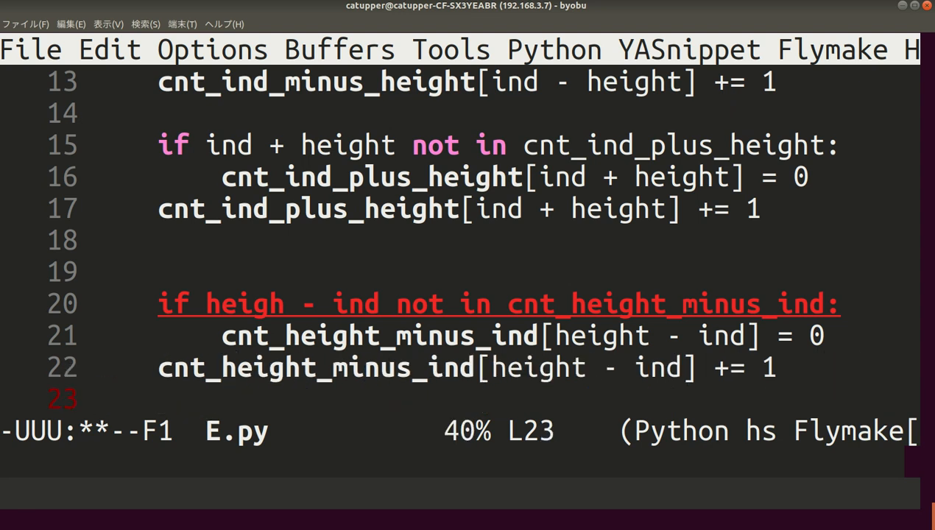
Fix the 'heigh' typo in the condition on line 20 of E.py.
click(831, 303)
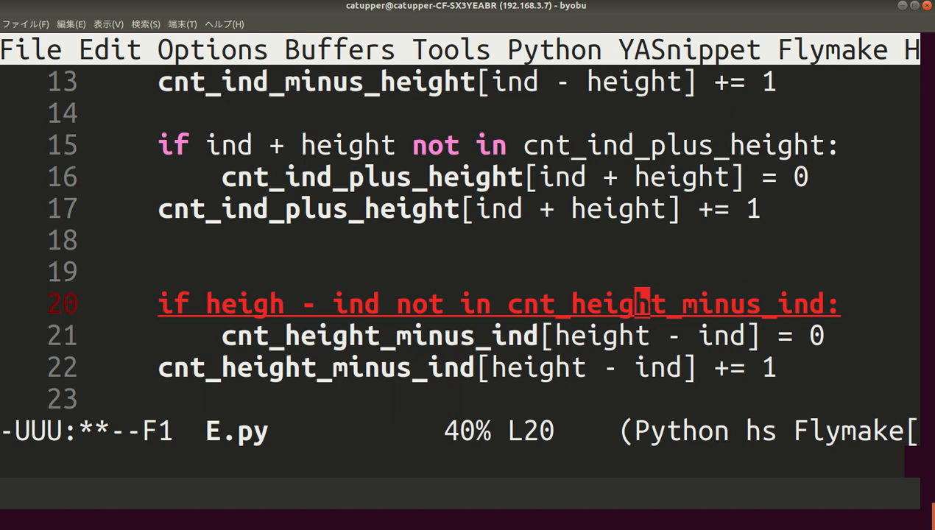
text(t_minus_ind_minus_height = {)
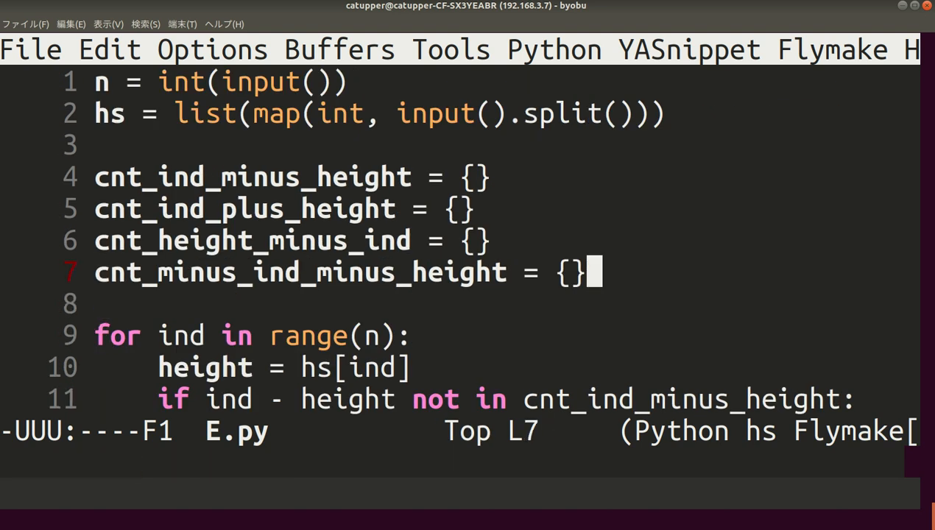
scroll(down, 3)
text(cnt_minus_ind_minus_height[- ind - height] += 1)
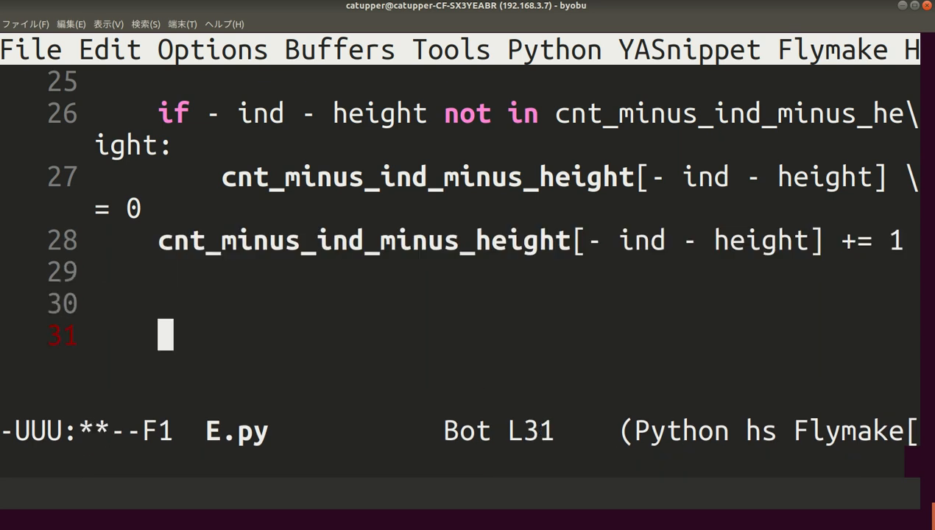
Recheck the constraints on AtCoder and scroll GIMP's whiteboard to the rearranged equations.
key(Backspace)
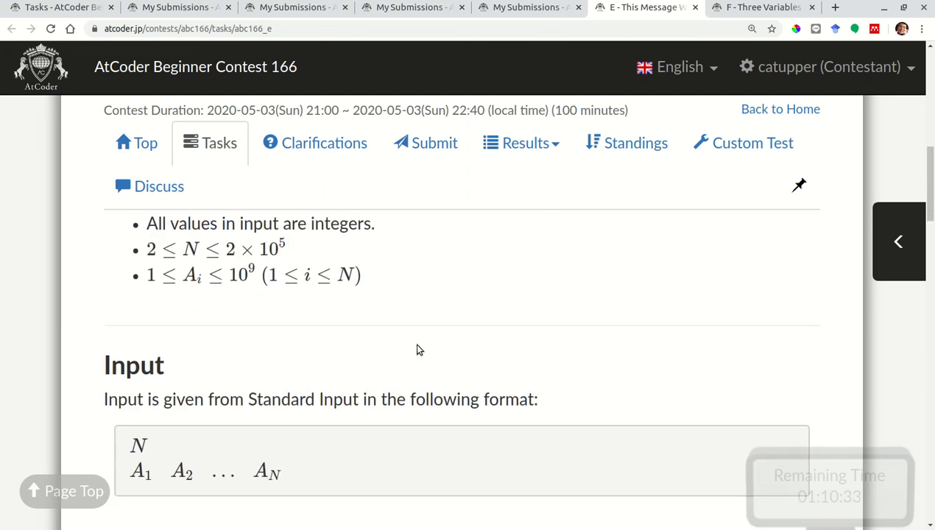
scroll(down, 3)
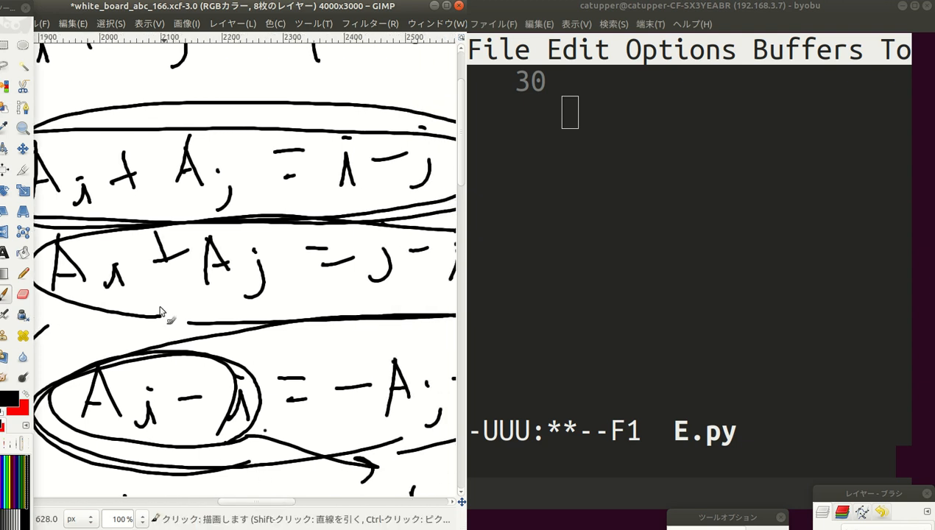
scroll(down, 3)
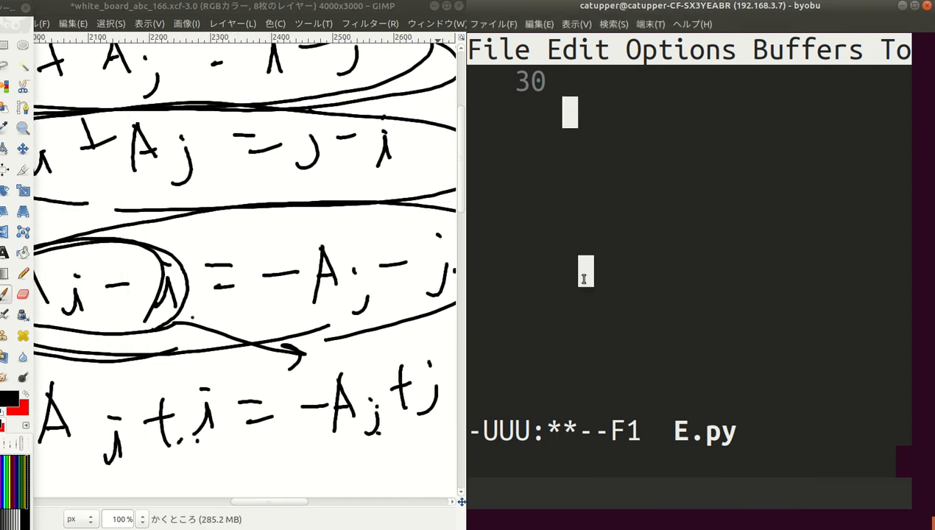
Loop over cnt_height_minus_ind keys, adding cnt_height_minus_ind[val] * cnt_minus_ind_minus_height[val] to ans.
text(for)
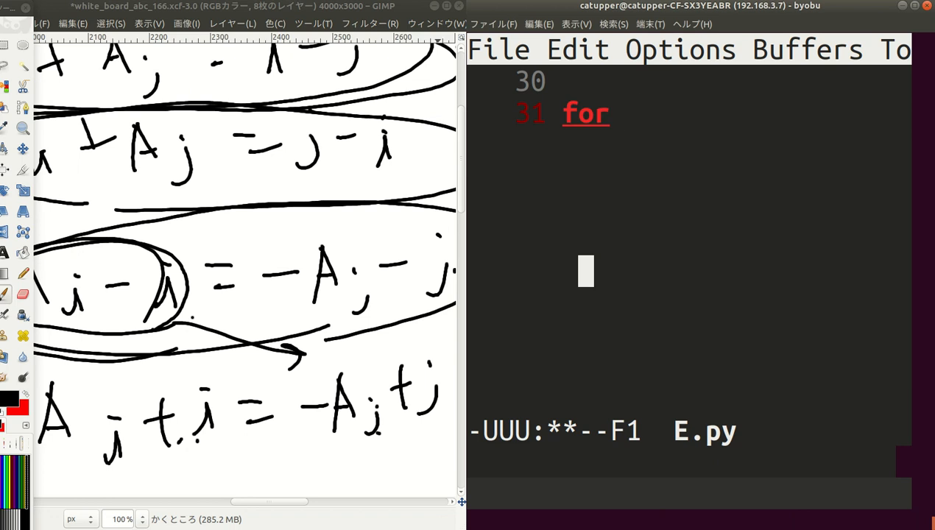
text(val in hi)
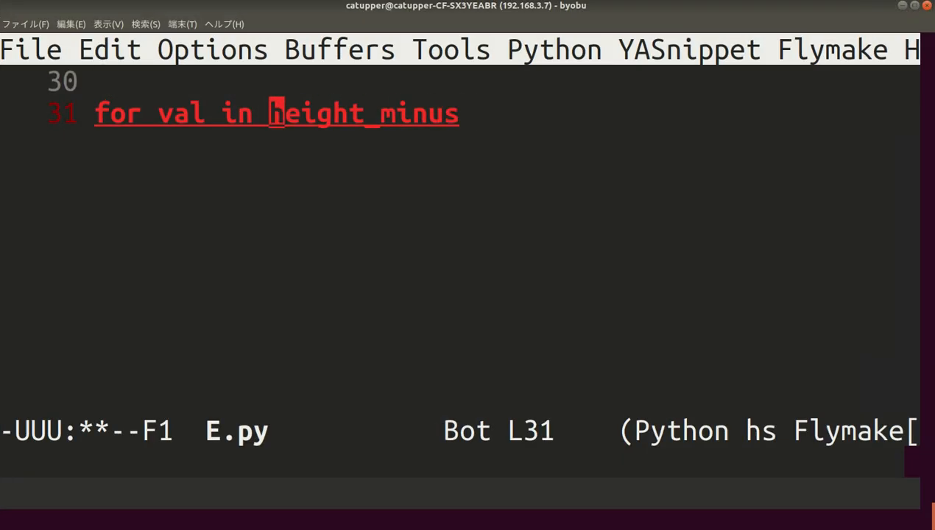
text(cnt_)
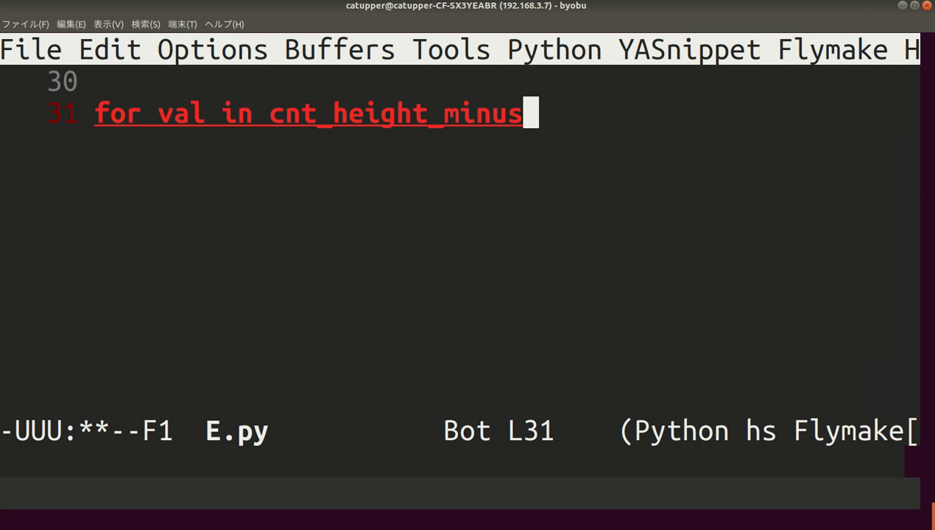
text(ind:)
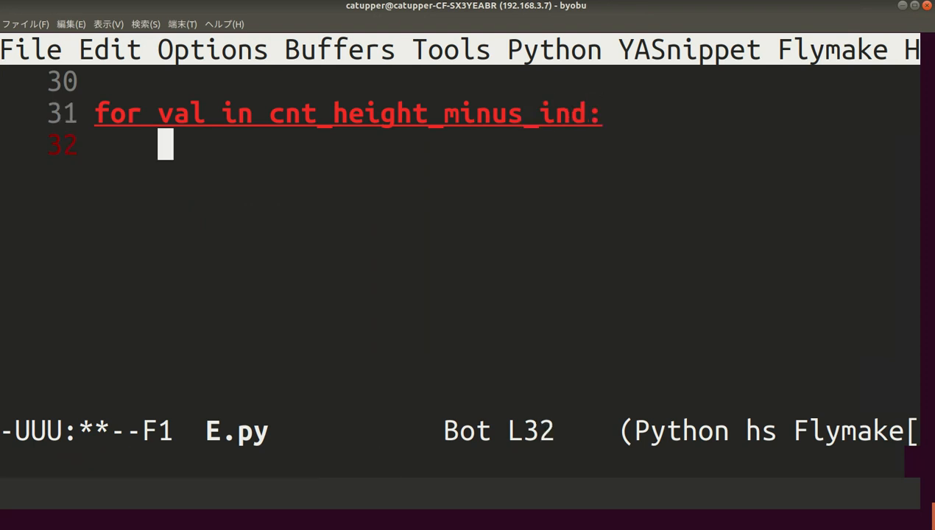
text(ans)
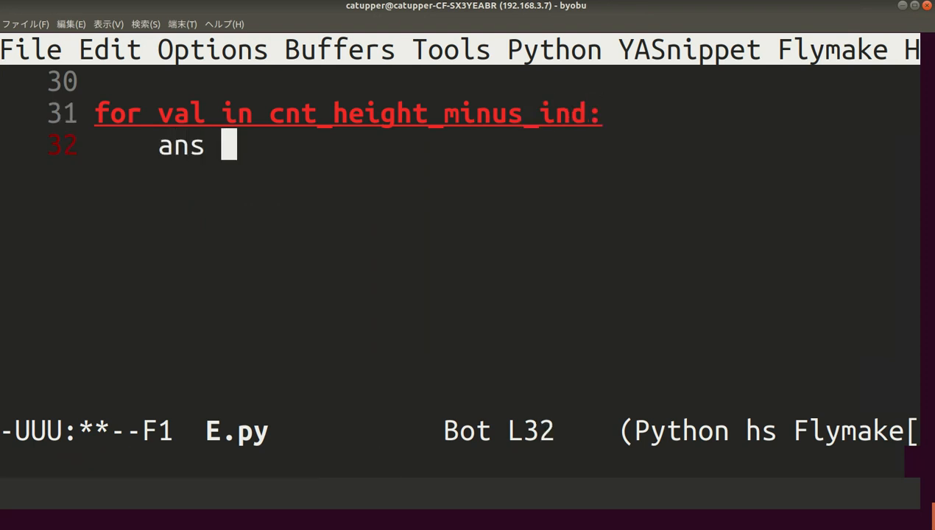
text(+= cnt_height_minus_ind)
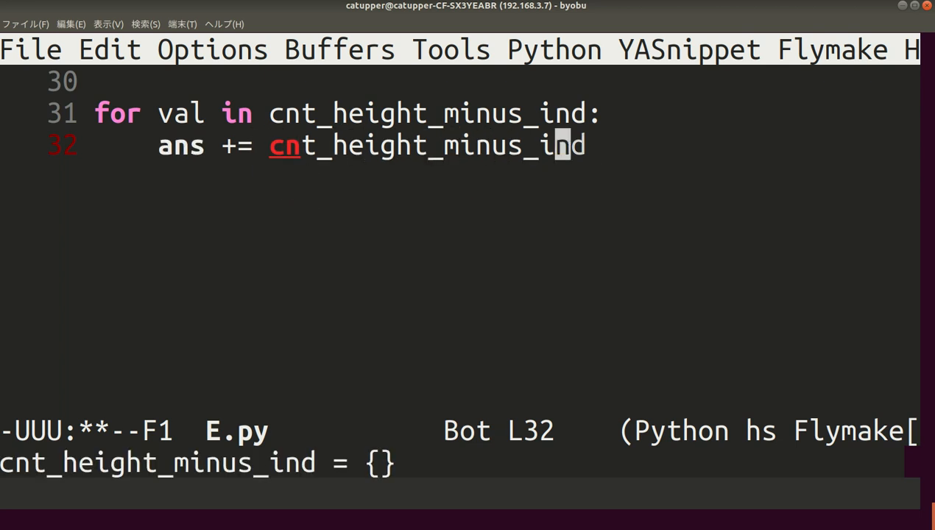
text([val] *)
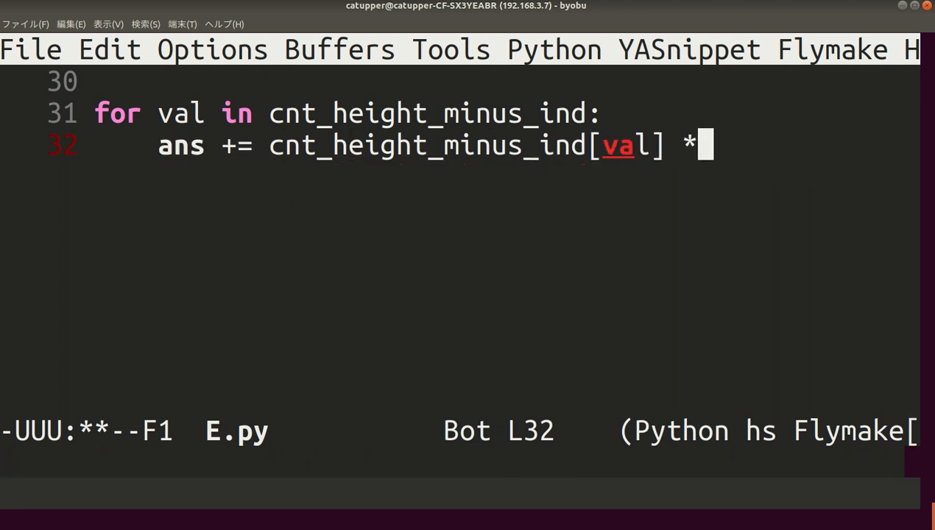
text(n)
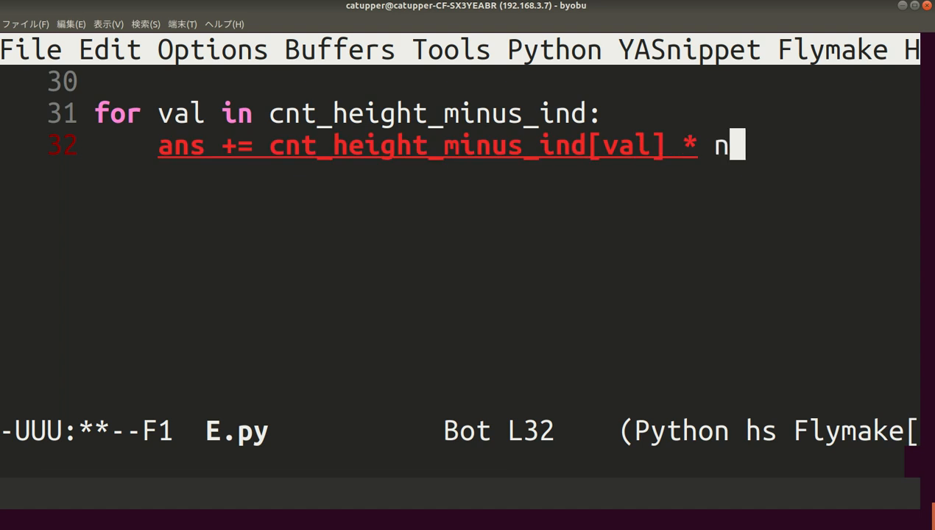
text(cnt_minus_ind_minus_height)
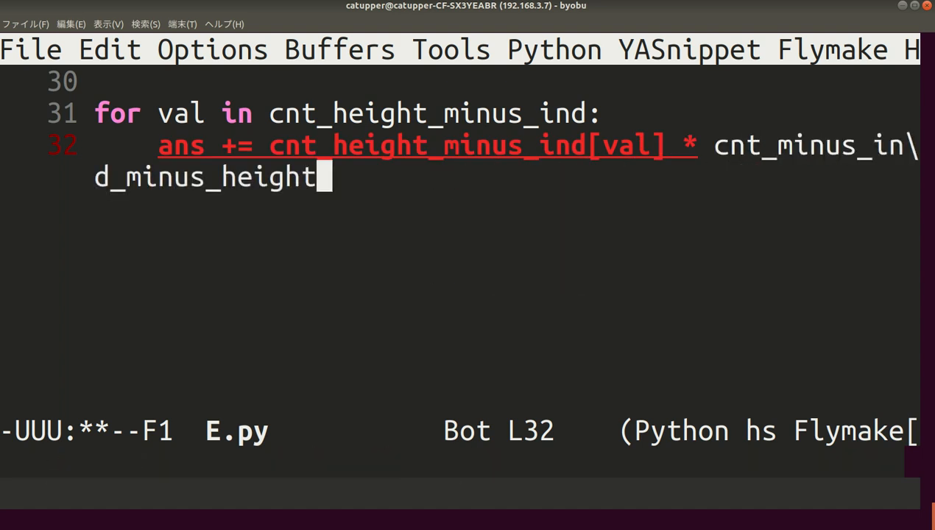
text([val])
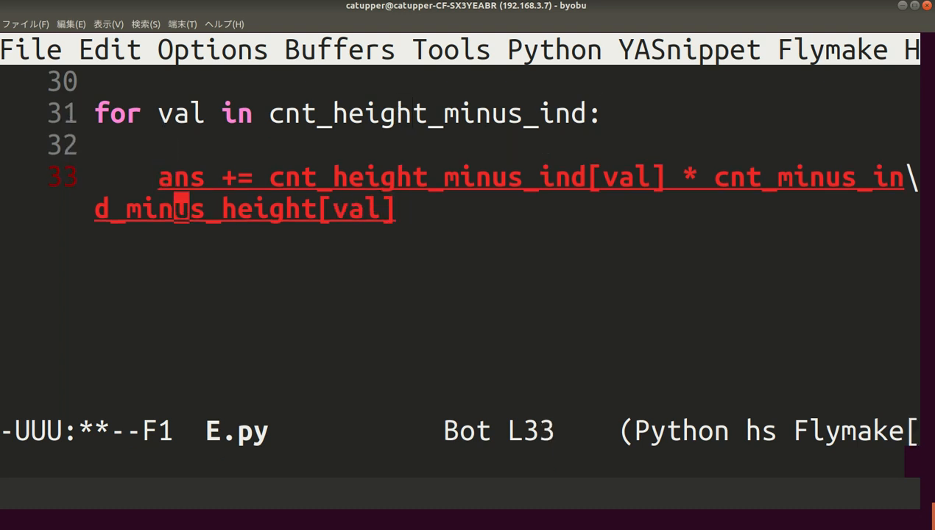
Guard the addition with 'if val in cnt_minus_ind_minus_height'.
text(if)
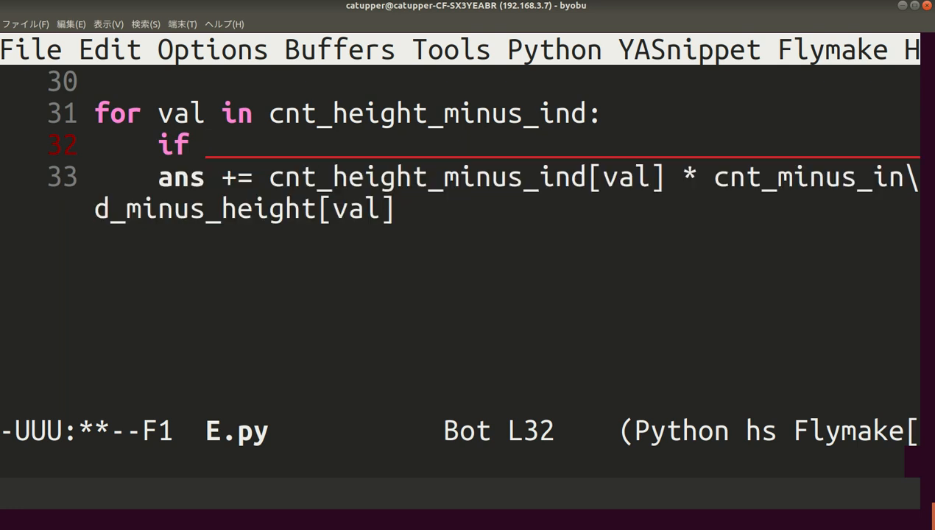
text(cnt_minus_ind_minus_height)
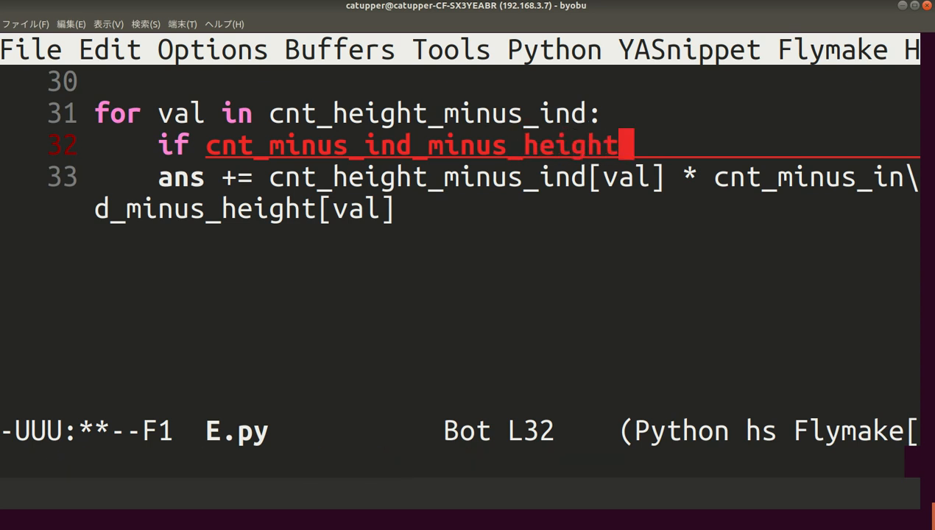
text(val in)
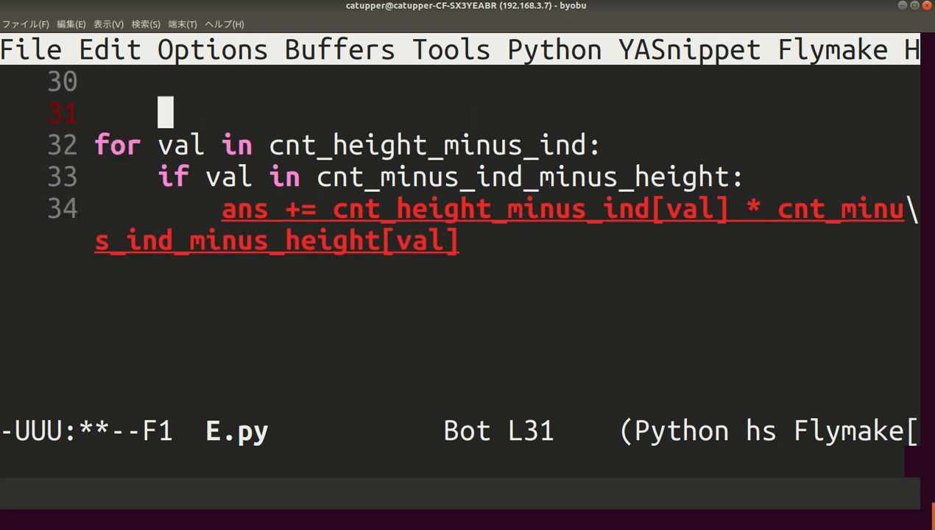
Initialize 'ans = 0' and add a second loop summing cnt_ind_minus_height[val] * cnt_ind_plus_height[val] for shared keys.
text(ans)
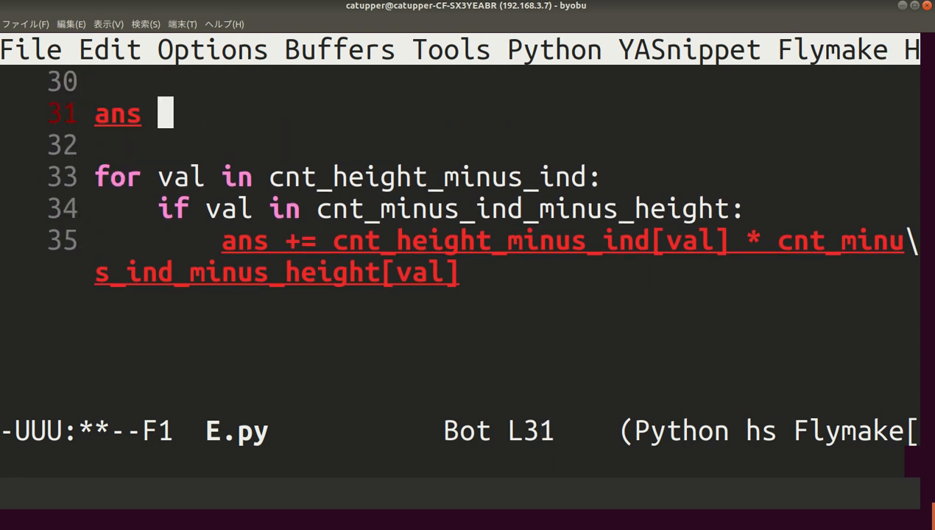
text(= 0)
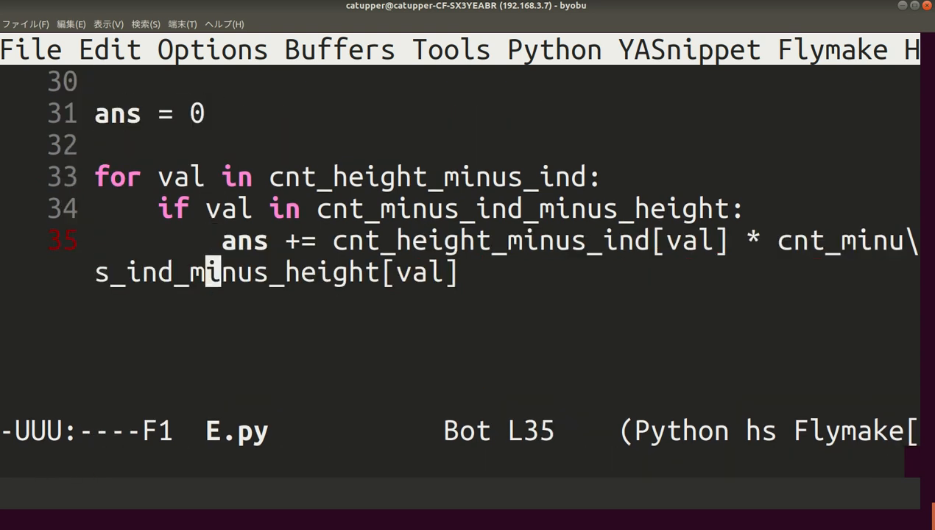
text(for val in cnt)
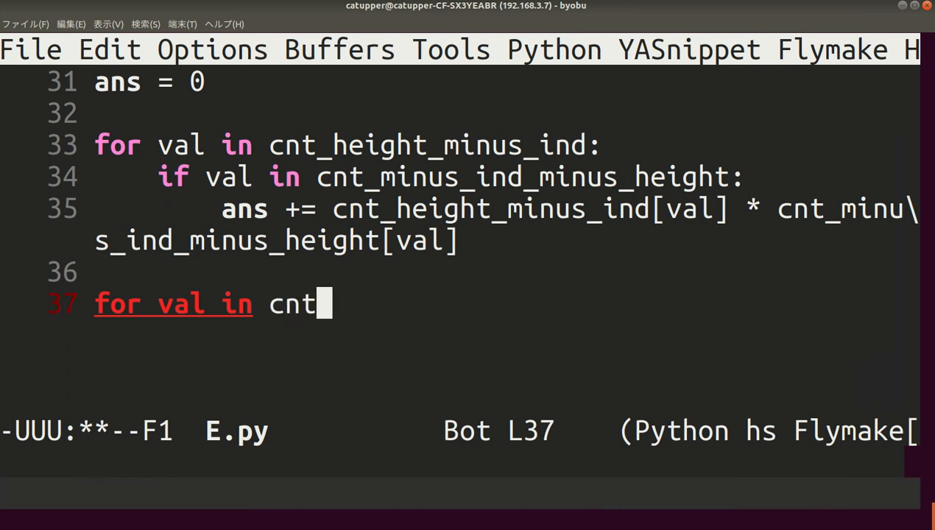
text(_ind_minus_height:)
text(if val in cnt_ind_plus_height:)
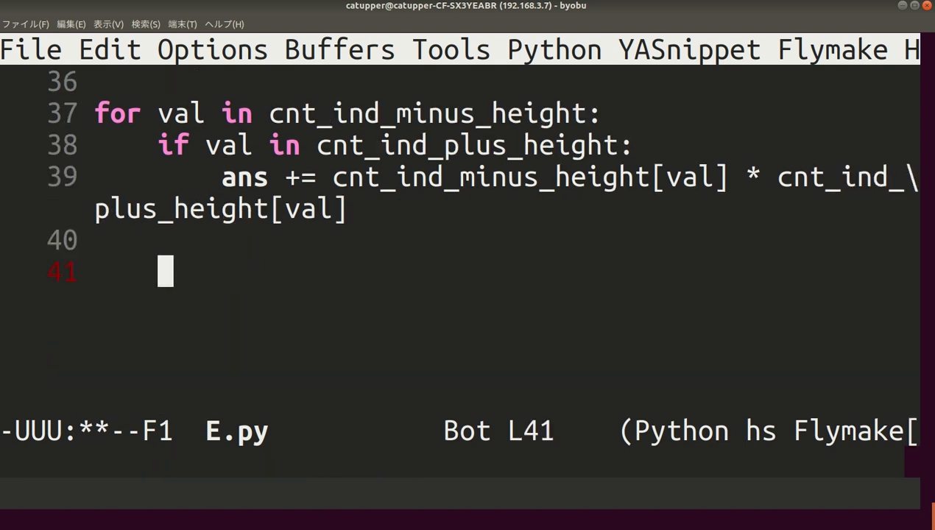
Append print(ans), exit the Python REPL, and run E.py on Sample Input 1, which outputs 6, not 3.
text(print(ans))
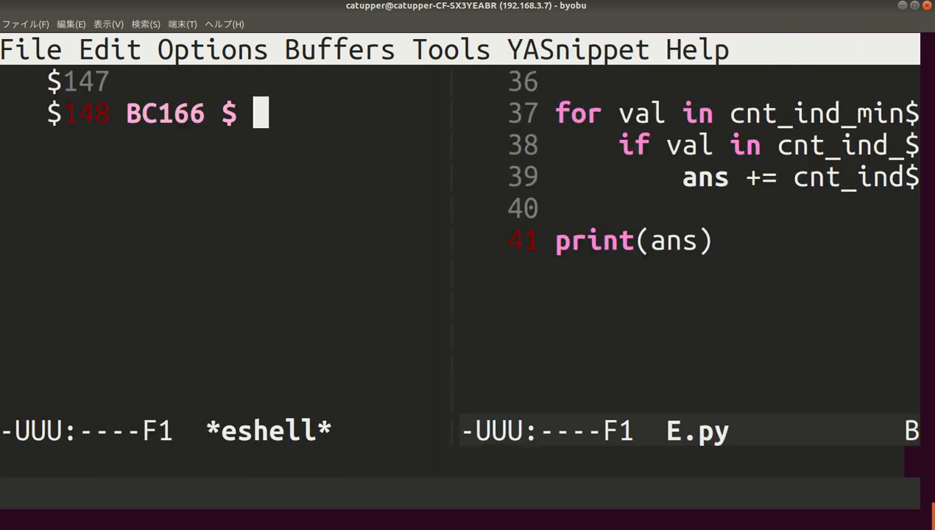
text(gedit D.py)
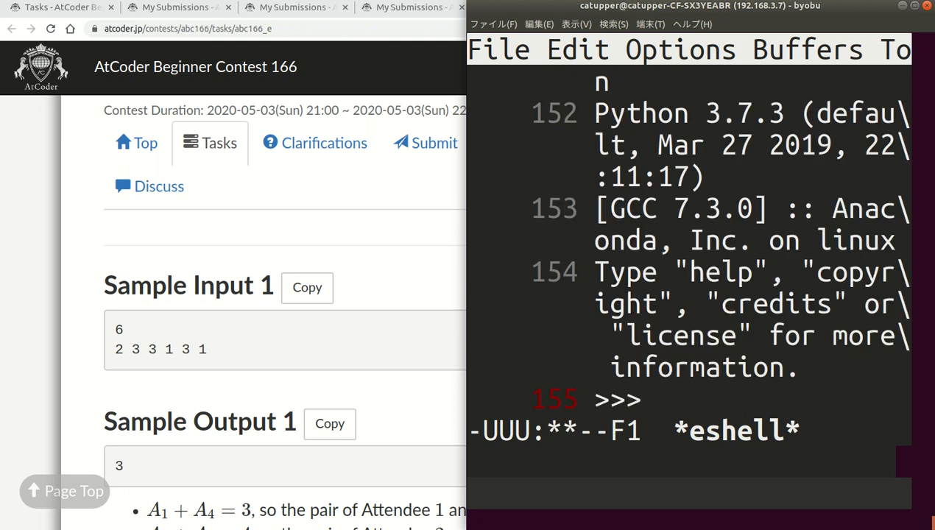
text(exit())
text(python3 E.py)
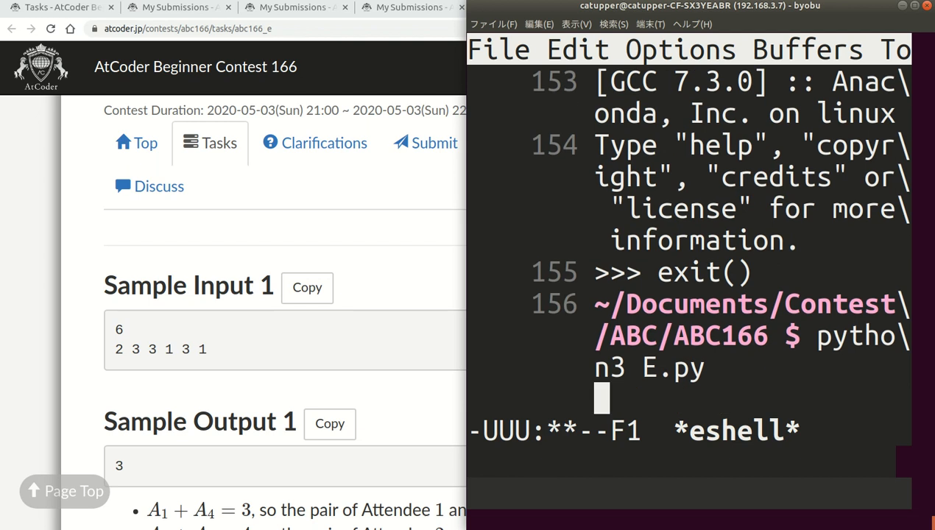
key(Return)
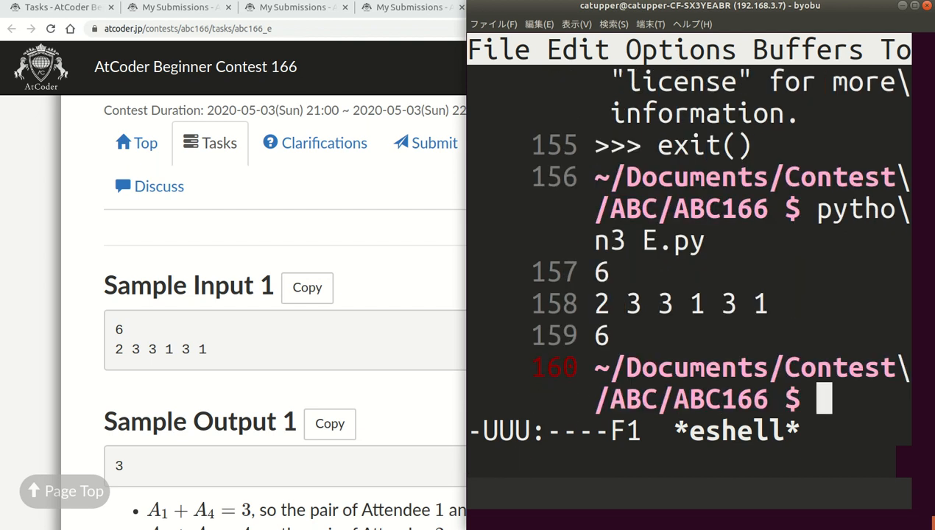
Run E.py on Sample Inputs 2 and 3, getting the expected 0 and 22.
scroll(down, 3)
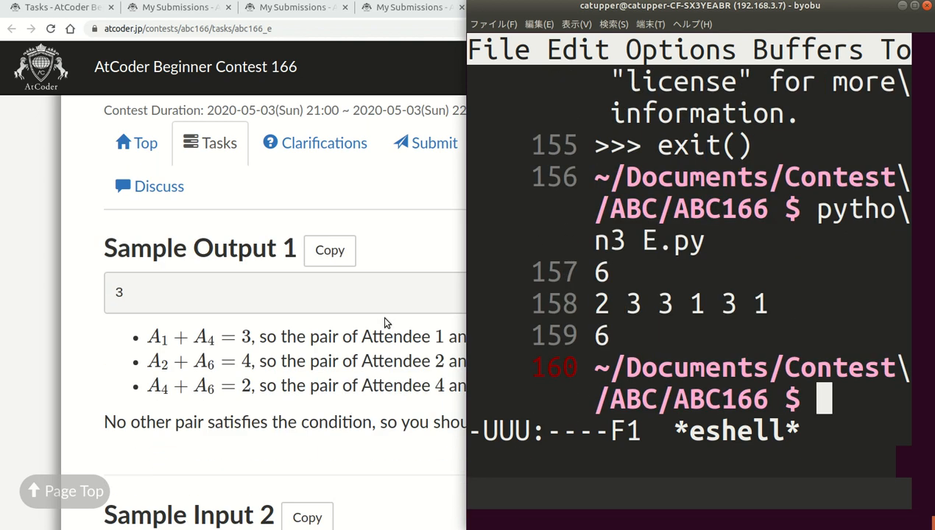
scroll(down, 3)
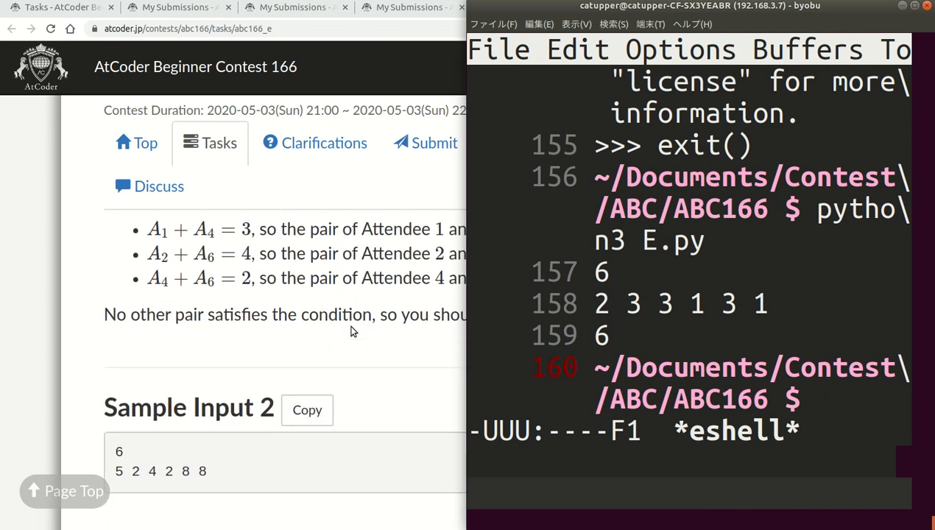
click(307, 333)
text(python3 E.py)
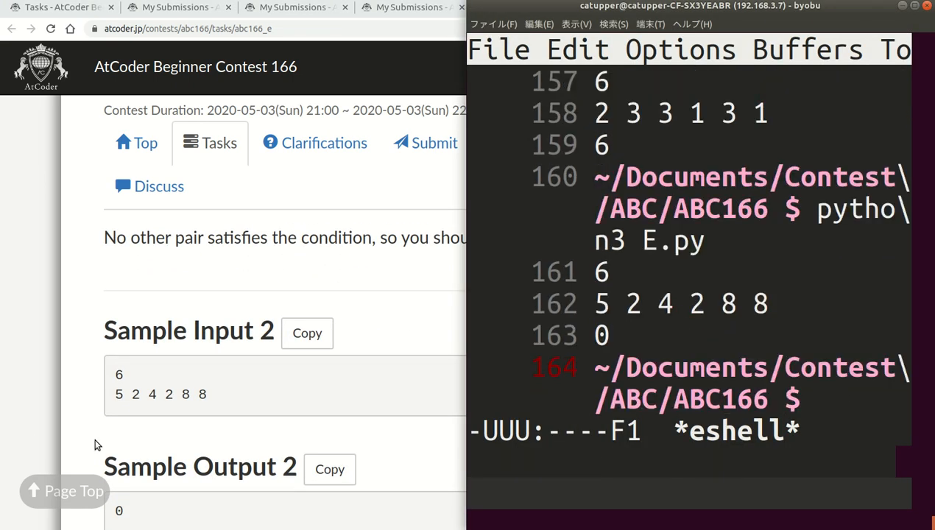
scroll(down, 3)
text(python3 E.py)
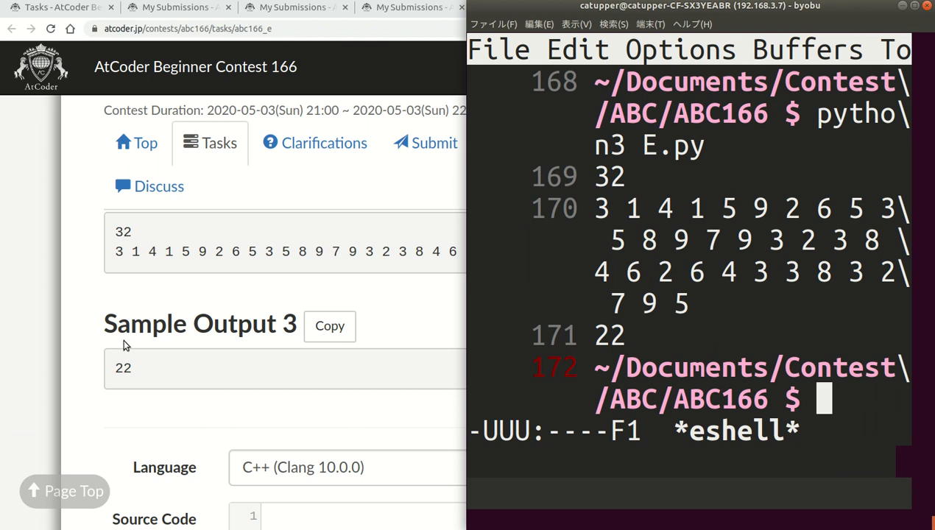
scroll(up, 3)
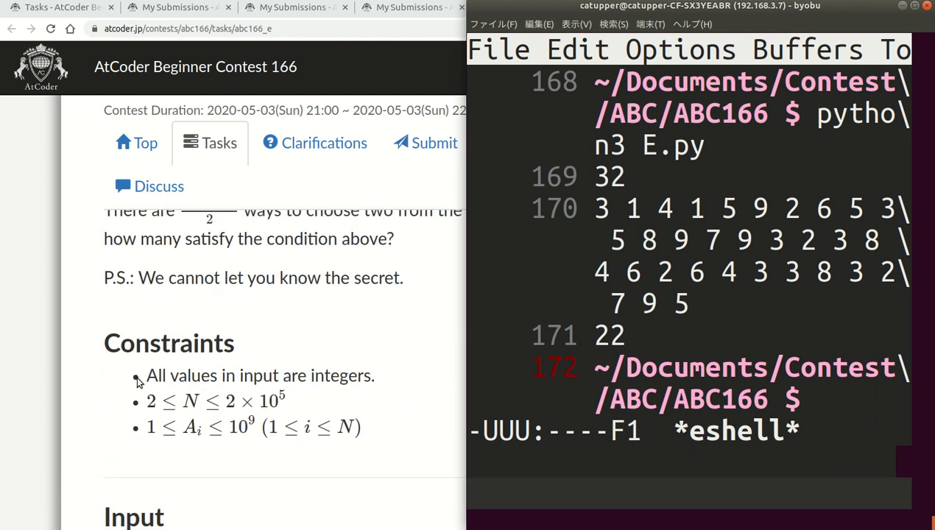
scroll(down, 3)
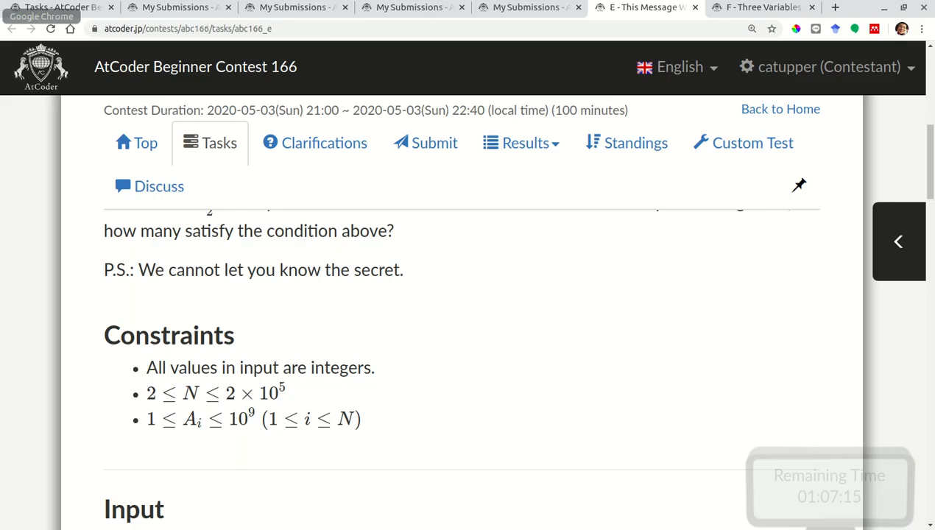
Submit E.py as Python (3.8.2) and confirm the AC verdict for 500 points.
scroll(down, 3)
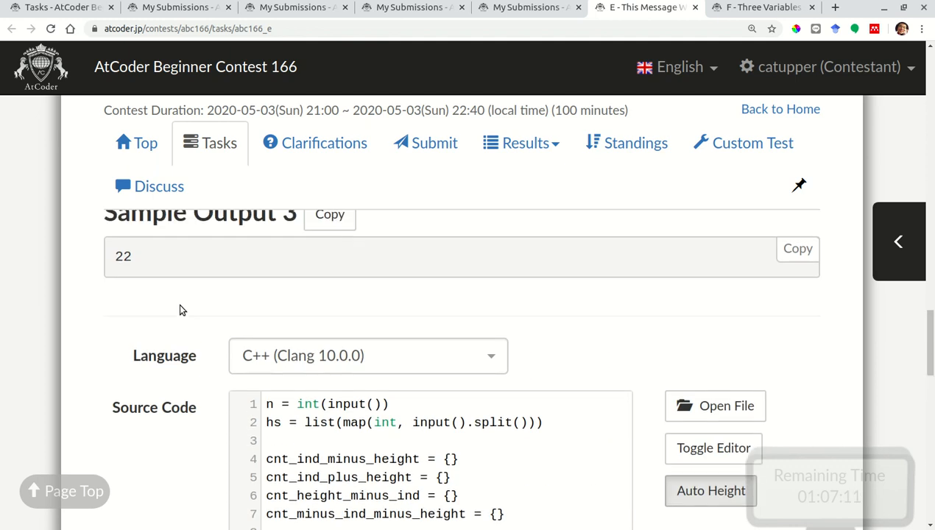
click(367, 356)
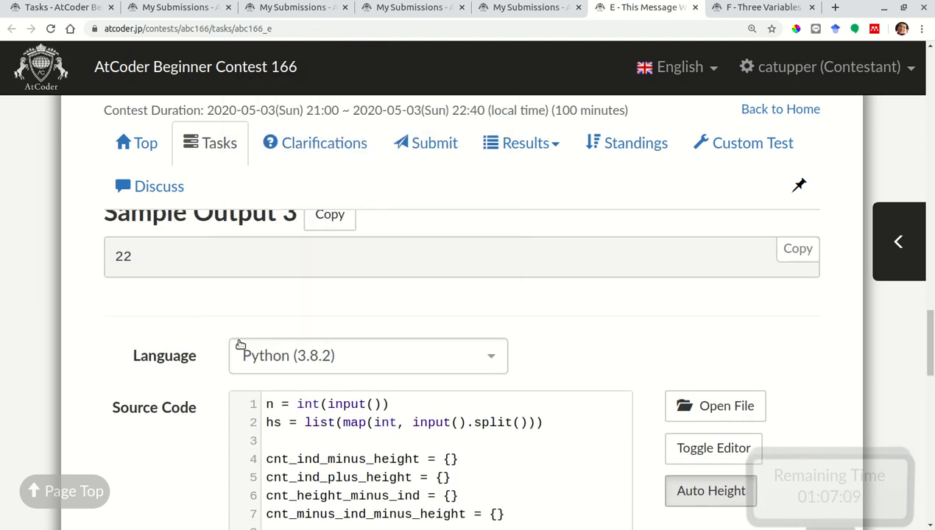
click(265, 455)
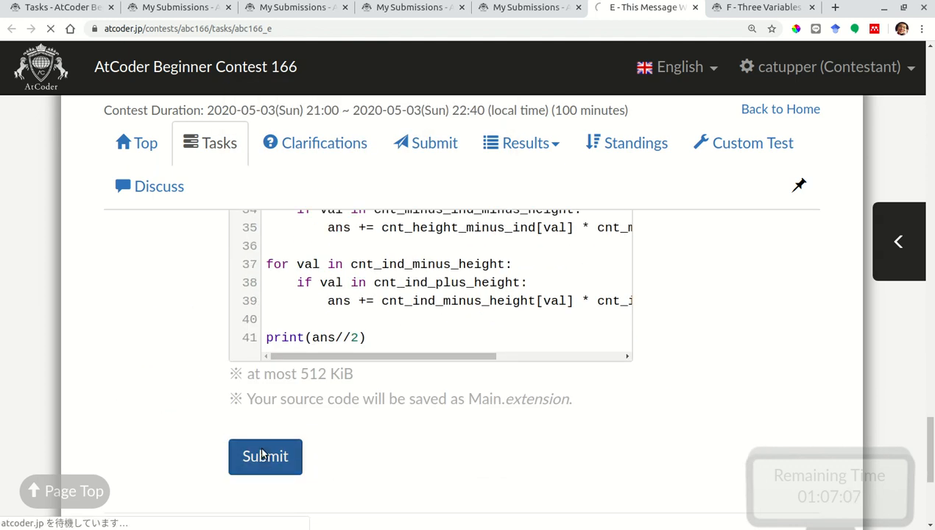
click(265, 456)
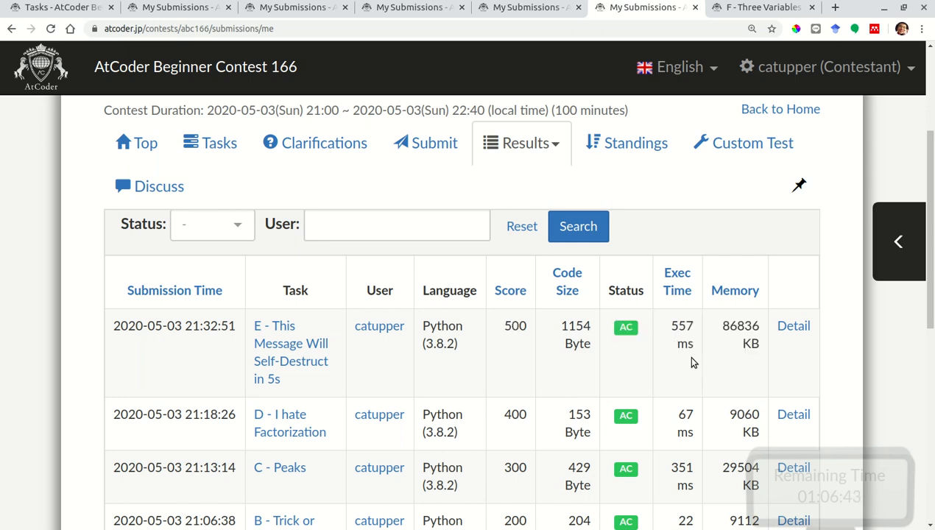
mouse_move(752, 142)
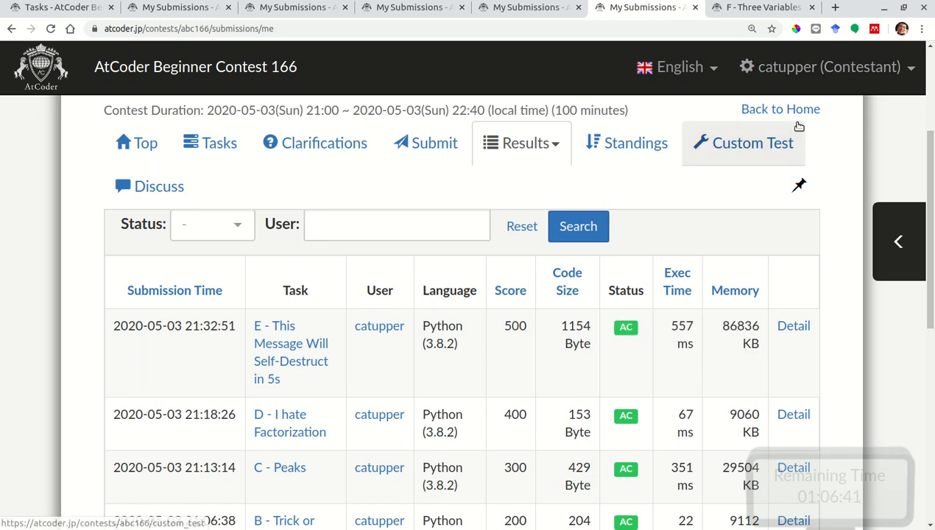